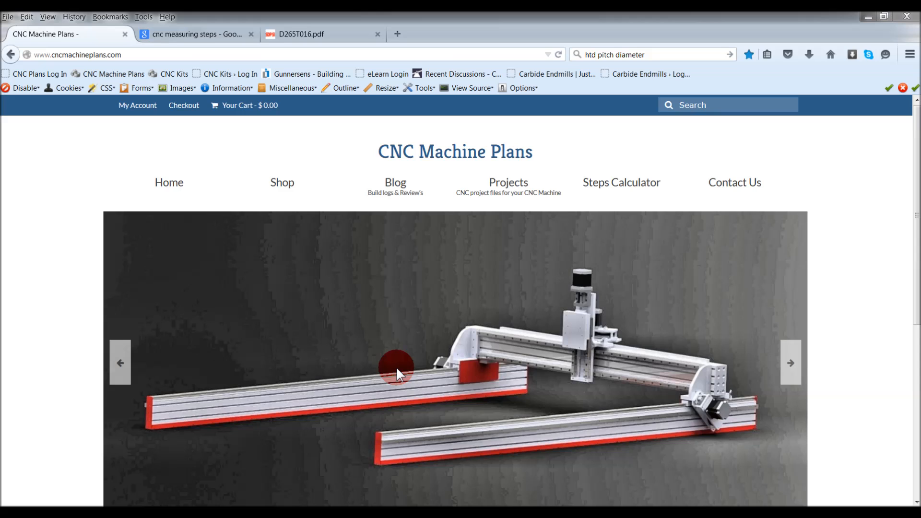
mouse_move(404, 368)
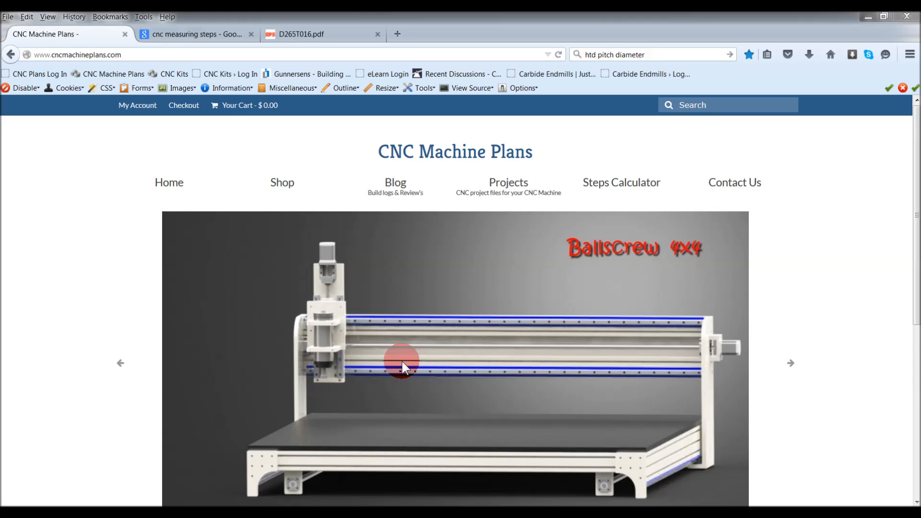
Navigate to the site's Steps Calculator page and scroll to the empty calculator tables
left_click(789, 363)
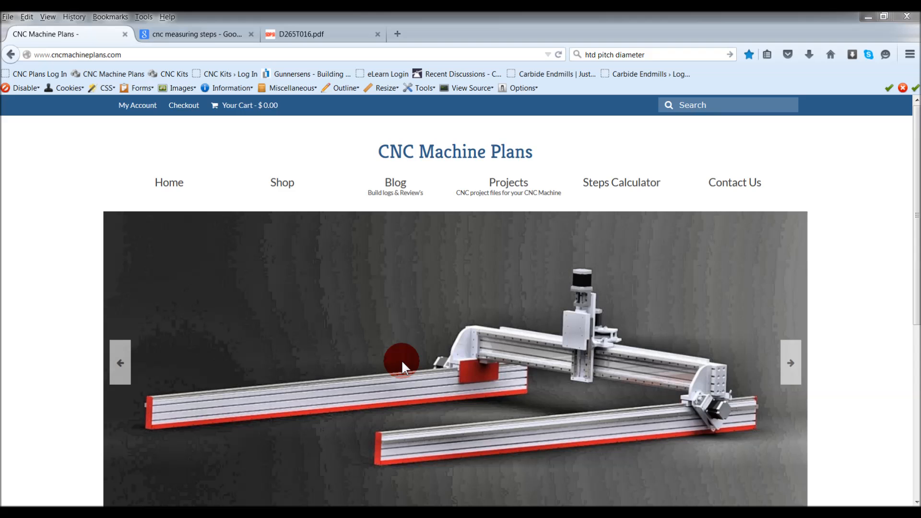
left_click(789, 362)
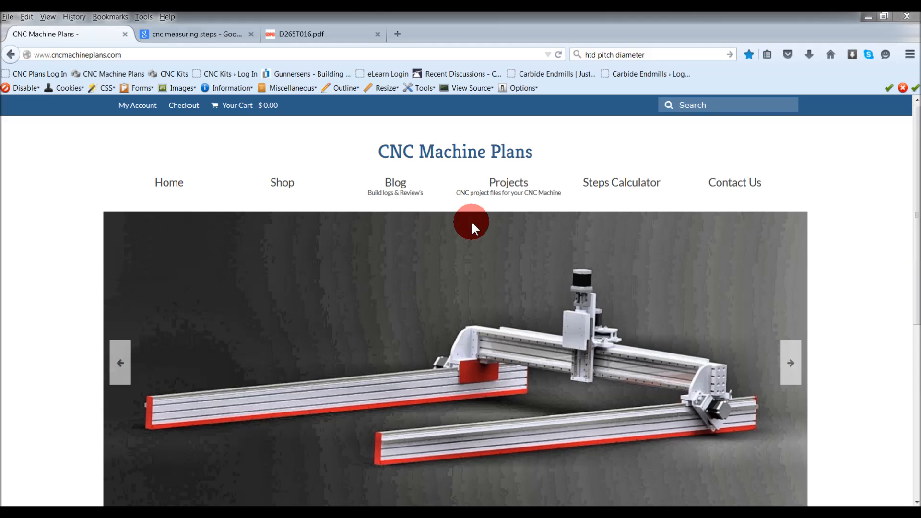
mouse_move(420, 172)
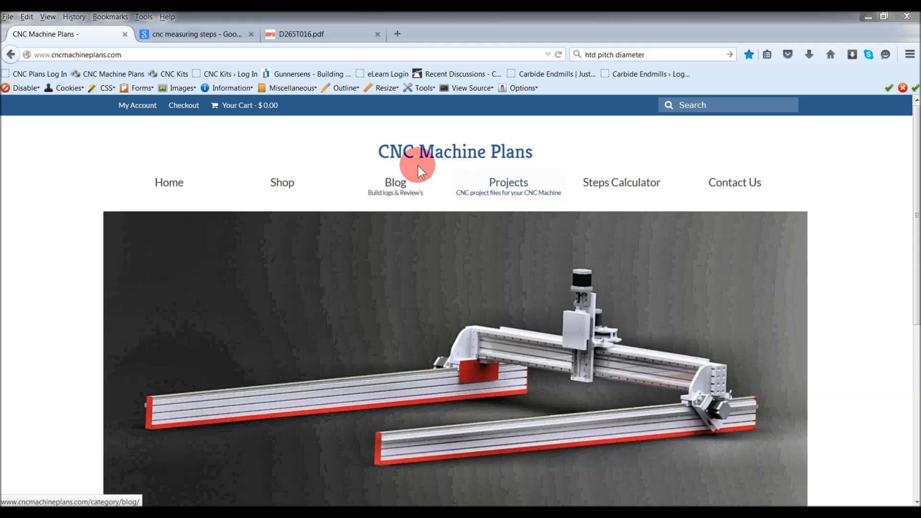
mouse_move(522, 169)
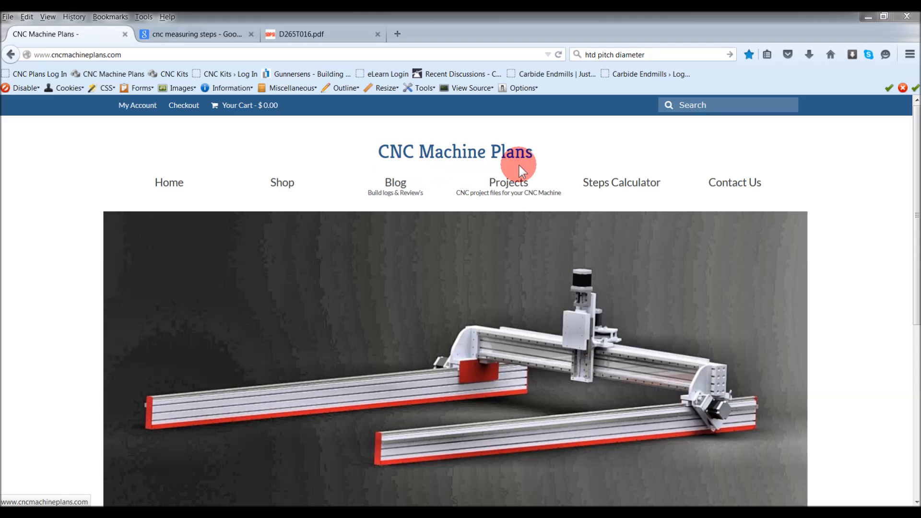
left_click(621, 182)
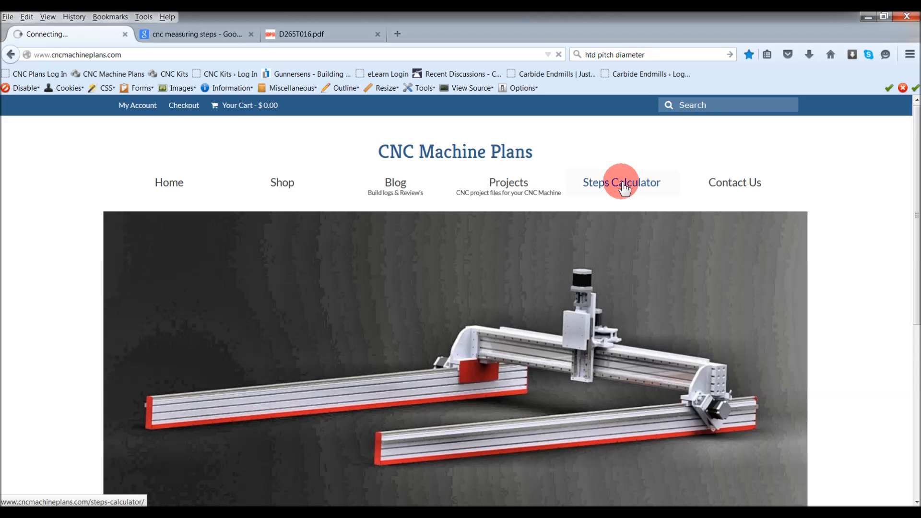
left_click(620, 182)
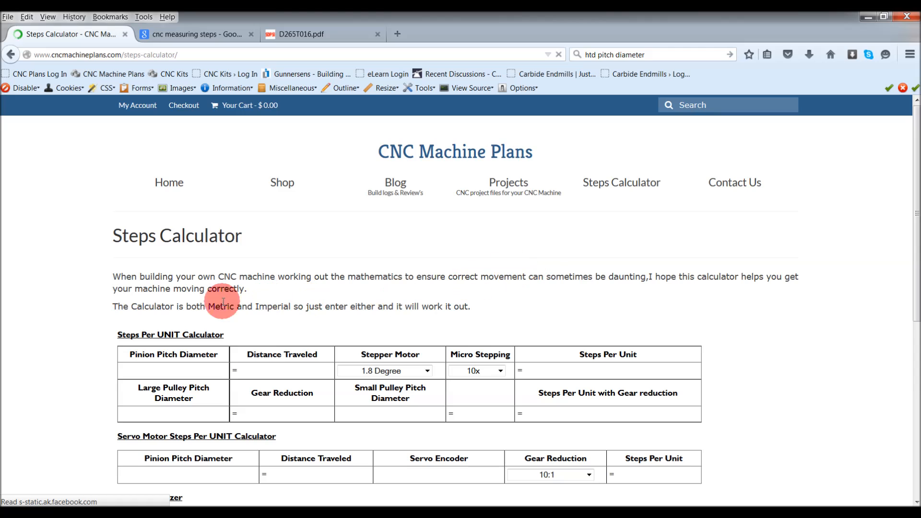
scroll("down", 3)
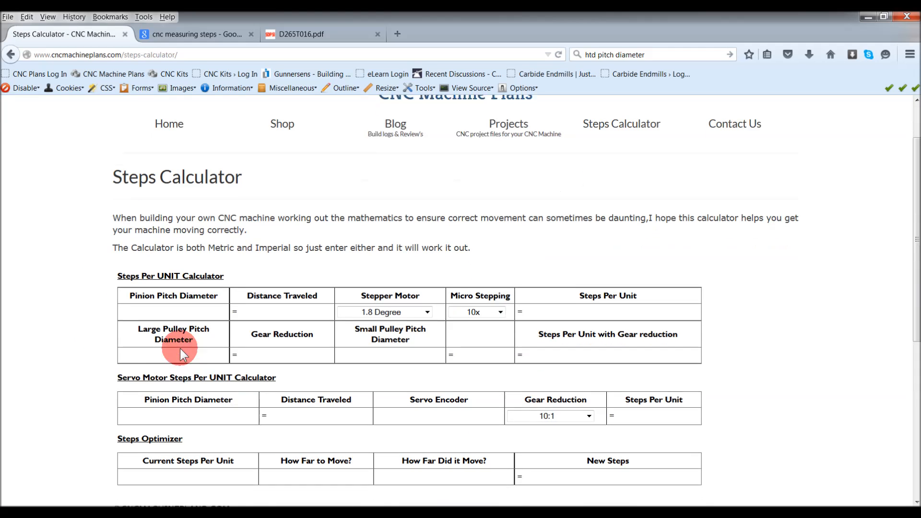
scroll("up", 3)
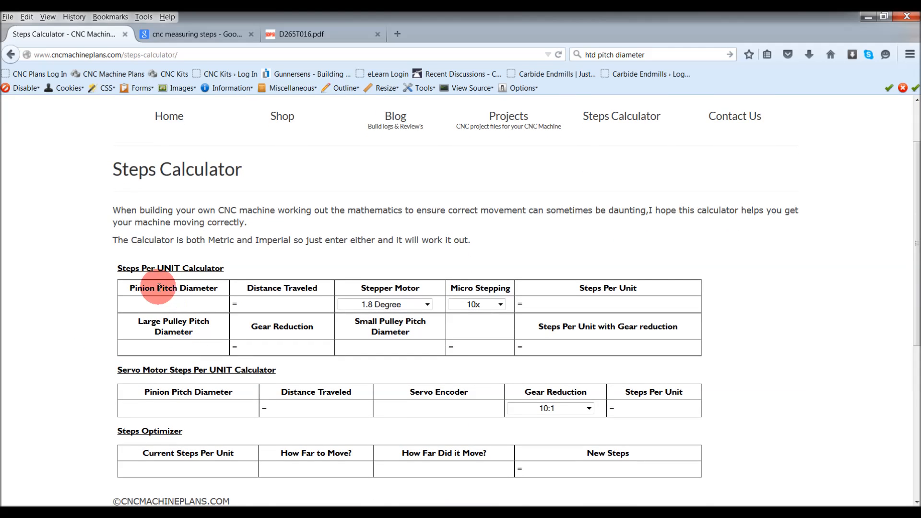
scroll("down", 3)
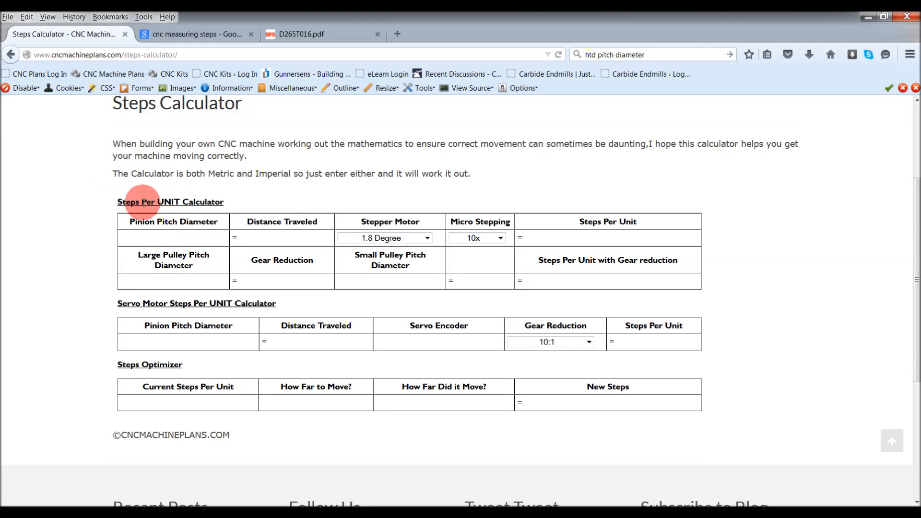
mouse_move(193, 202)
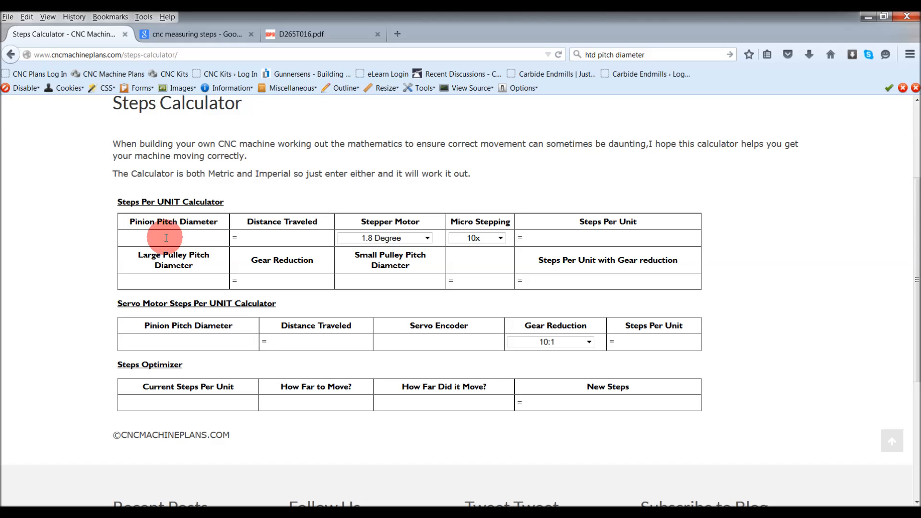
mouse_move(163, 253)
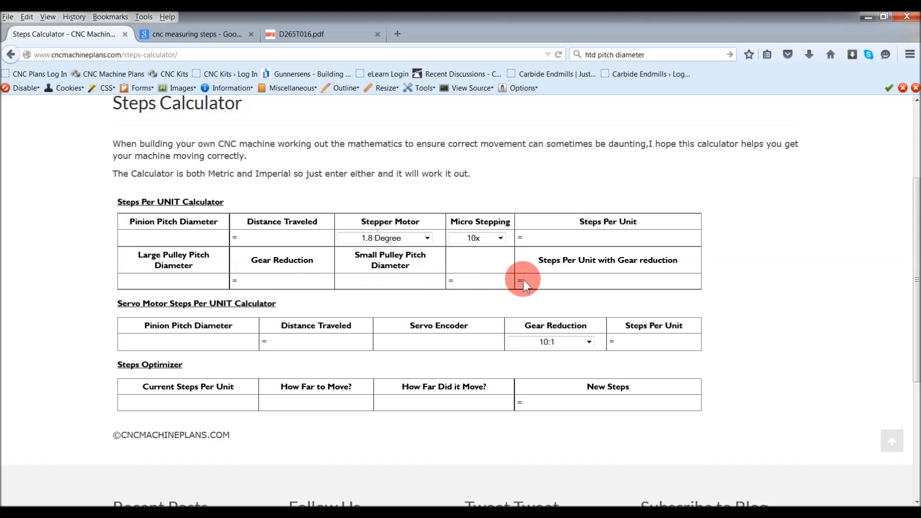
mouse_move(273, 243)
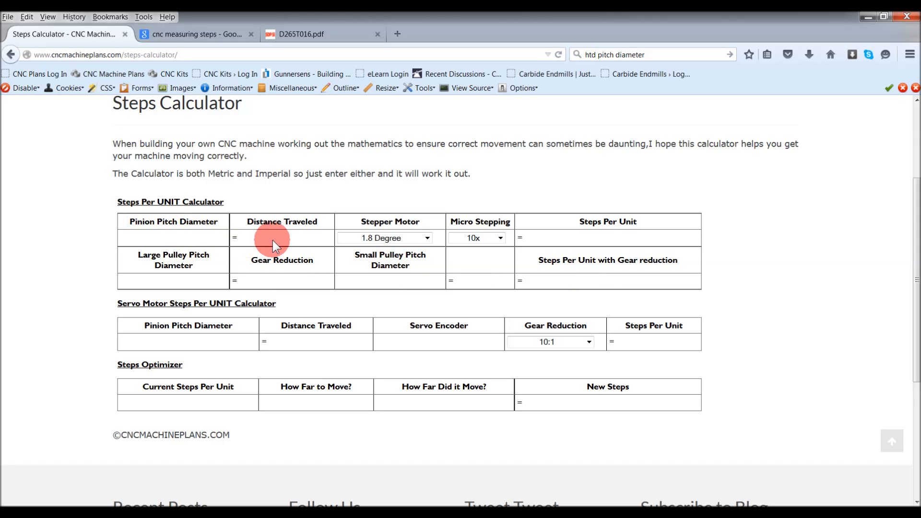
mouse_move(575, 240)
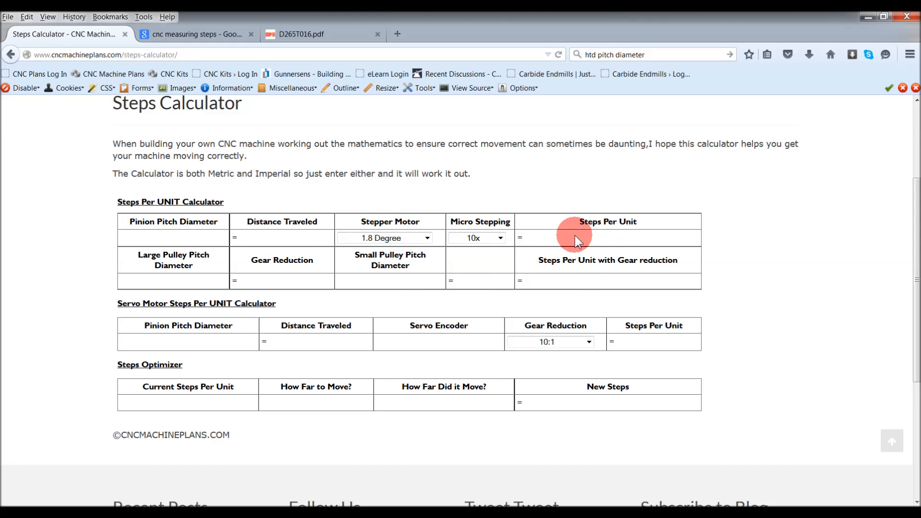
mouse_move(528, 238)
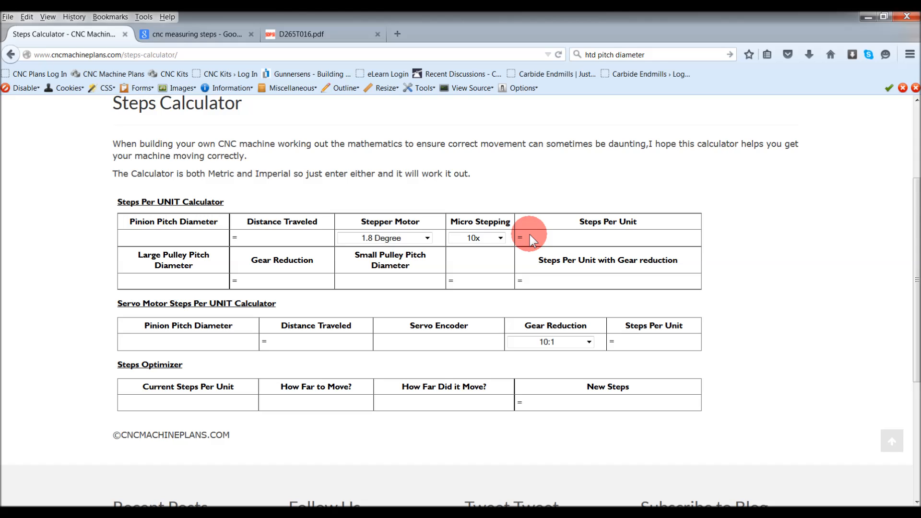
mouse_move(111, 310)
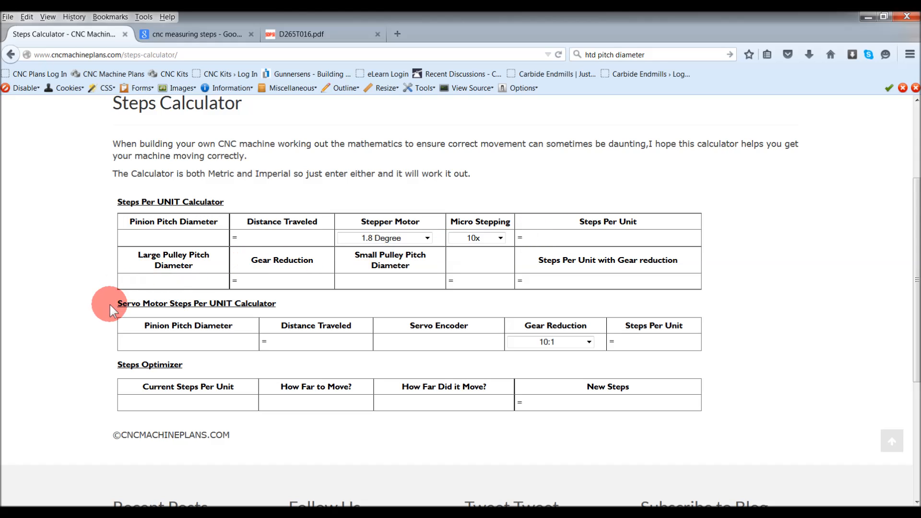
mouse_move(149, 359)
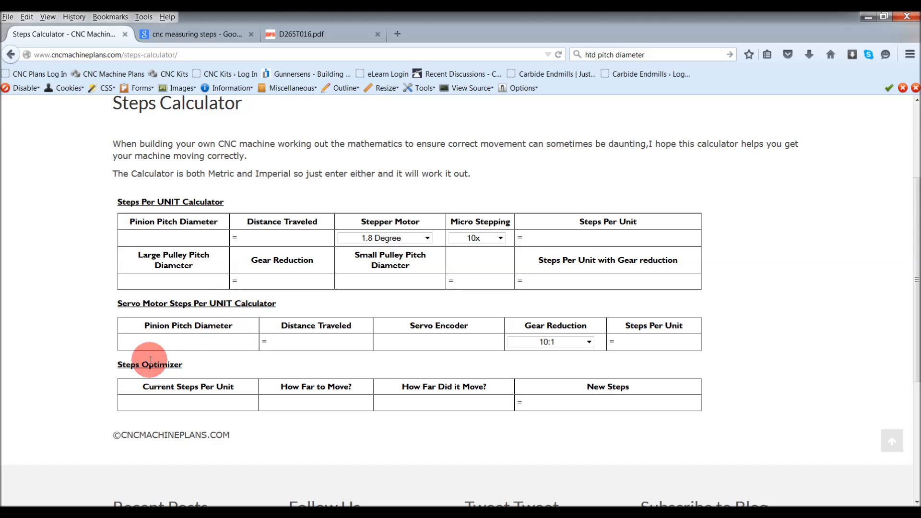
mouse_move(176, 267)
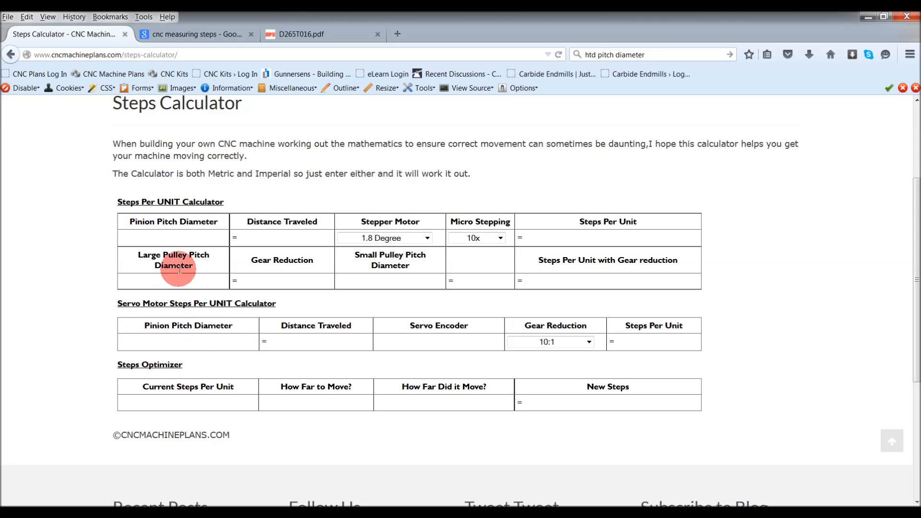
mouse_move(171, 428)
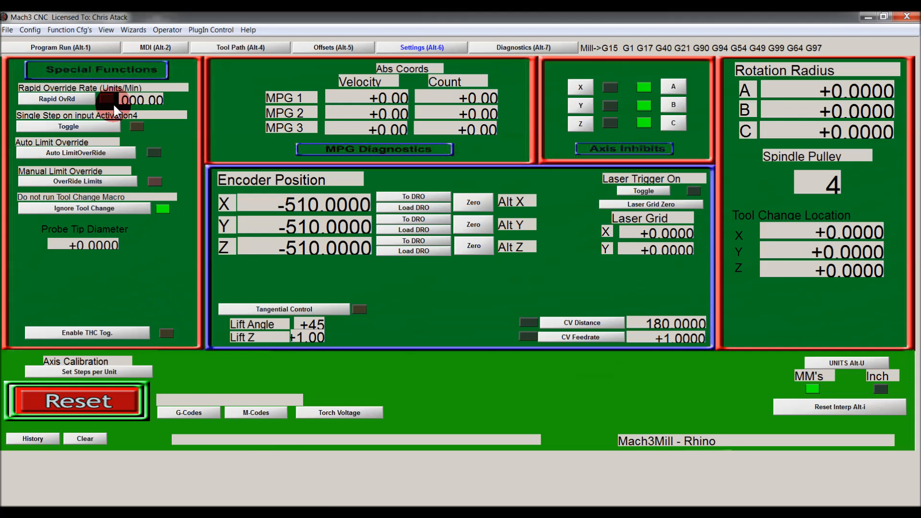
Switch Mach3 to Program Run and then to the Settings (Alt-6) screen
left_click(60, 47)
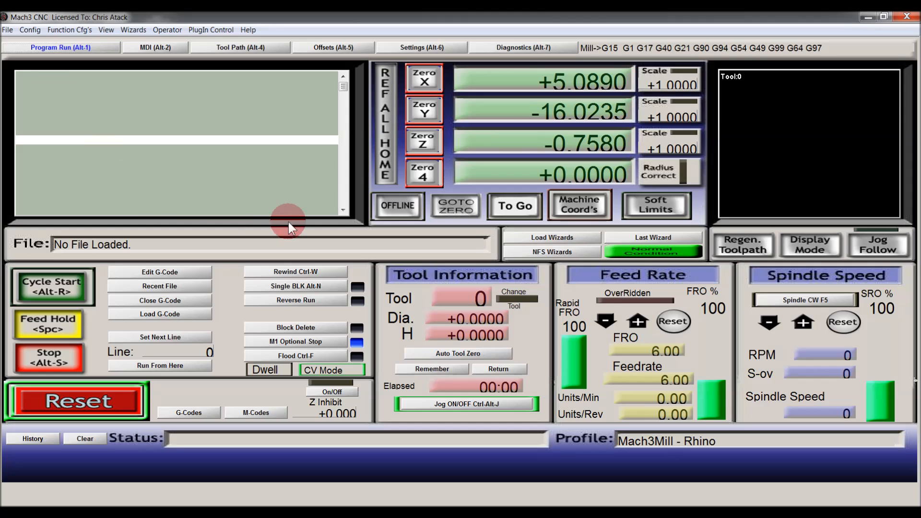
mouse_move(422, 47)
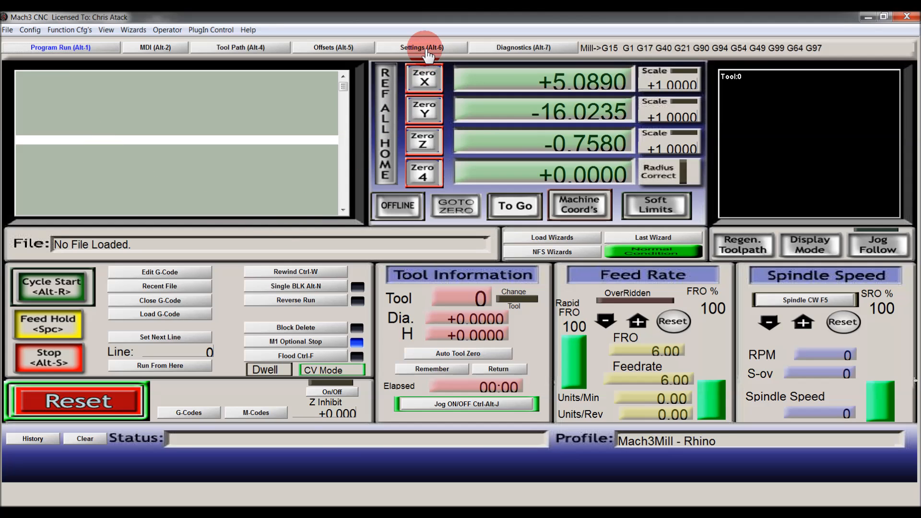
left_click(422, 47)
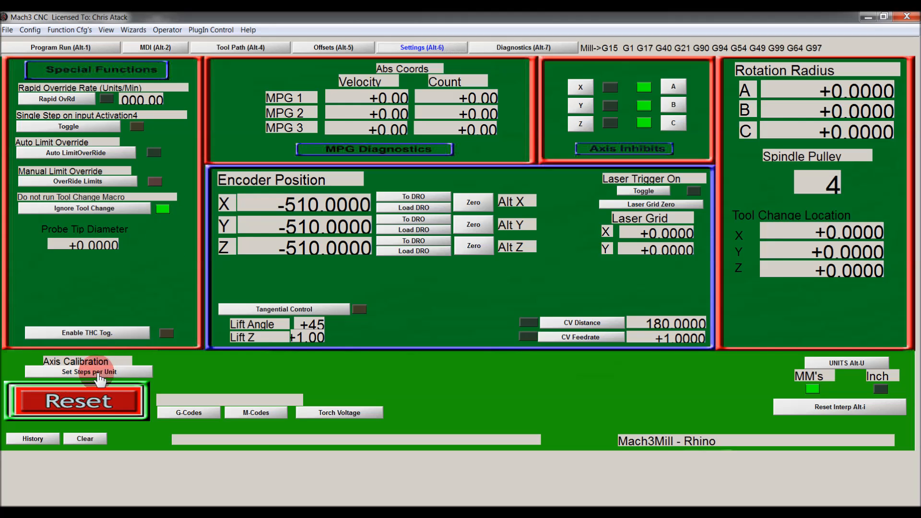
mouse_move(171, 363)
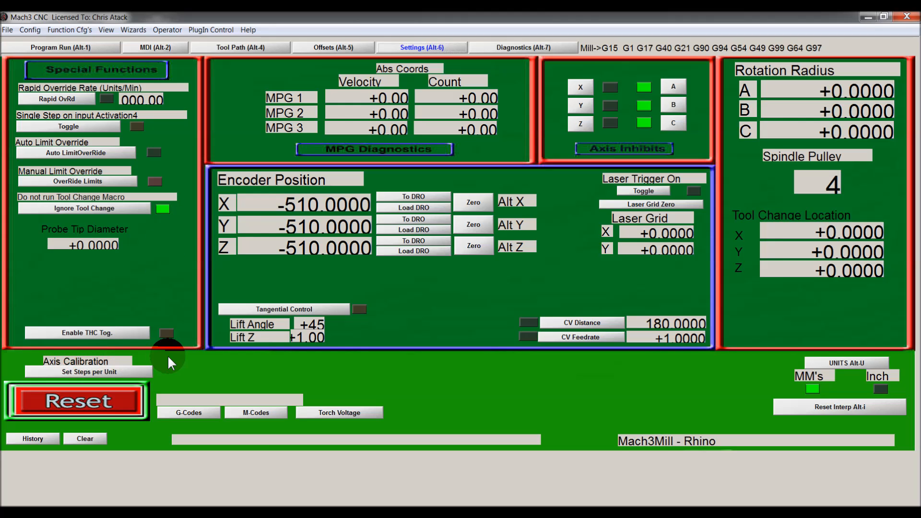
mouse_move(114, 372)
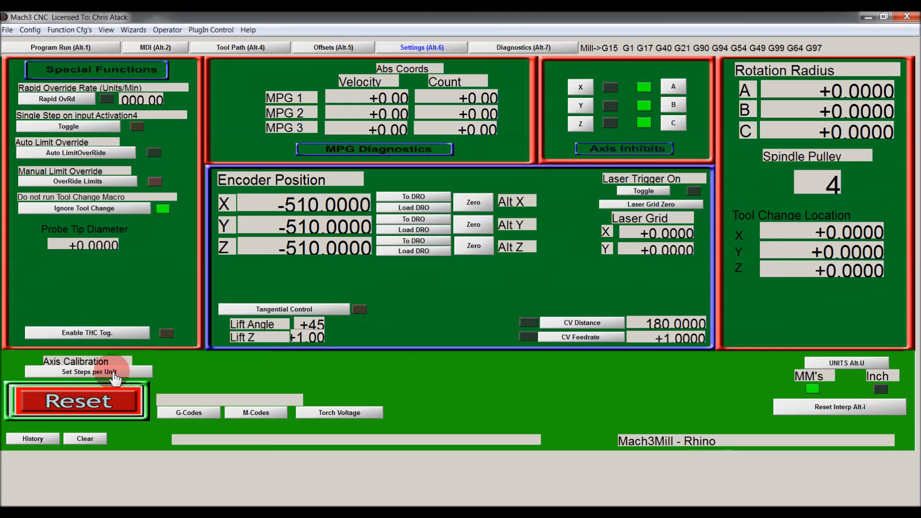
mouse_move(91, 376)
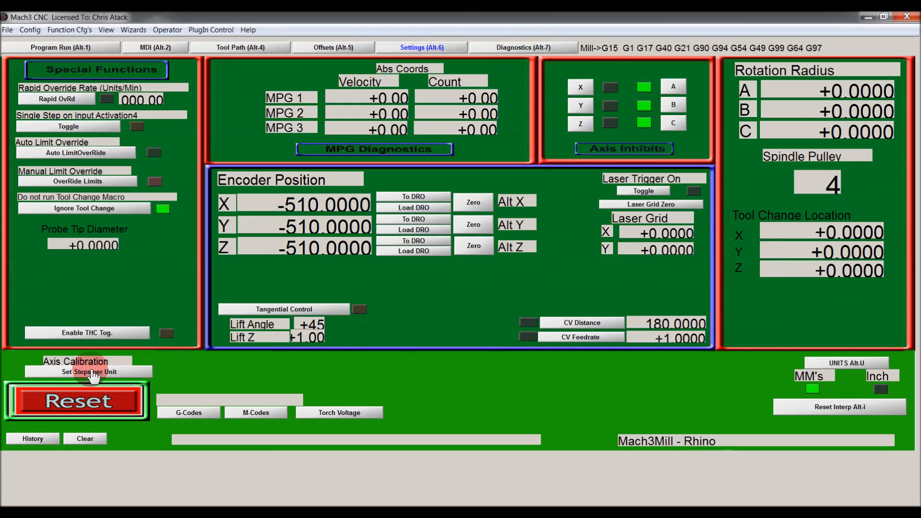
mouse_move(184, 362)
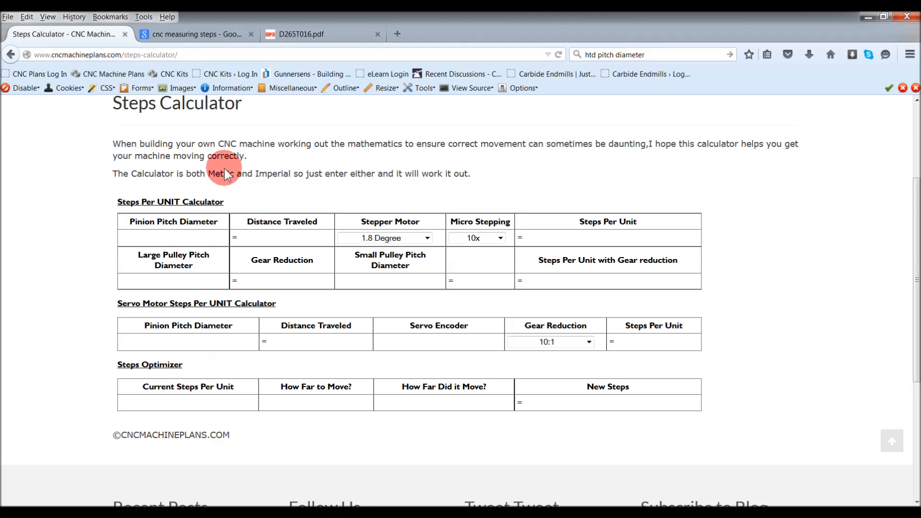
View the first ruler-under-the-bit image result enlarged, then close the preview
left_click(194, 33)
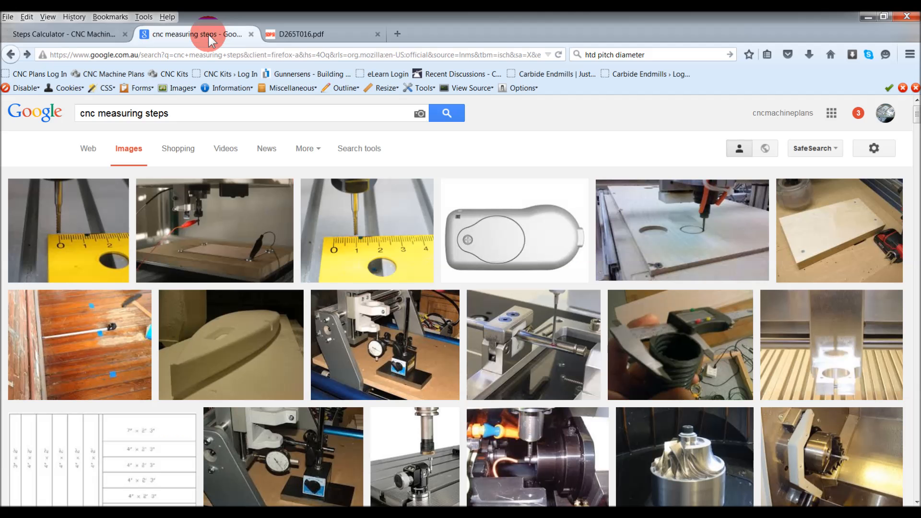
mouse_move(117, 253)
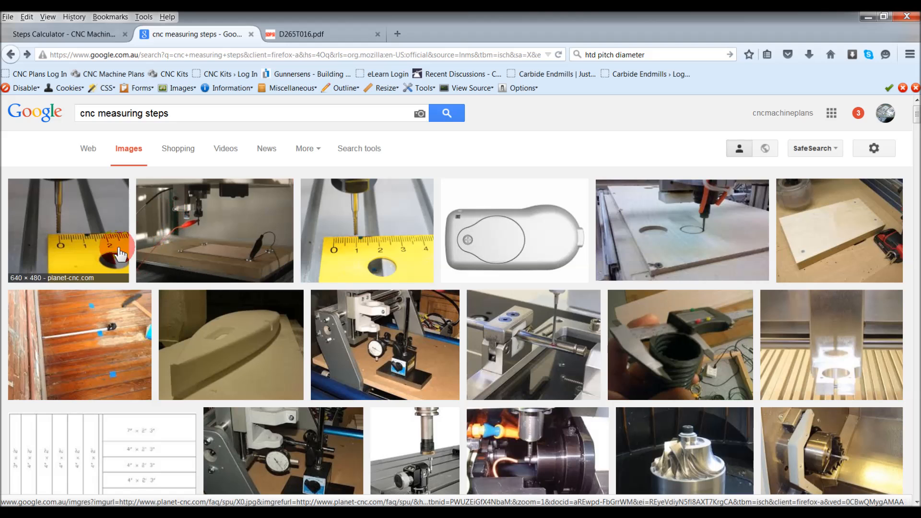
left_click(67, 230)
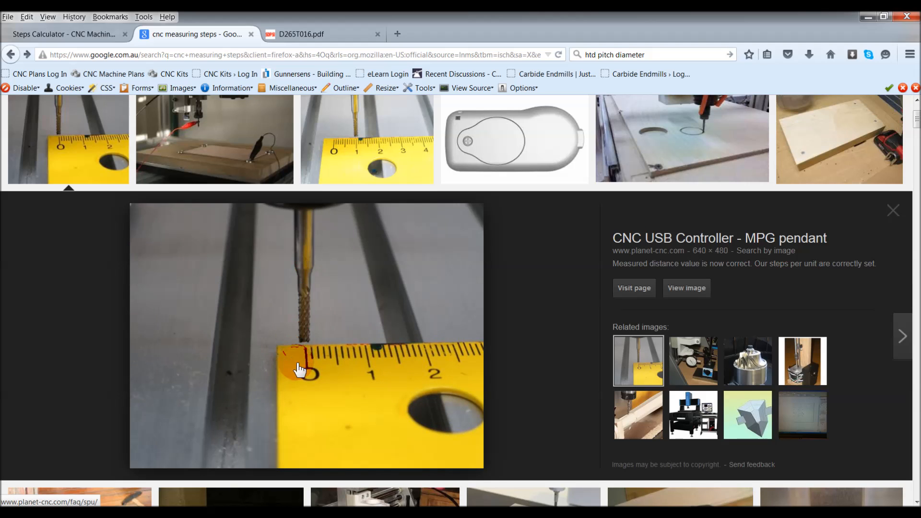
mouse_move(385, 357)
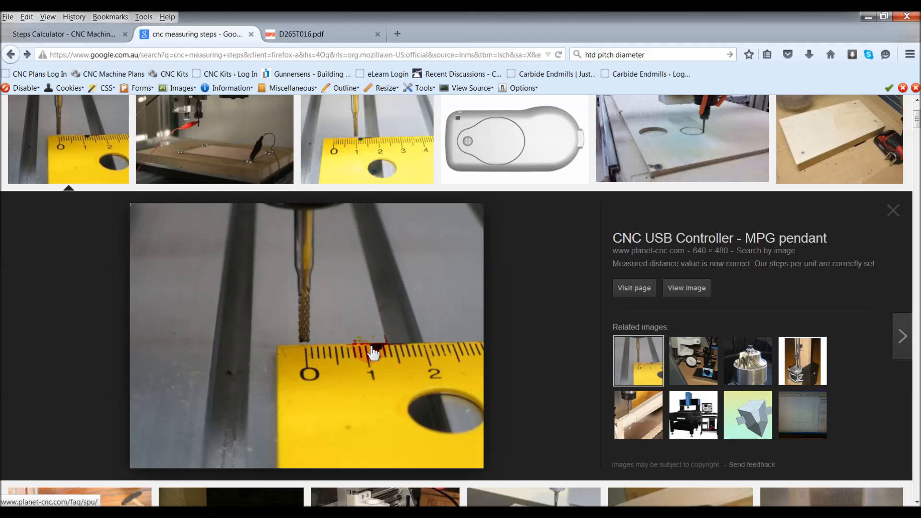
left_click(902, 336)
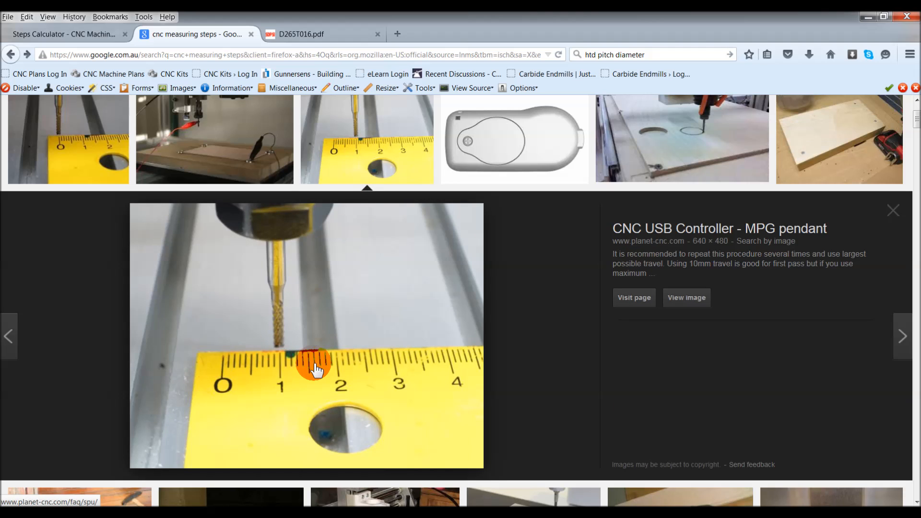
mouse_move(304, 367)
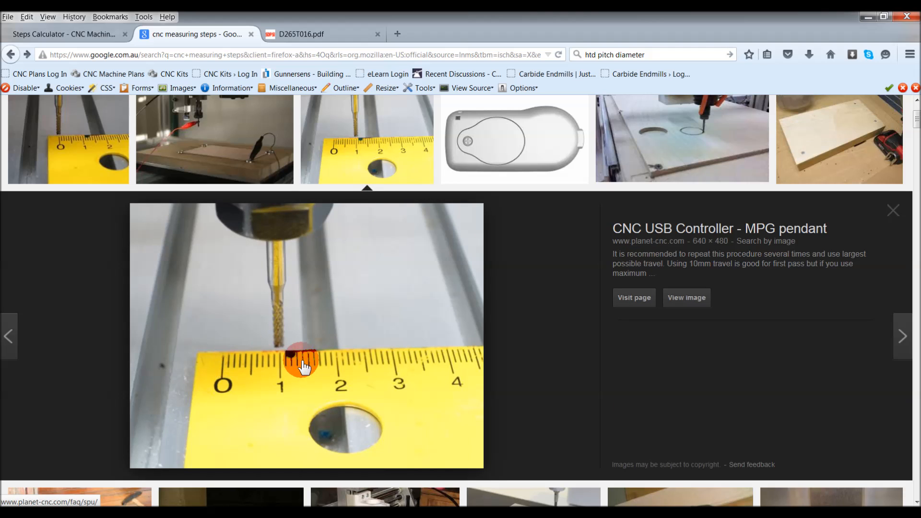
mouse_move(282, 355)
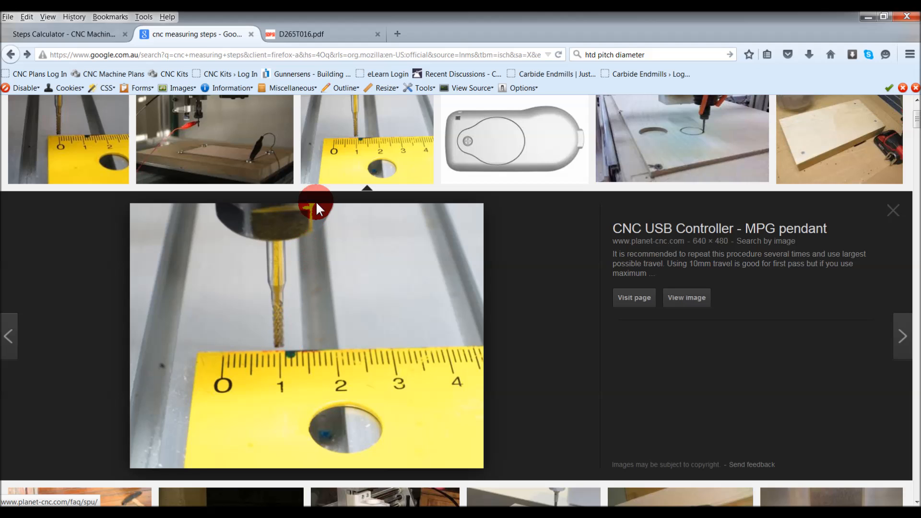
mouse_move(364, 143)
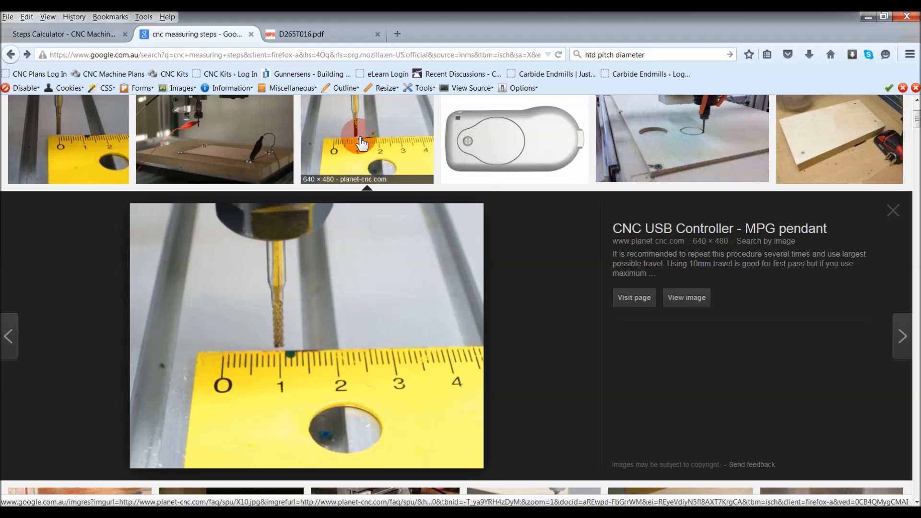
mouse_move(360, 150)
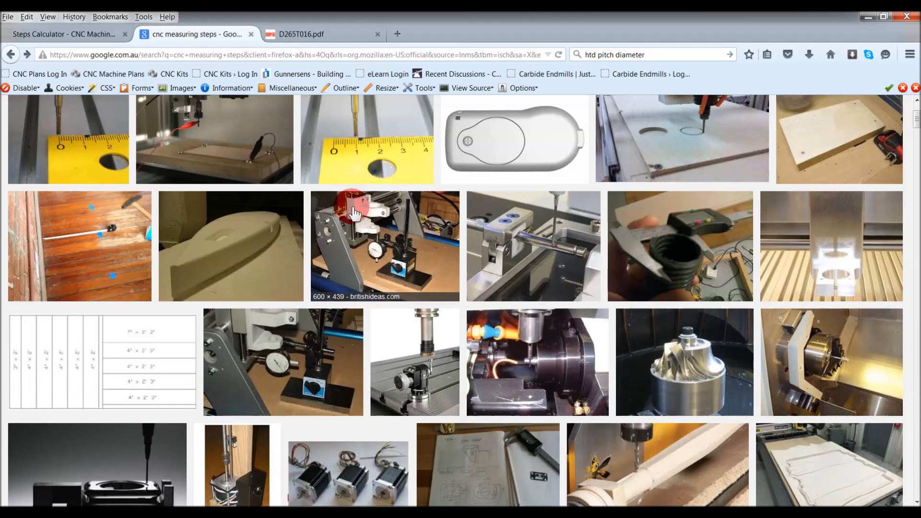
mouse_move(334, 287)
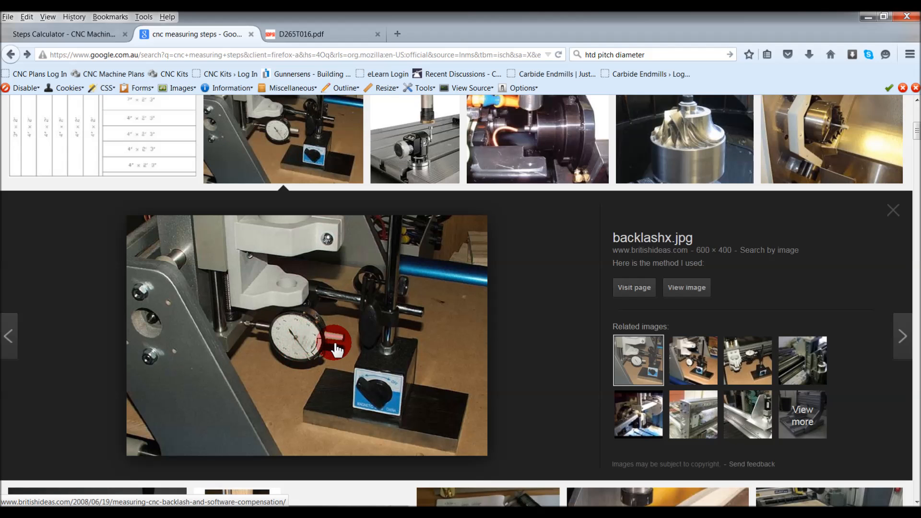
mouse_move(252, 338)
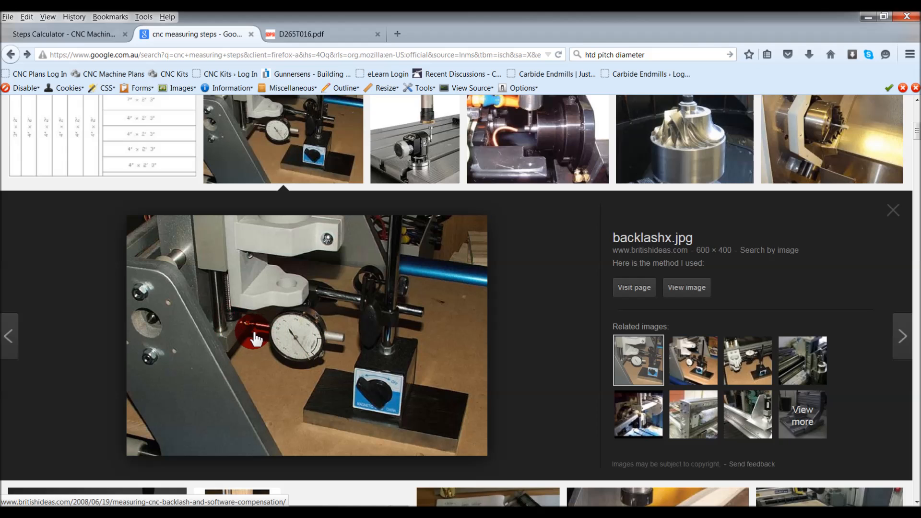
mouse_move(281, 373)
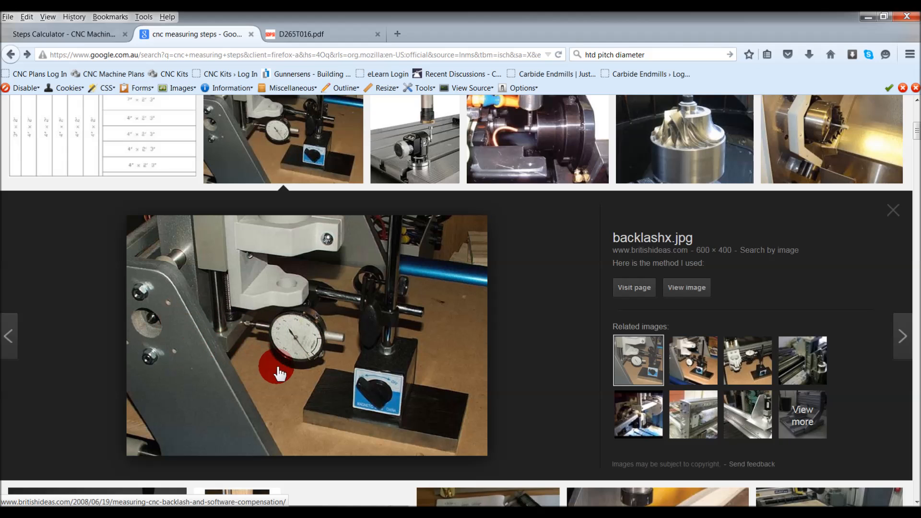
mouse_move(274, 358)
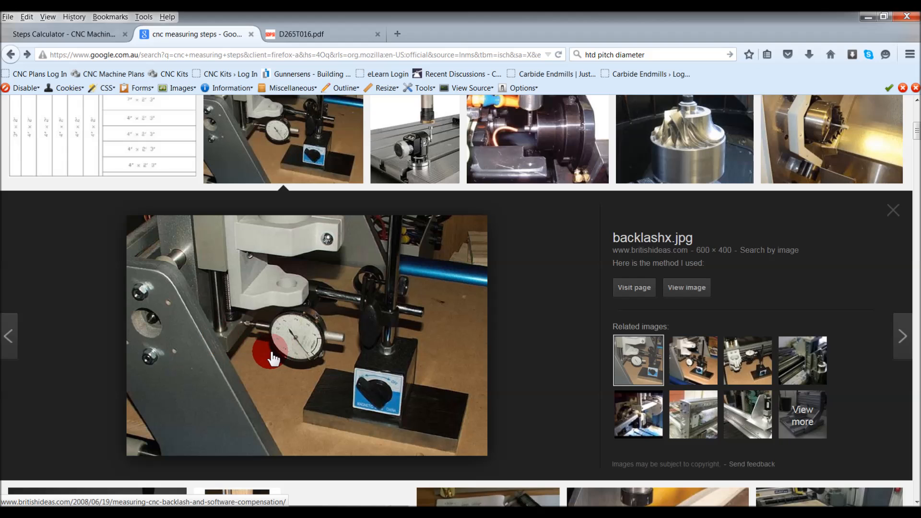
mouse_move(294, 329)
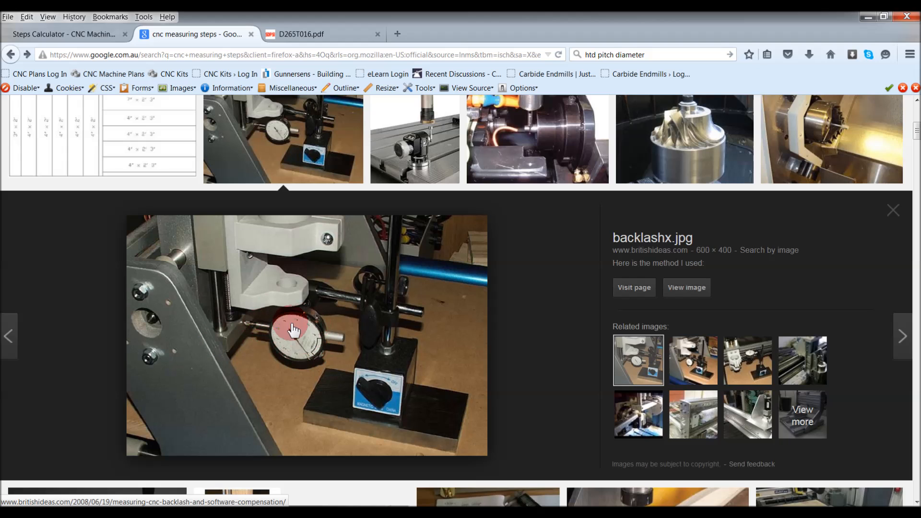
mouse_move(251, 335)
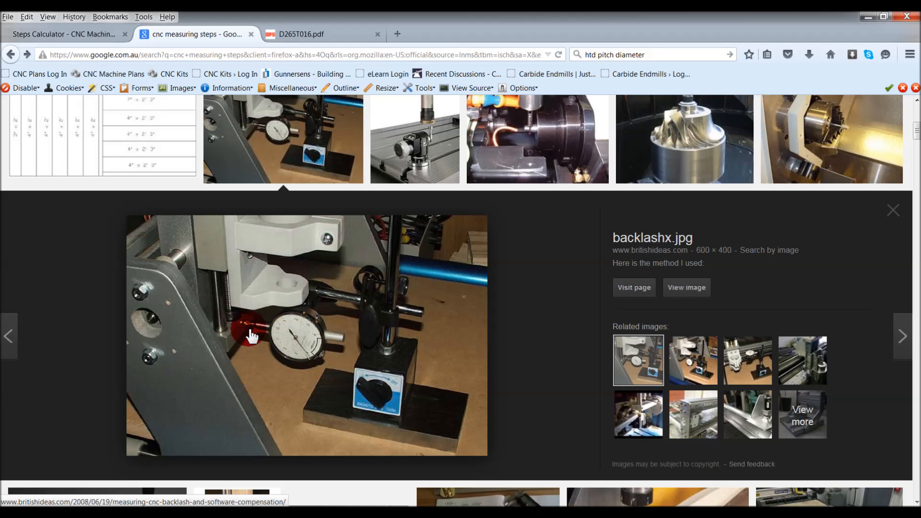
mouse_move(243, 334)
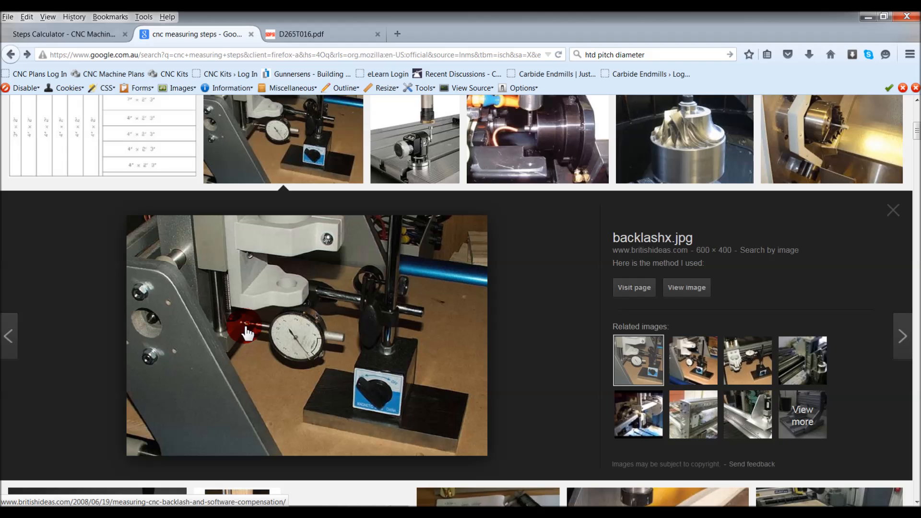
mouse_move(285, 343)
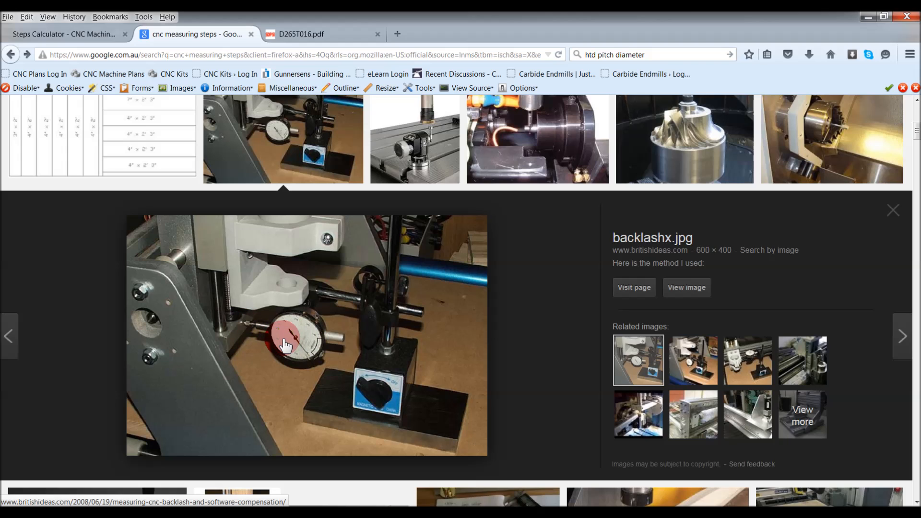
mouse_move(284, 334)
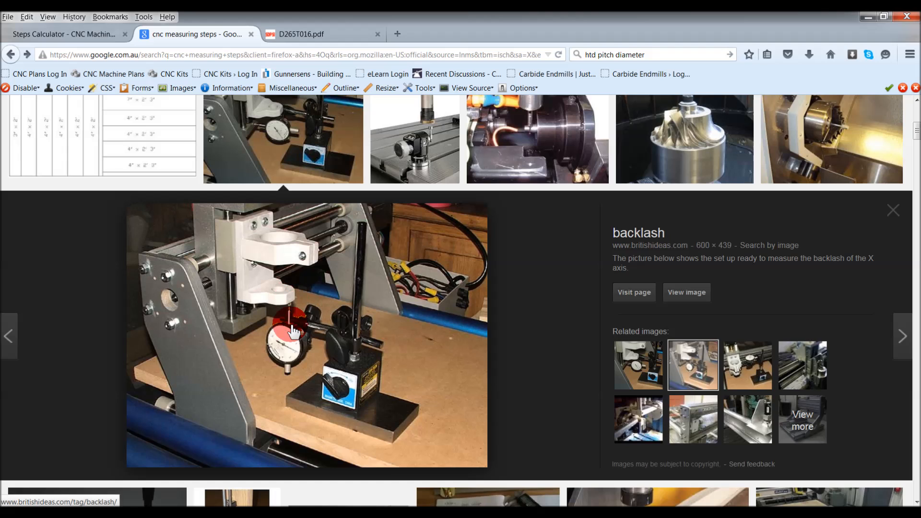
View another photo of the dial-gauge backlash measurement setup
left_click(747, 364)
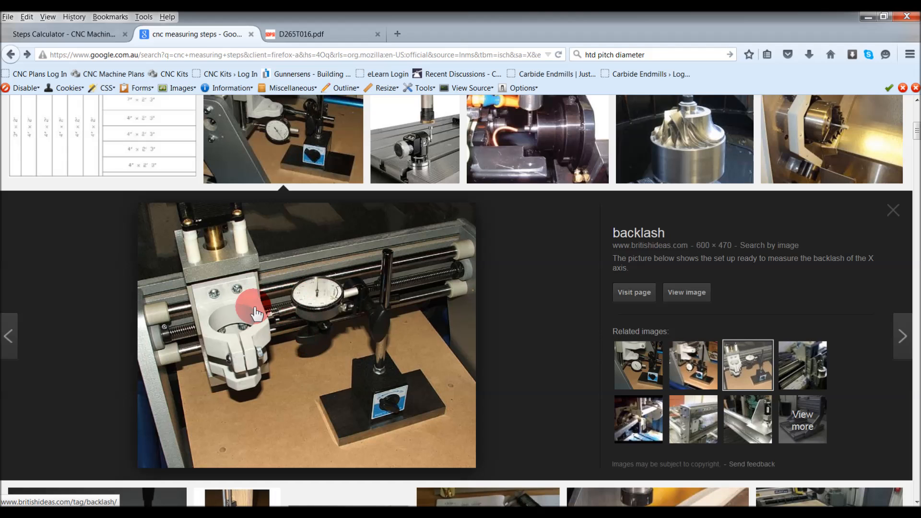
mouse_move(247, 318)
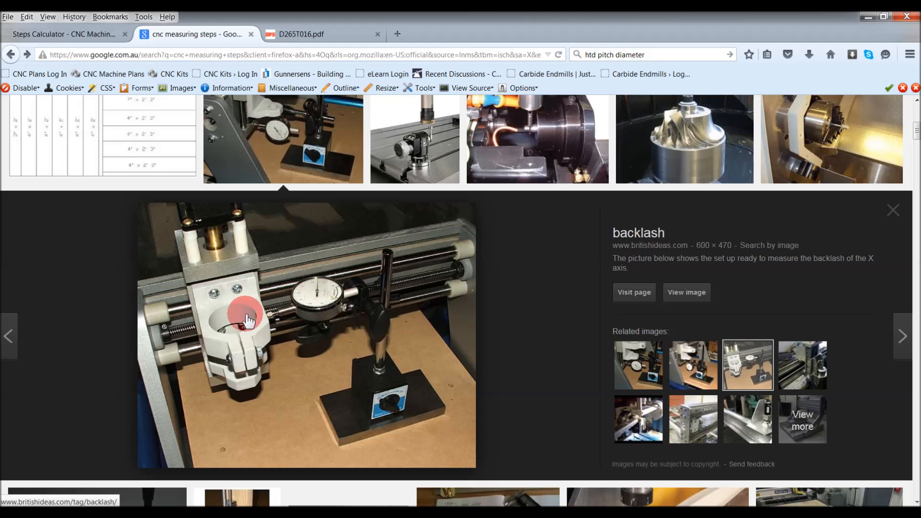
mouse_move(287, 290)
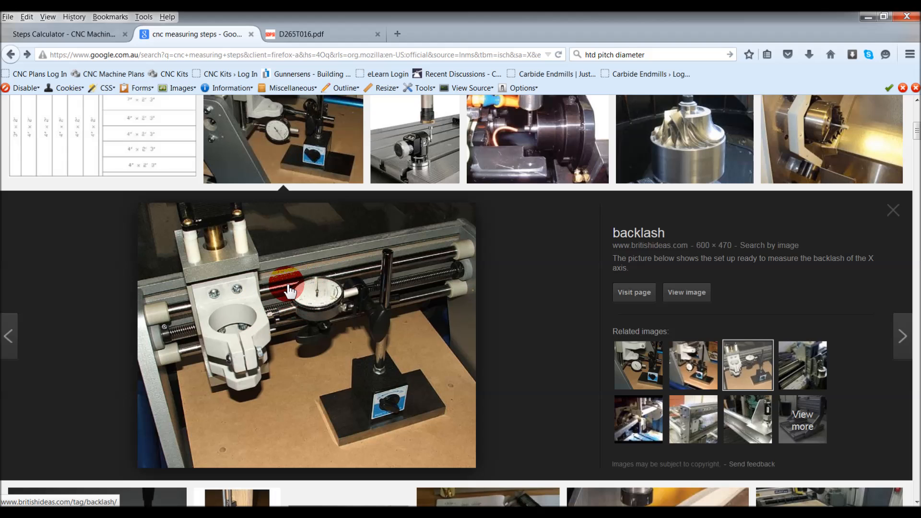
mouse_move(310, 296)
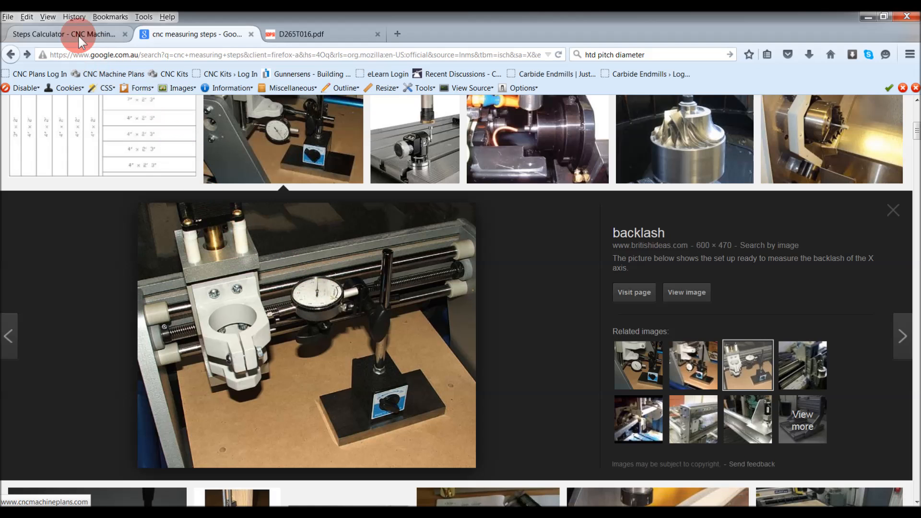
Return to the Steps Calculator browser tab
left_click(64, 33)
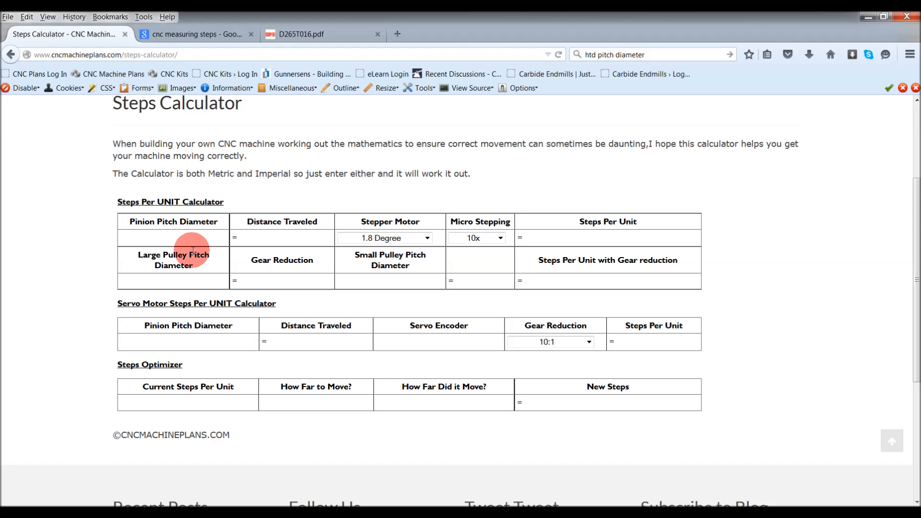
mouse_move(192, 293)
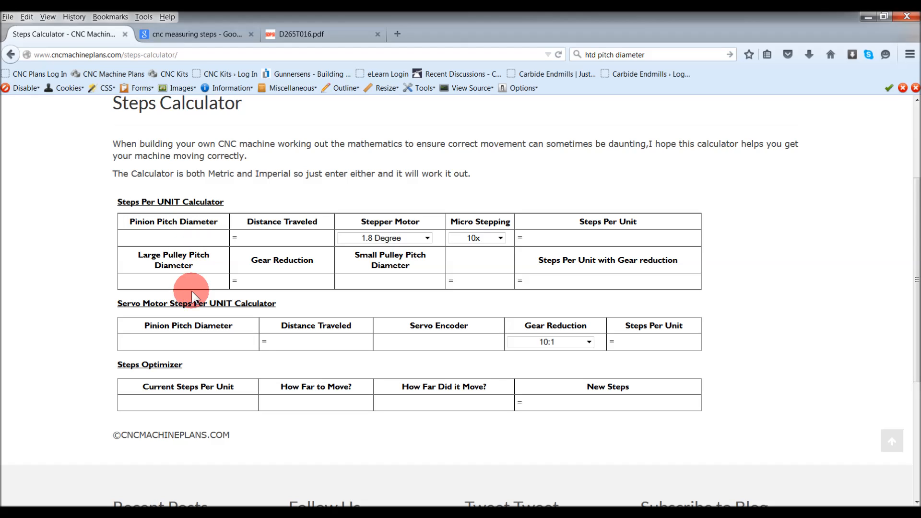
mouse_move(205, 285)
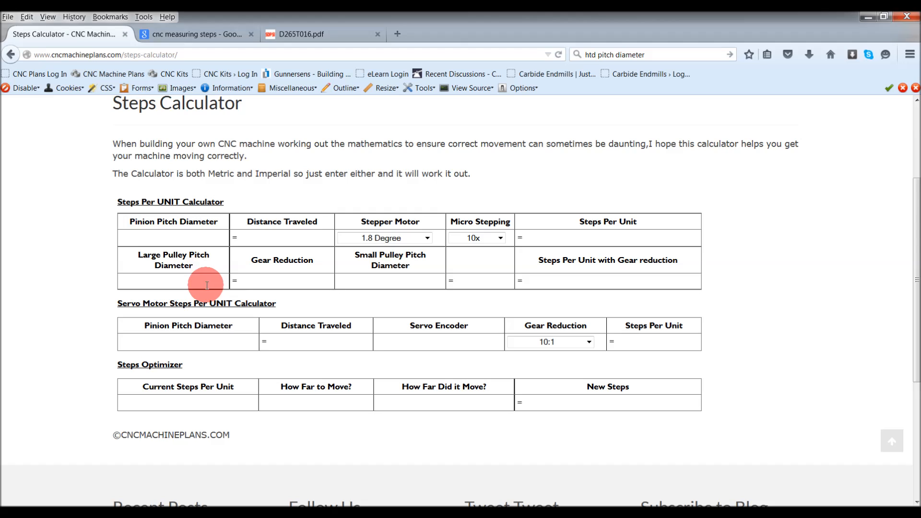
mouse_move(174, 238)
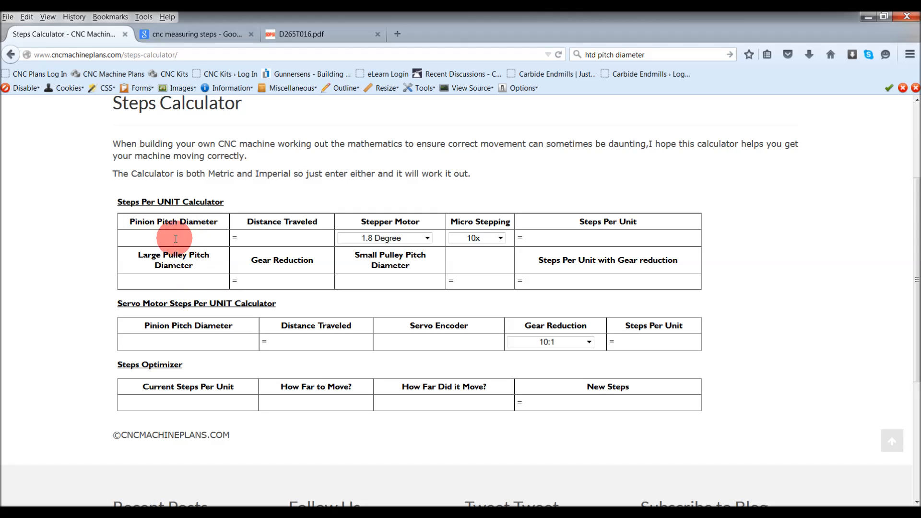
mouse_move(199, 235)
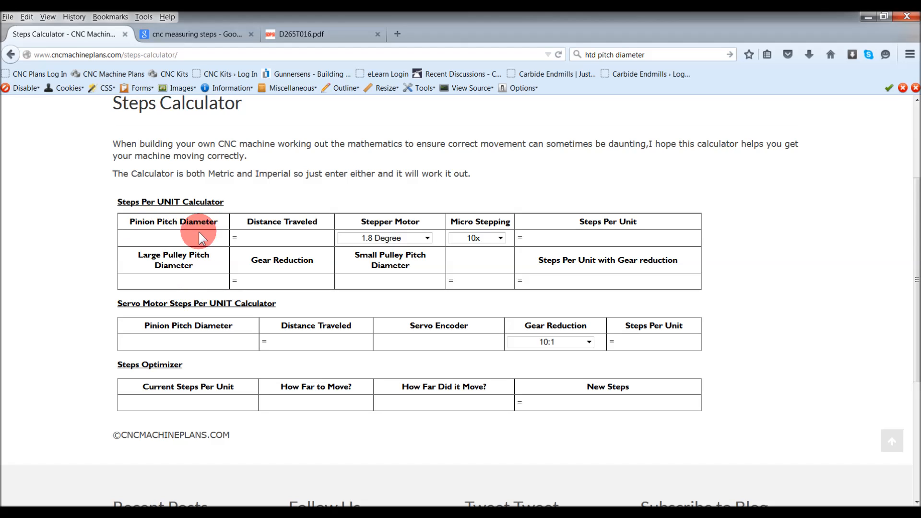
mouse_move(148, 238)
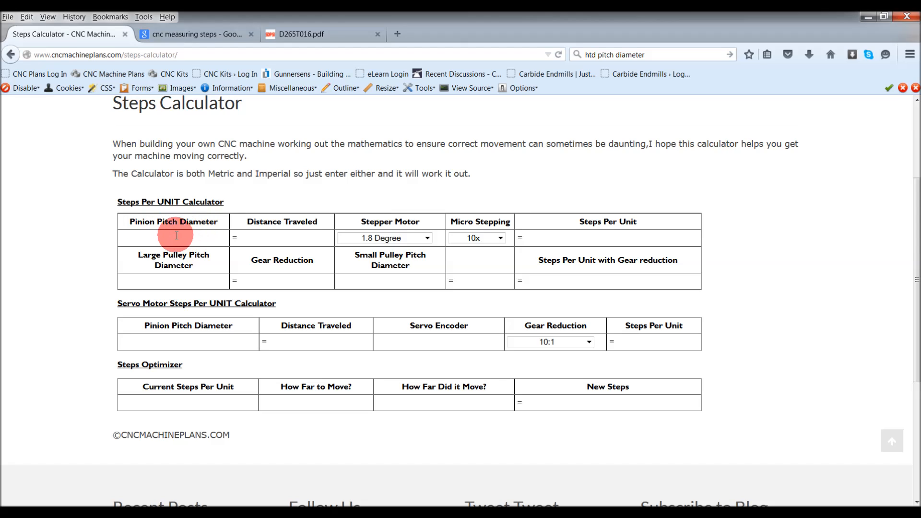
mouse_move(115, 242)
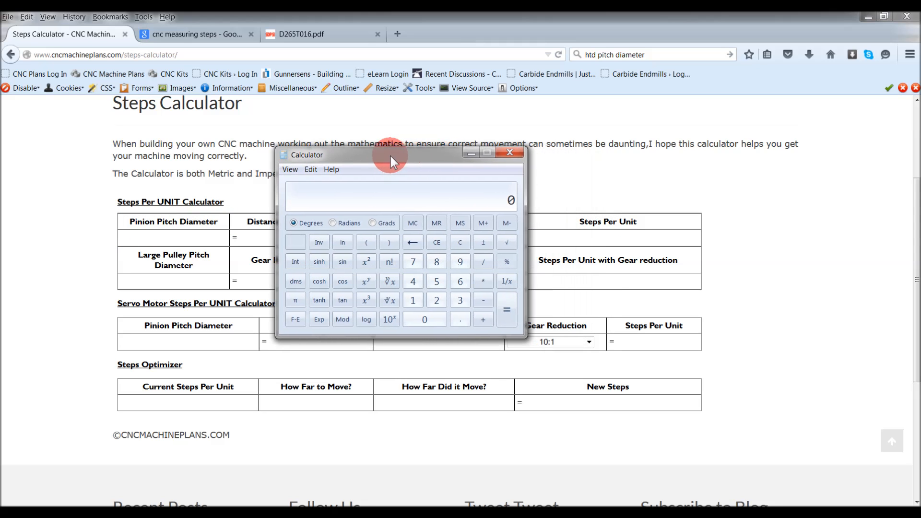
mouse_move(444, 161)
type("20")
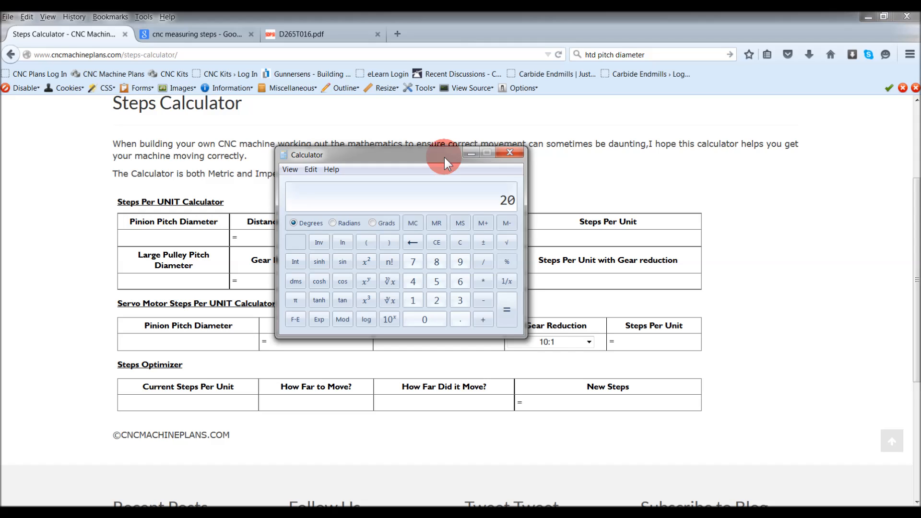
Finish the quick side calculation in Windows Calculator and close it
left_click(482, 281)
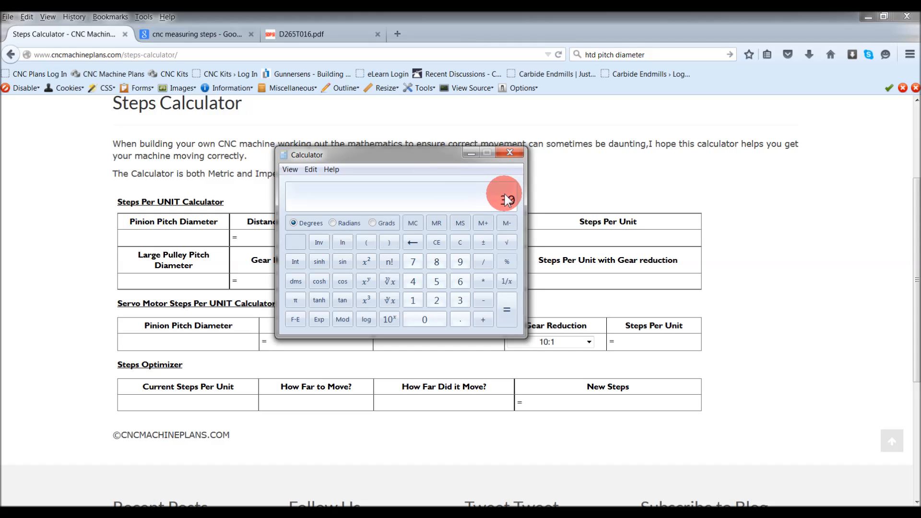
left_click(459, 243)
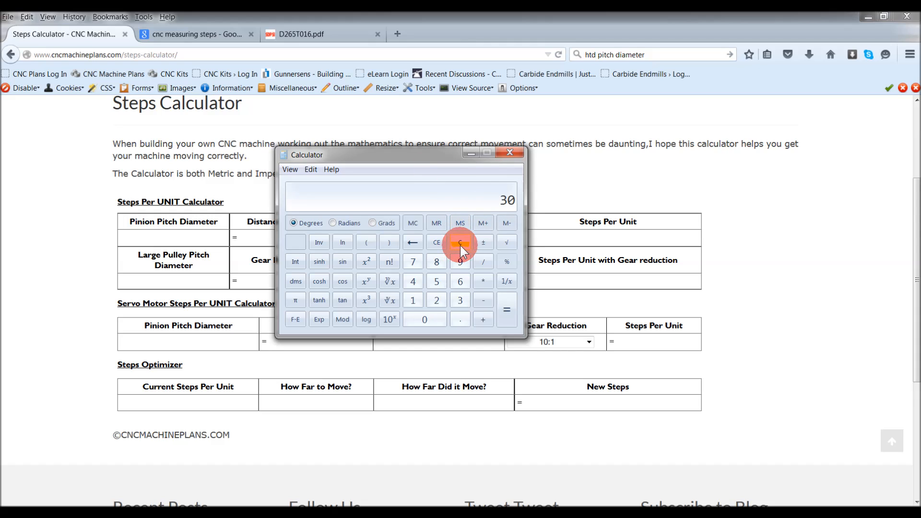
mouse_move(483, 200)
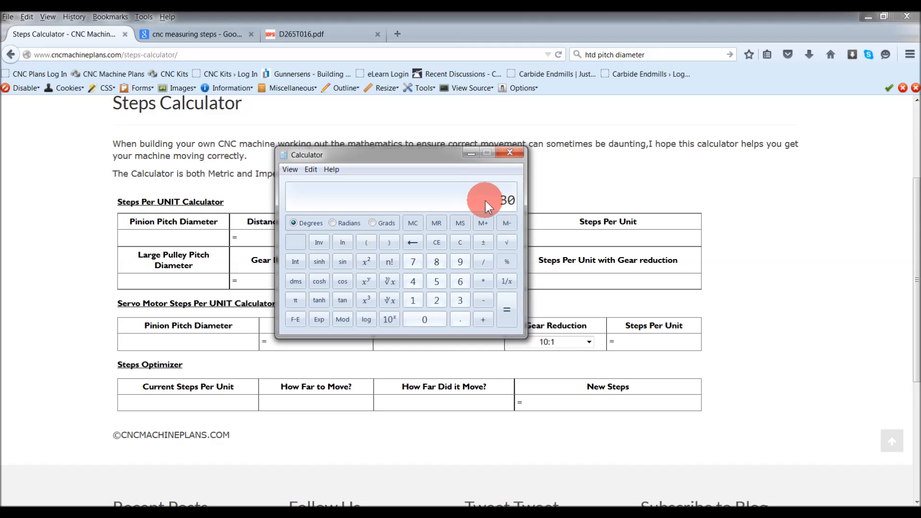
mouse_move(499, 202)
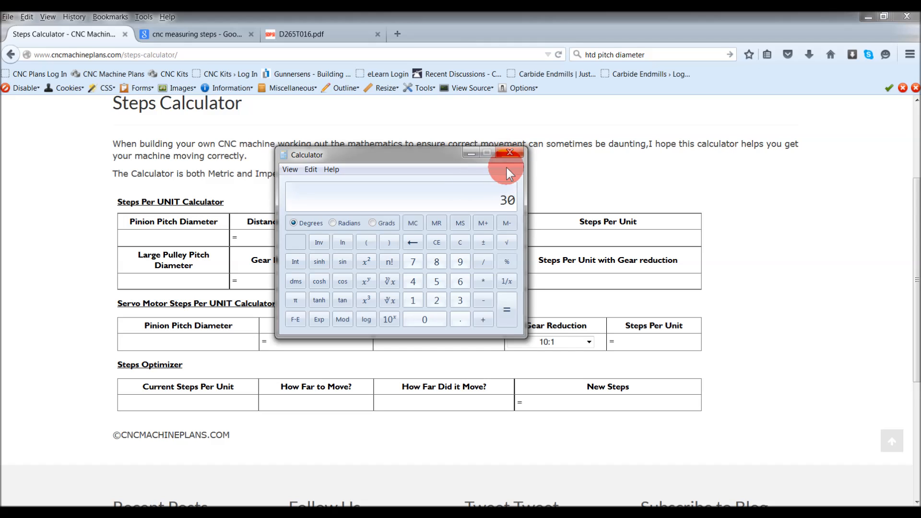
mouse_move(509, 161)
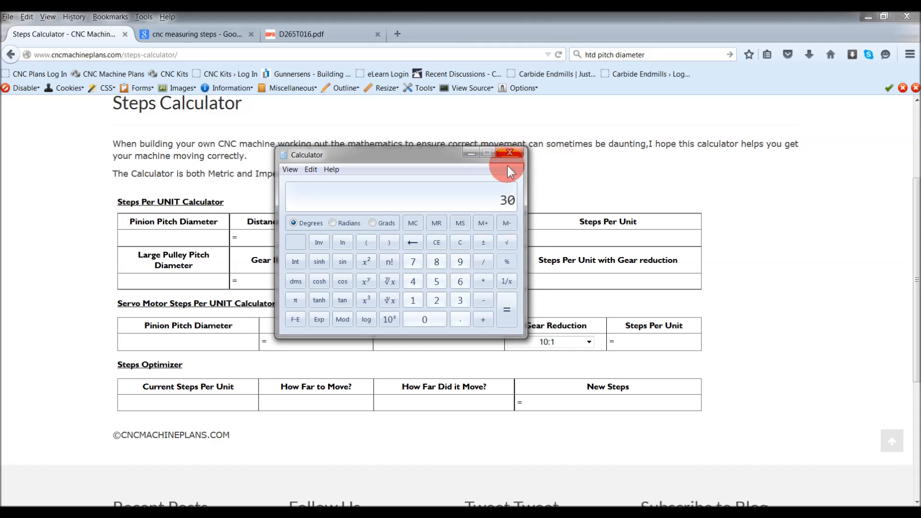
left_click(459, 241)
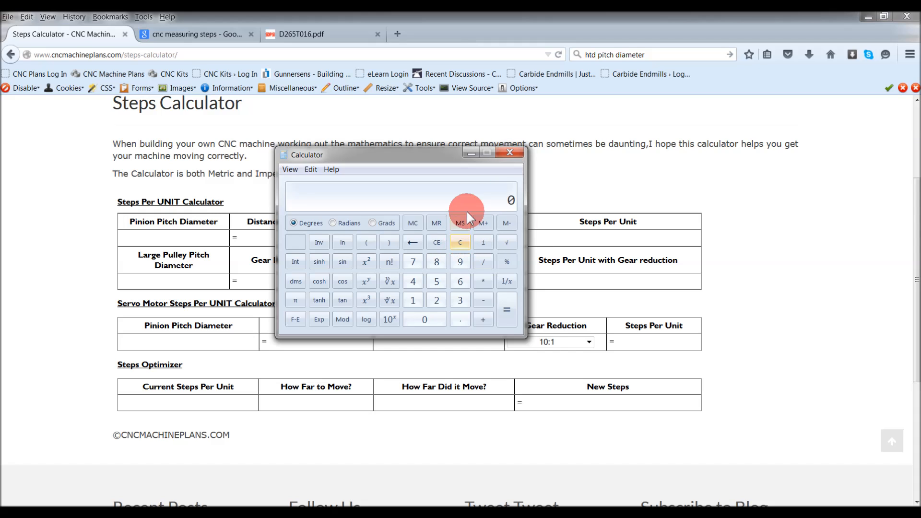
left_click(424, 319)
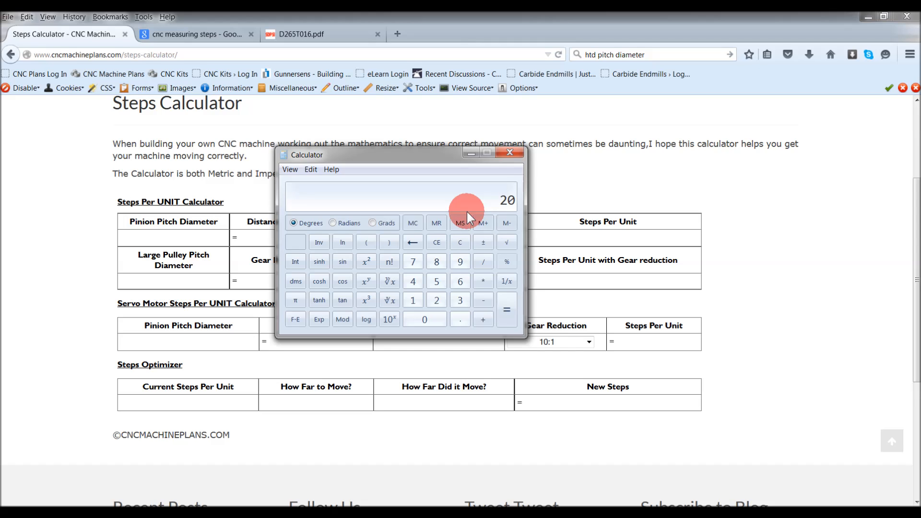
left_click(412, 299)
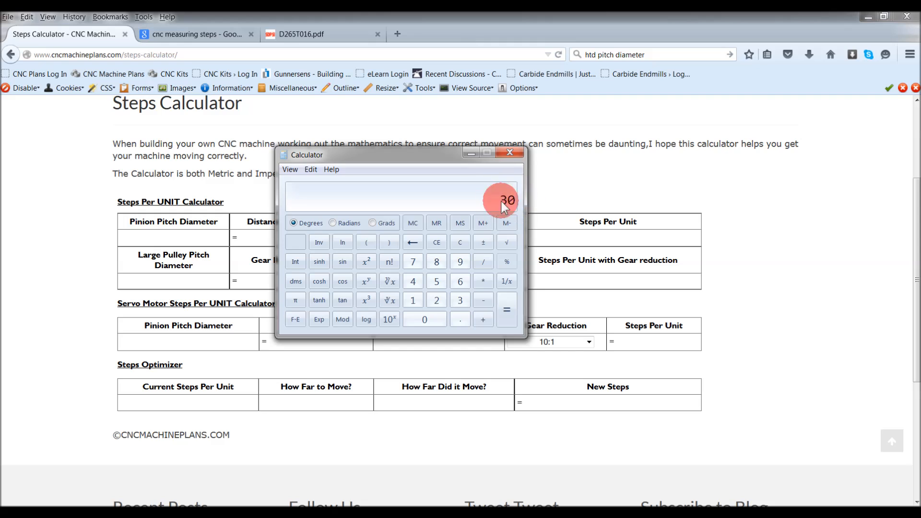
left_click(509, 153)
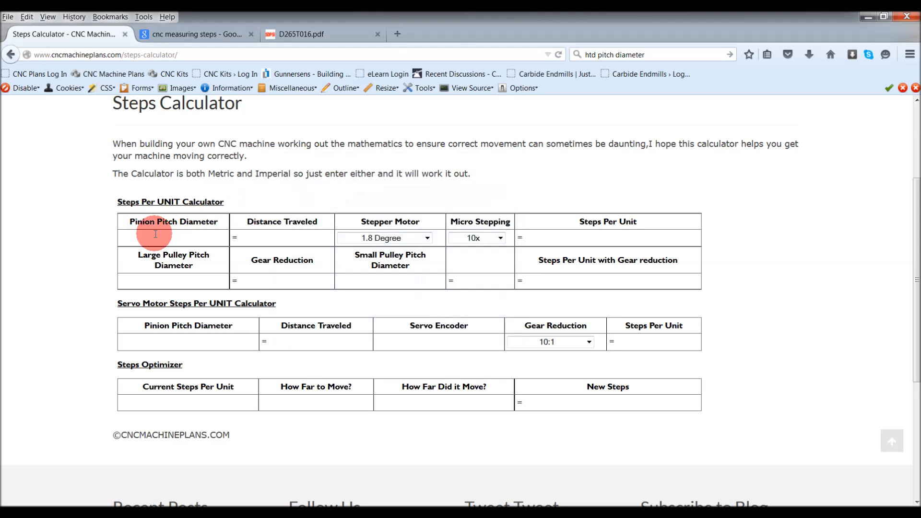
mouse_move(111, 240)
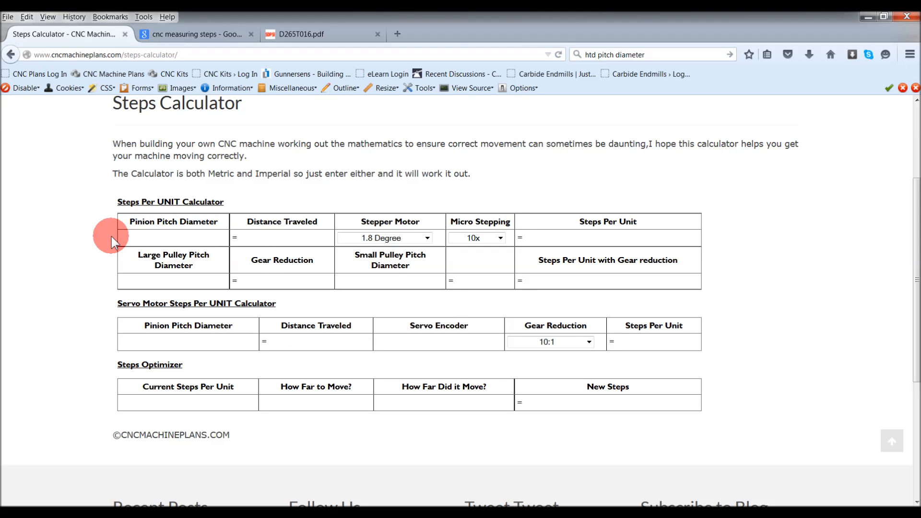
Enter pinion pitch diameter 30, compare with 1, then restore 30 for 21.22 steps per unit
type("30")
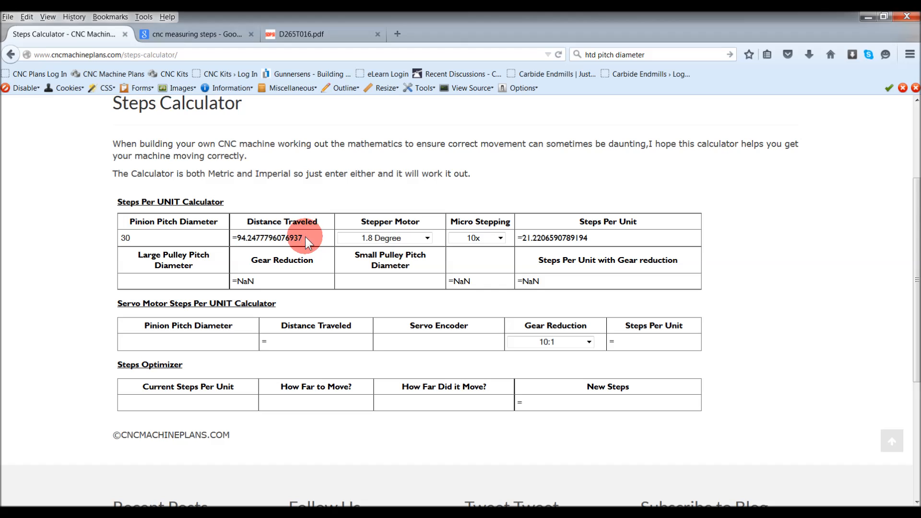
mouse_move(173, 243)
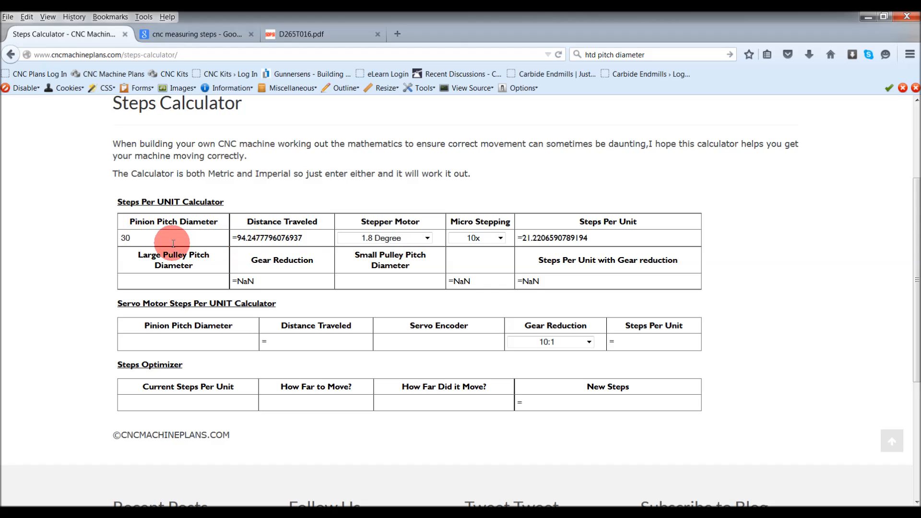
mouse_move(232, 242)
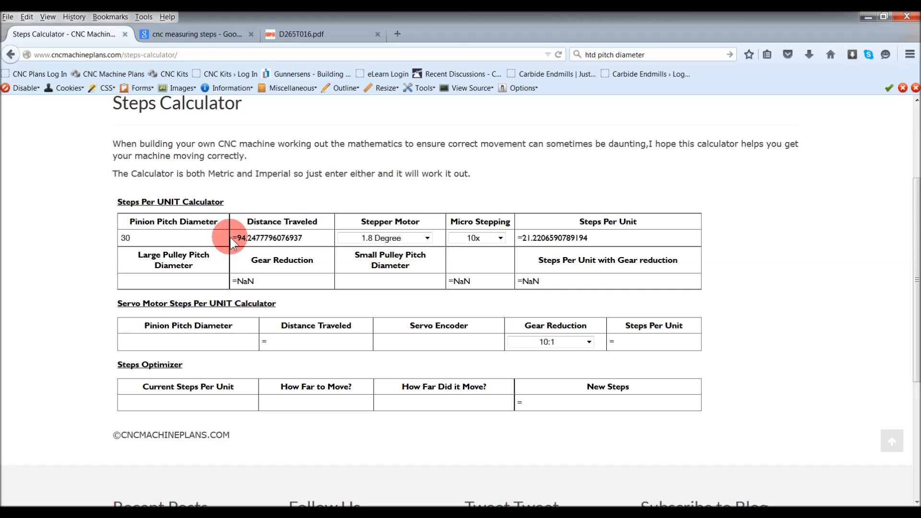
mouse_move(305, 243)
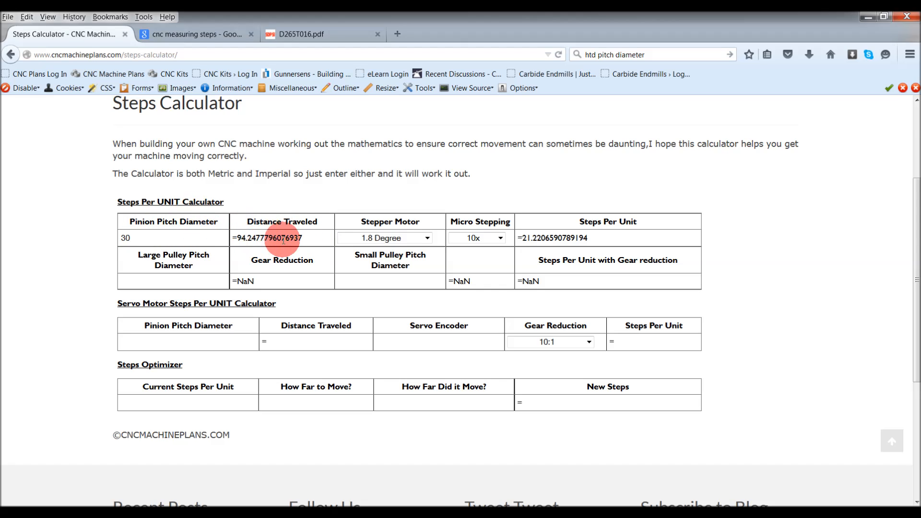
double_click(125, 238)
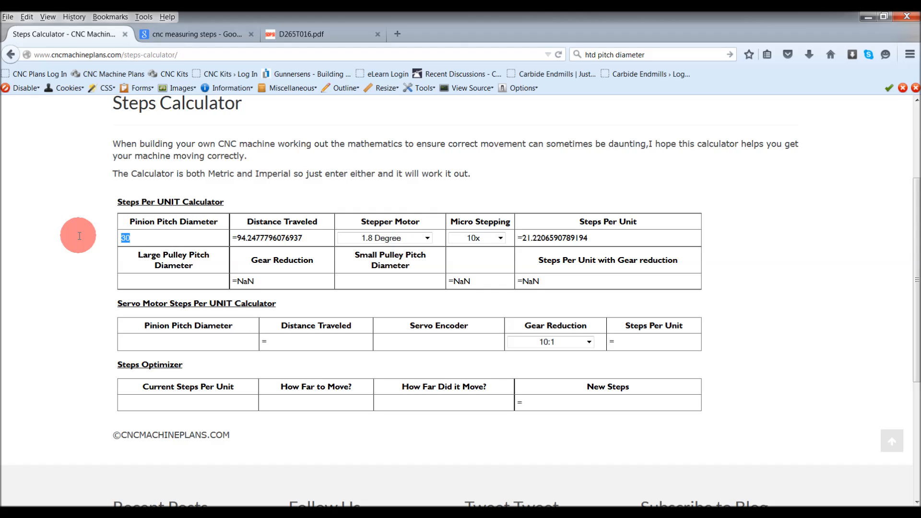
type("1")
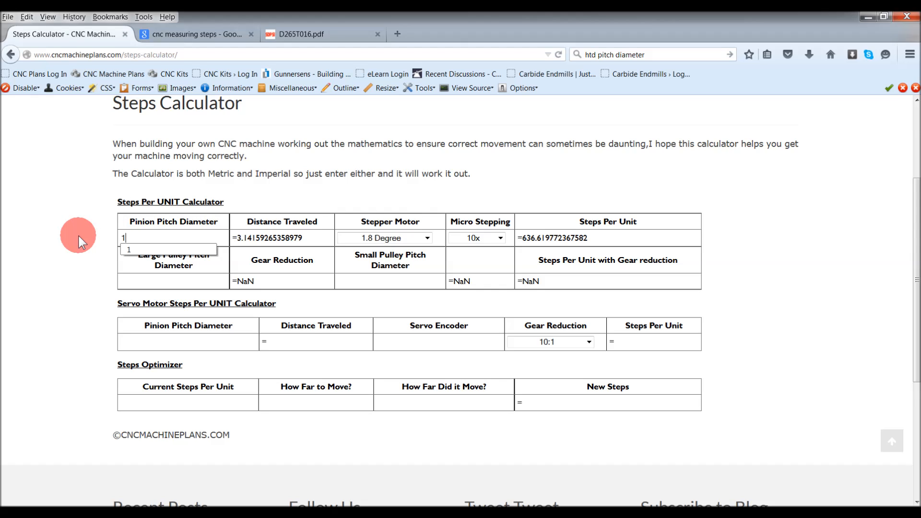
mouse_move(240, 238)
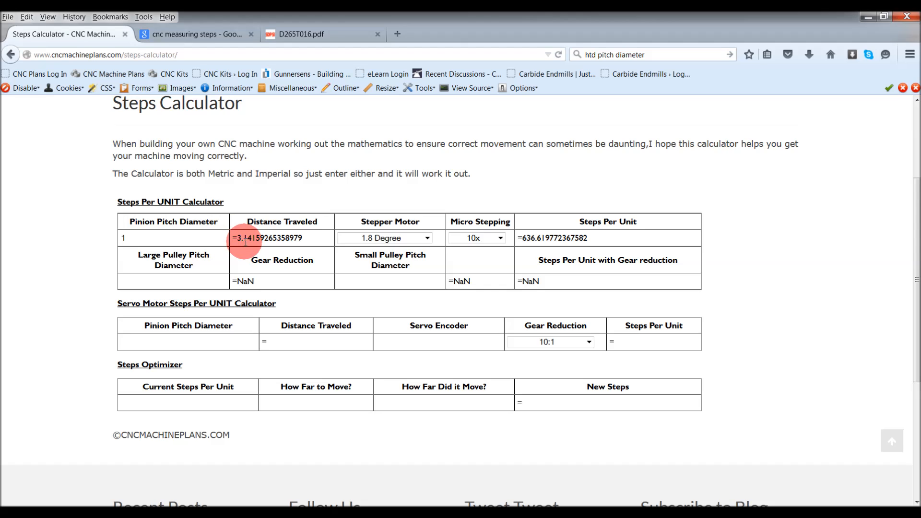
mouse_move(337, 242)
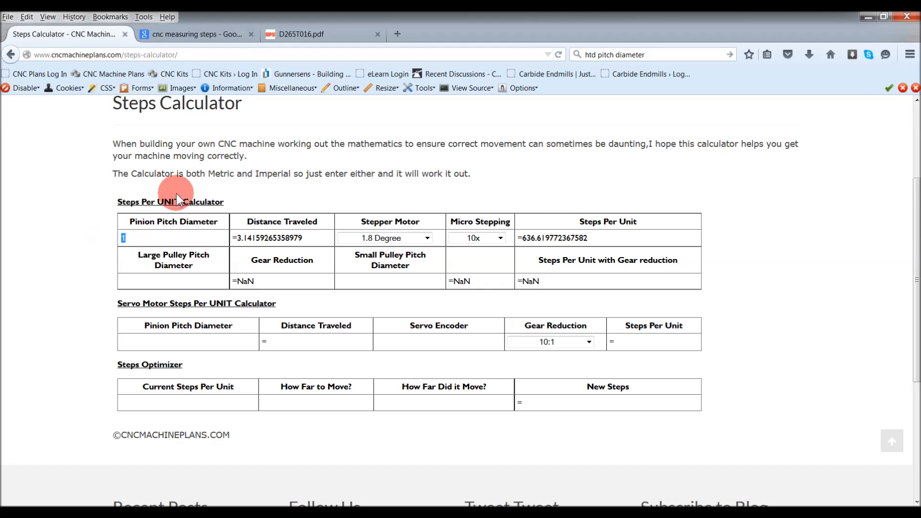
double_click(215, 174)
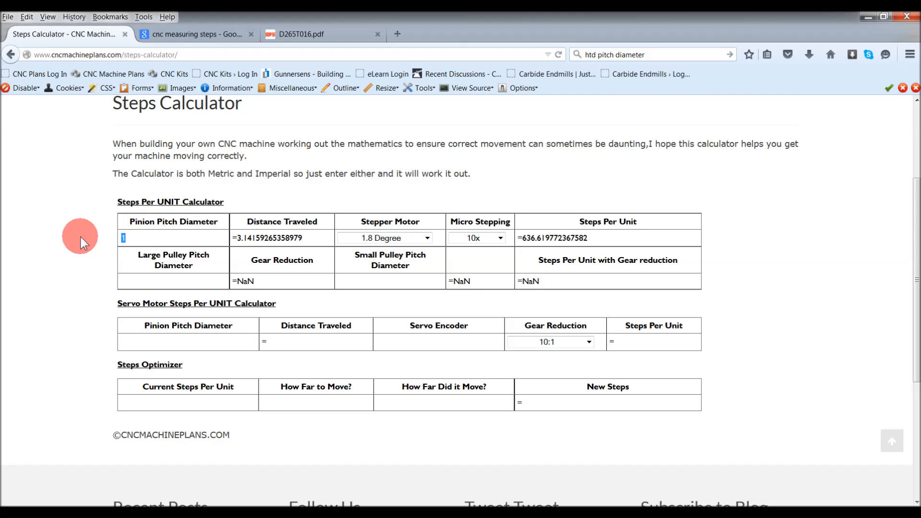
type("30")
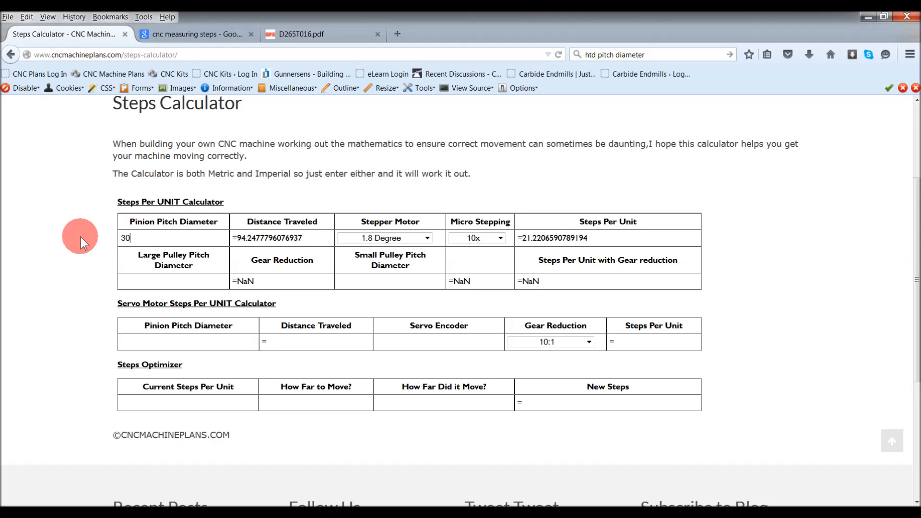
mouse_move(143, 249)
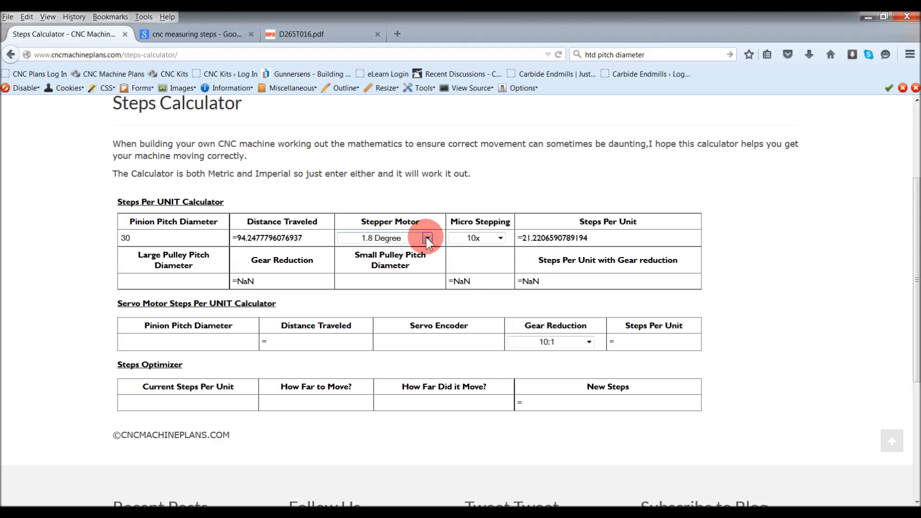
left_click(427, 238)
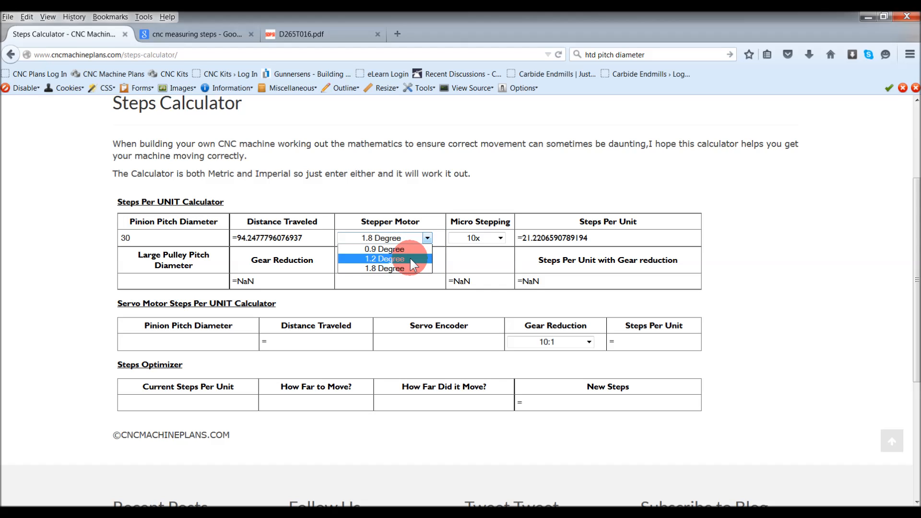
mouse_move(384, 249)
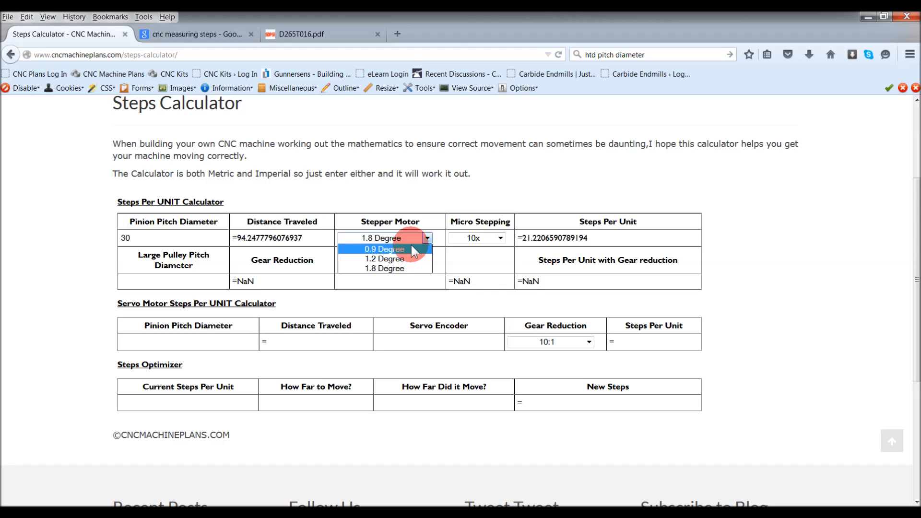
mouse_move(385, 258)
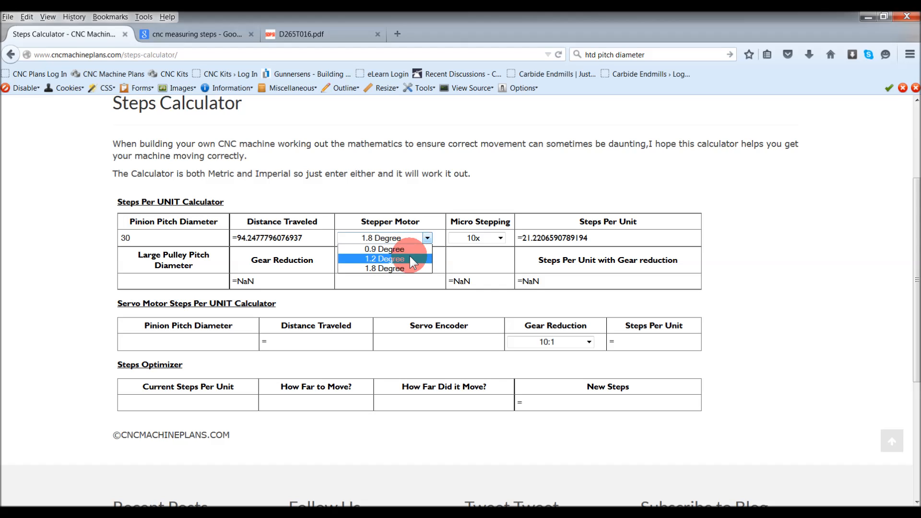
mouse_move(384, 250)
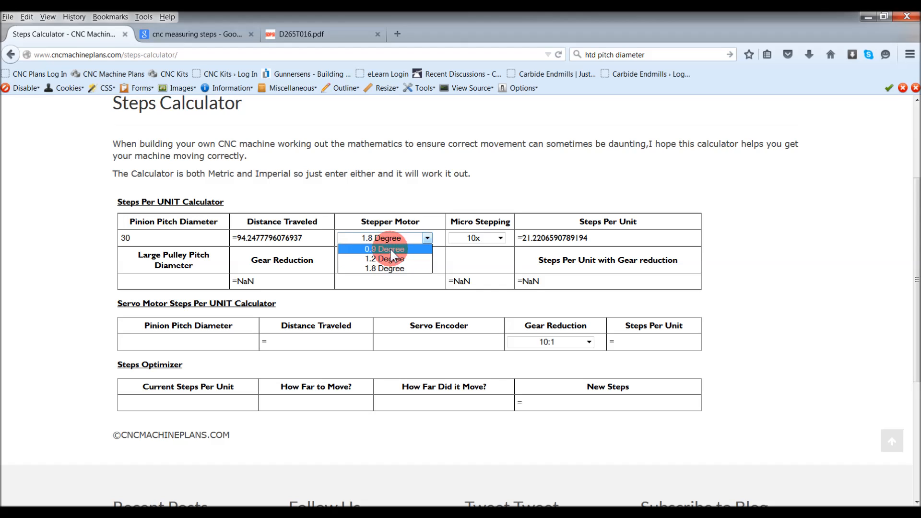
mouse_move(384, 259)
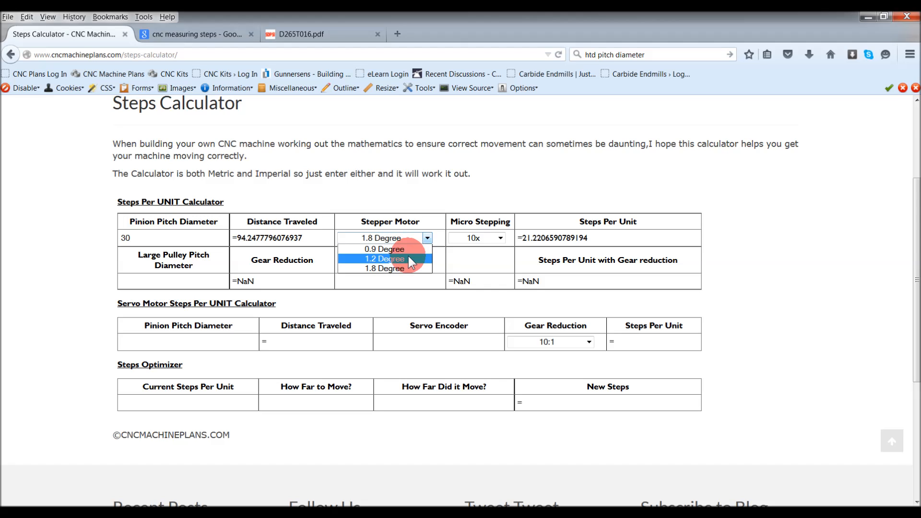
mouse_move(405, 269)
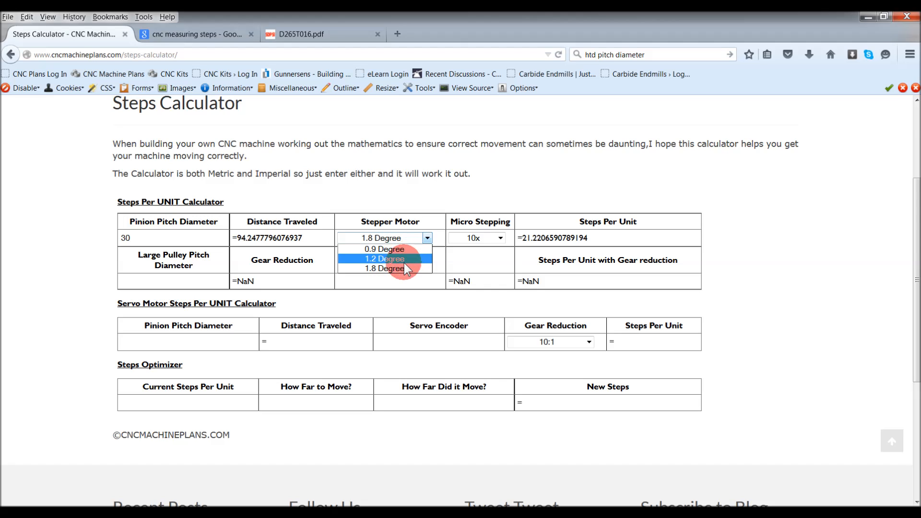
mouse_move(394, 271)
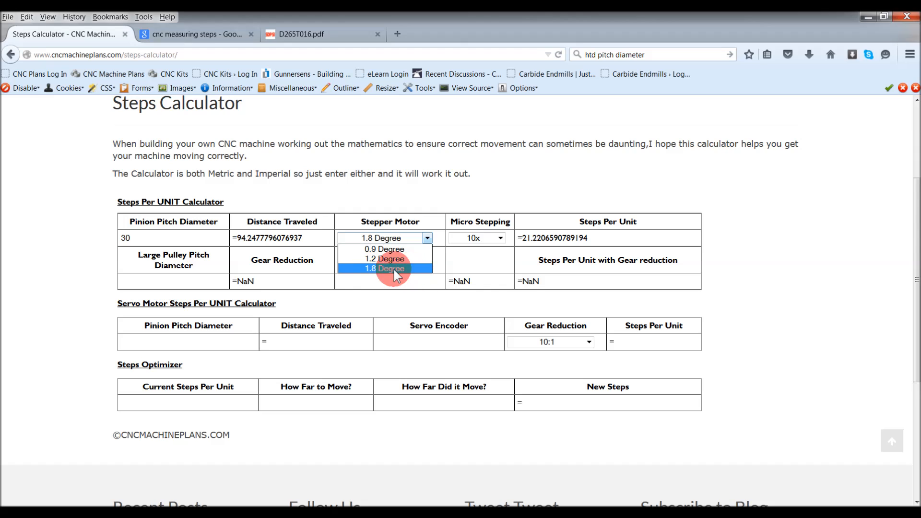
mouse_move(371, 272)
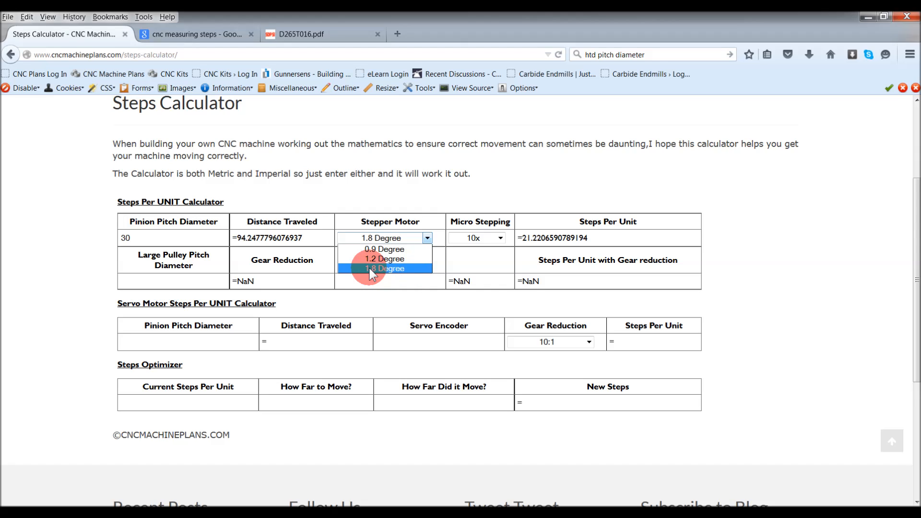
left_click(383, 268)
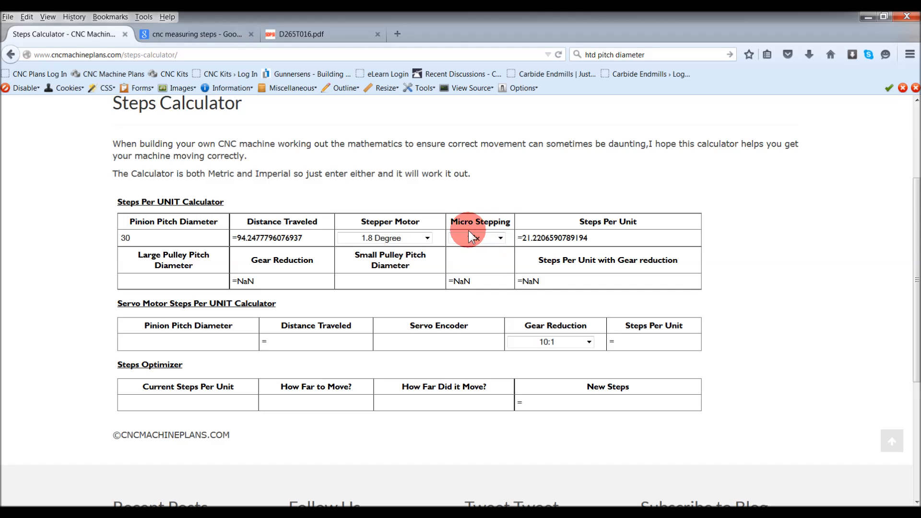
left_click(478, 238)
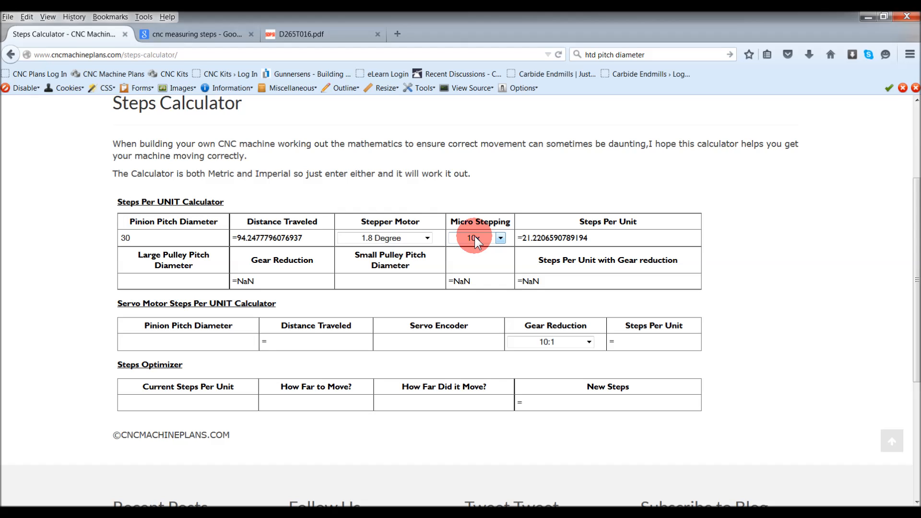
mouse_move(461, 234)
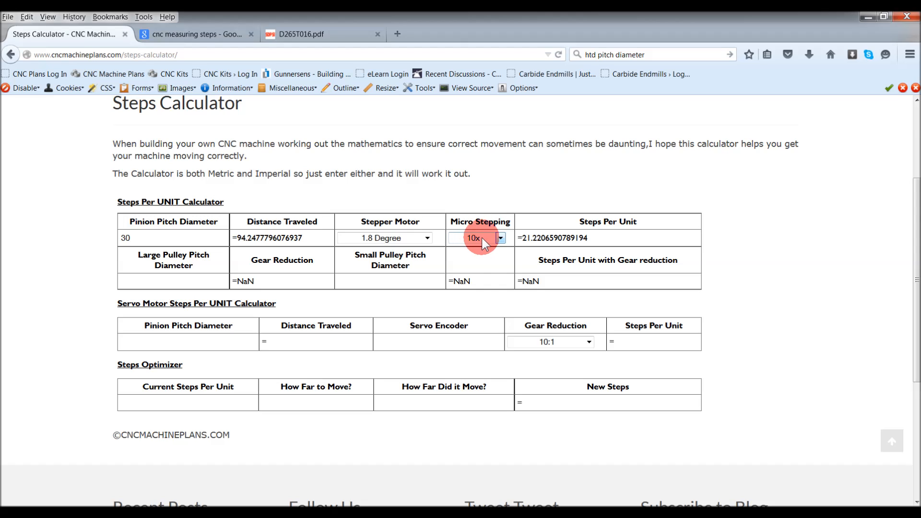
left_click(480, 238)
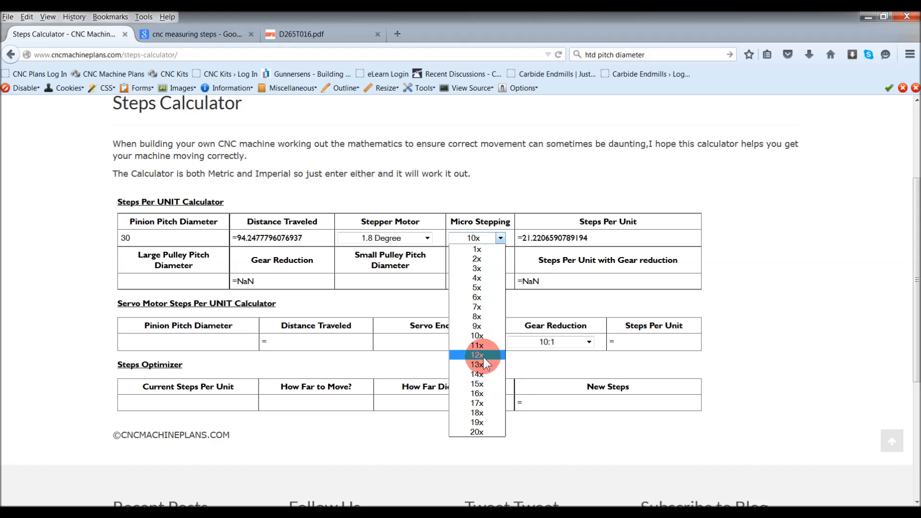
mouse_move(492, 317)
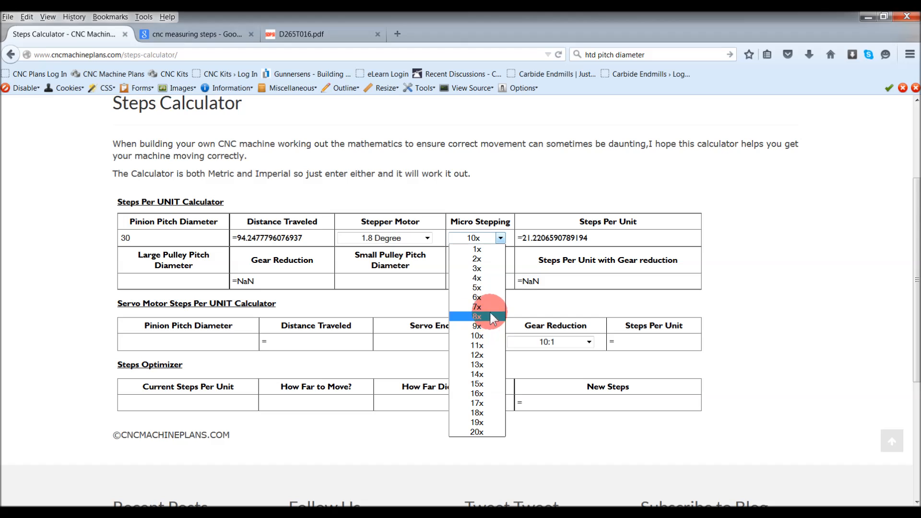
mouse_move(476, 345)
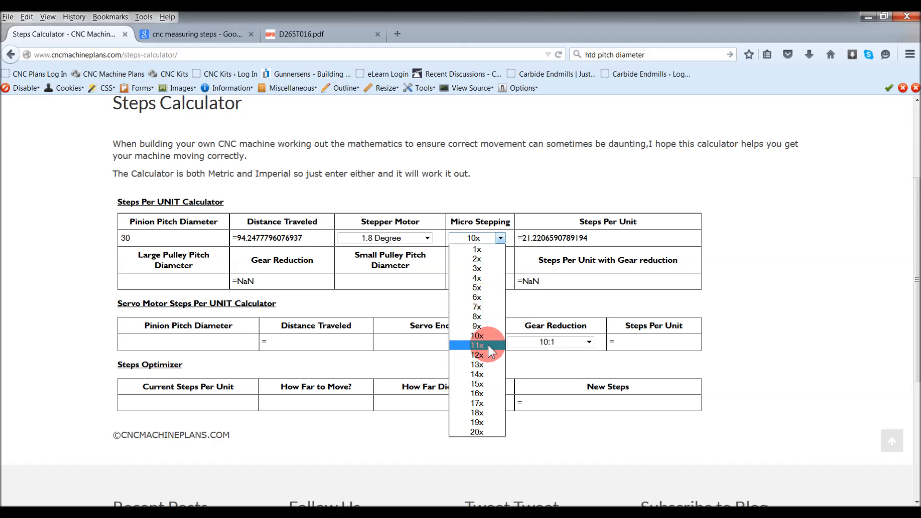
left_click(476, 336)
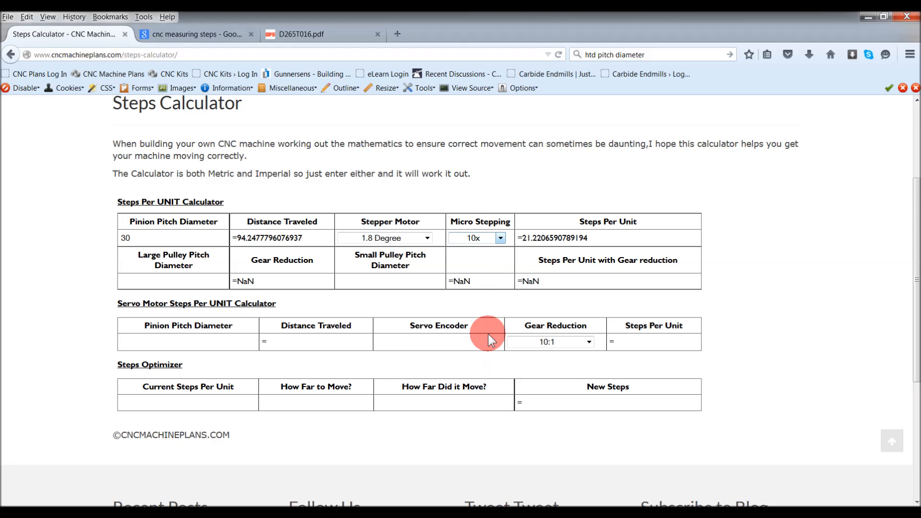
mouse_move(590, 242)
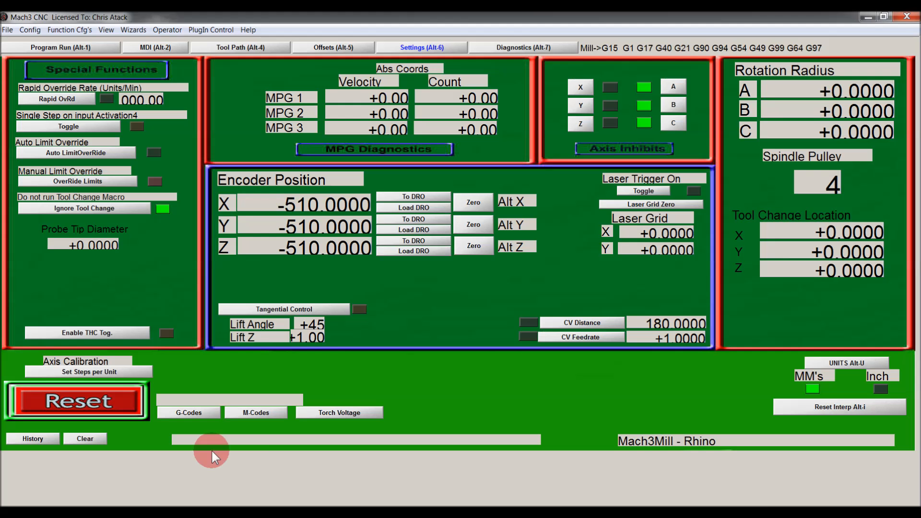
left_click(29, 30)
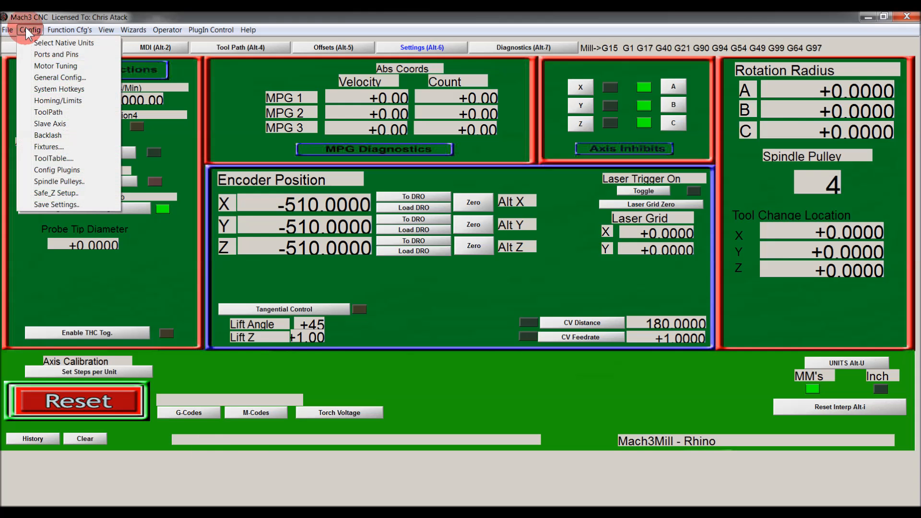
left_click(56, 66)
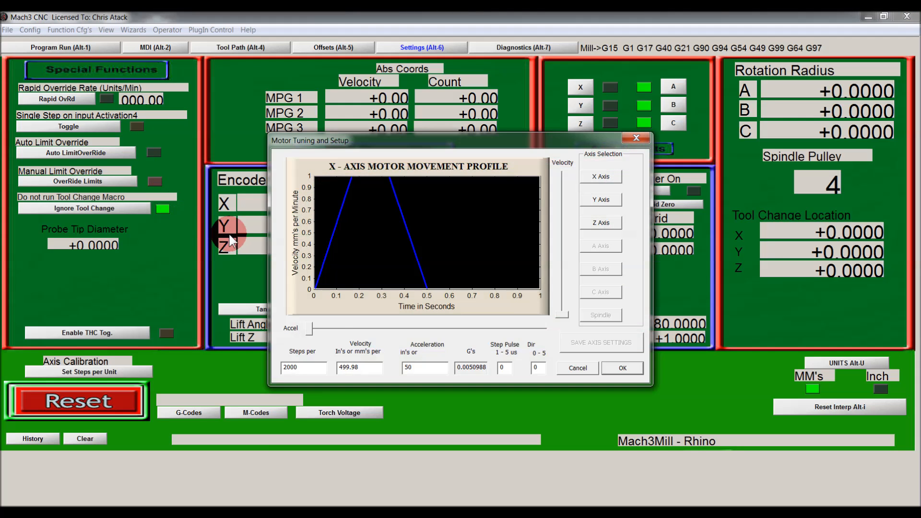
triple_click(303, 367)
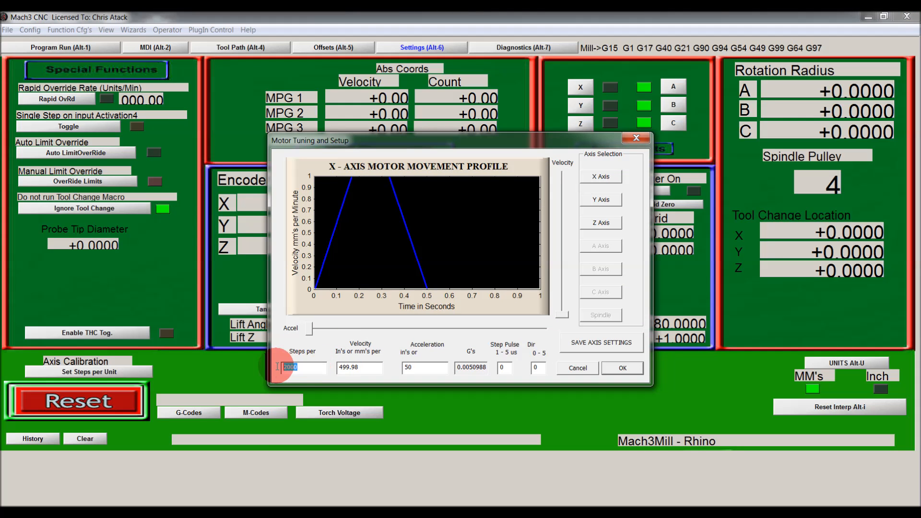
mouse_move(302, 367)
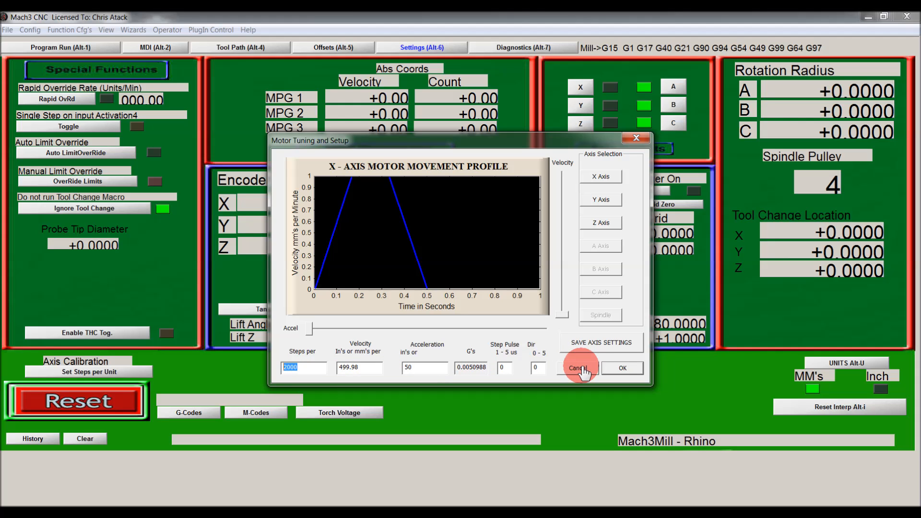
left_click(578, 369)
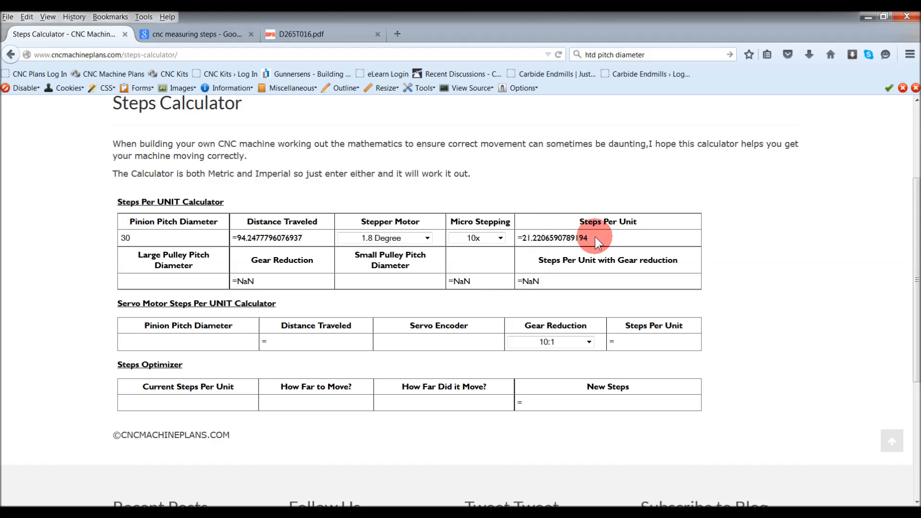
mouse_move(451, 281)
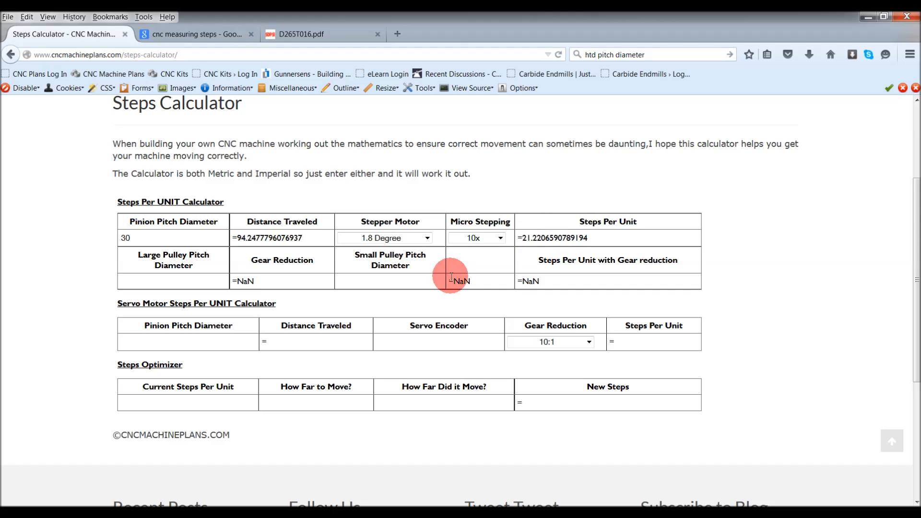
mouse_move(174, 265)
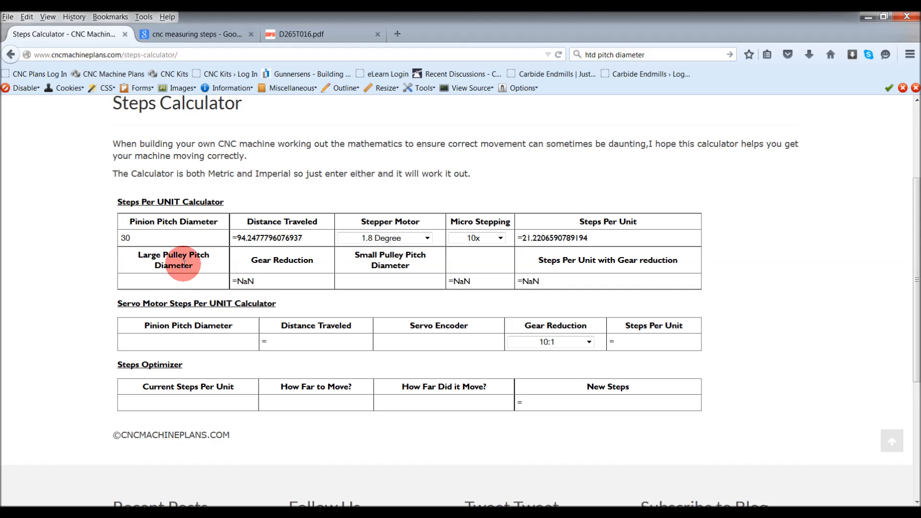
mouse_move(402, 249)
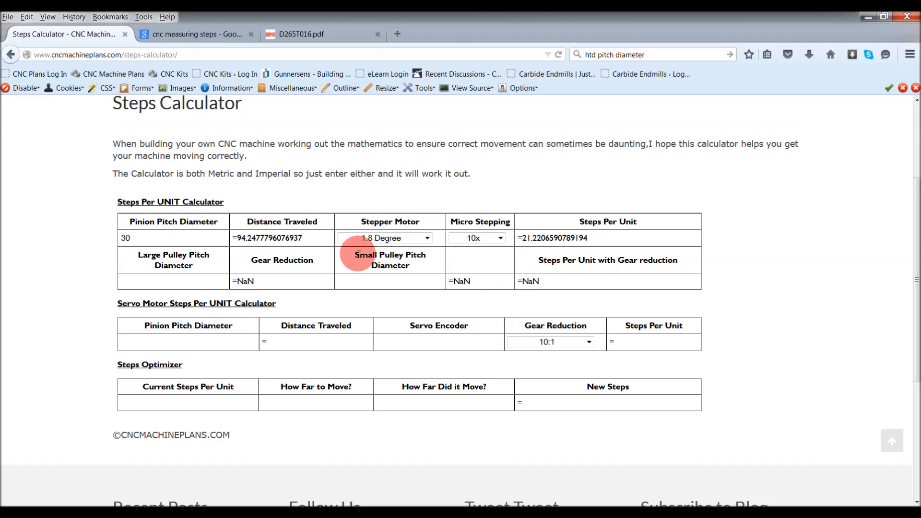
mouse_move(382, 260)
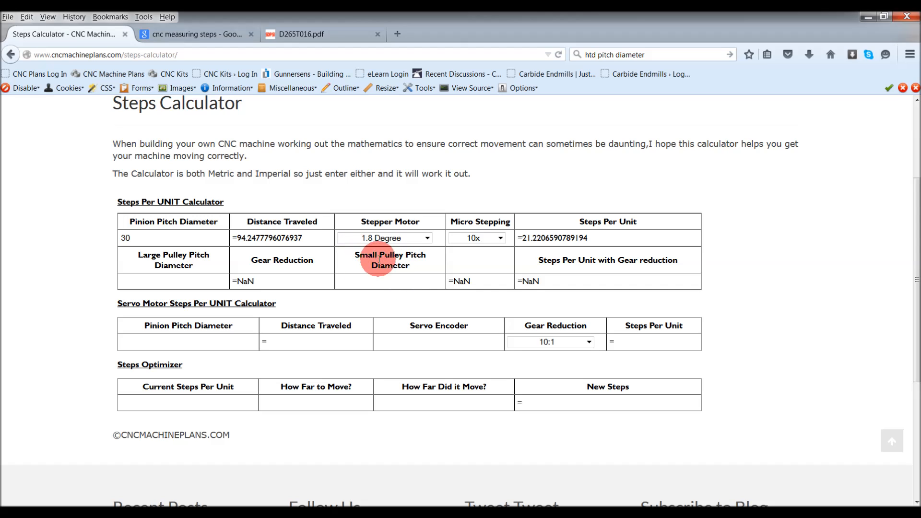
mouse_move(198, 259)
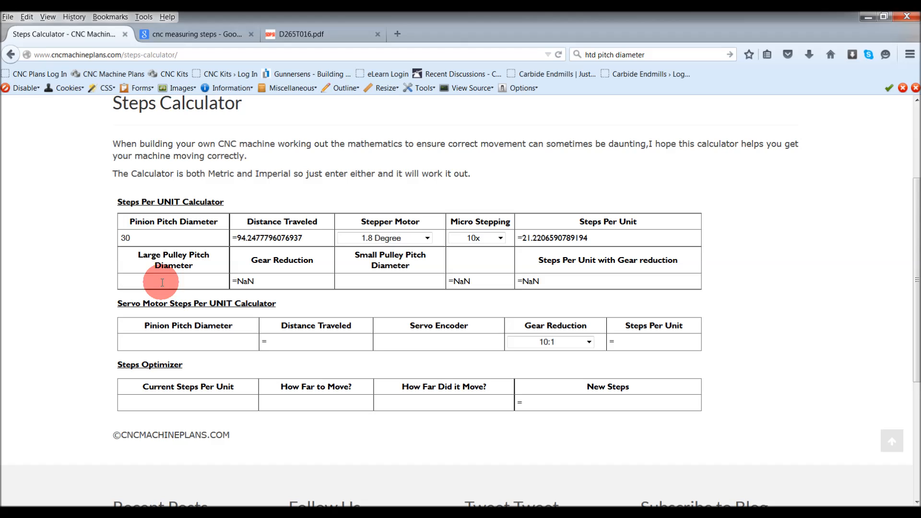
Enter large pulley pitch diameter 3 and move to the small pulley field
double_click(174, 260)
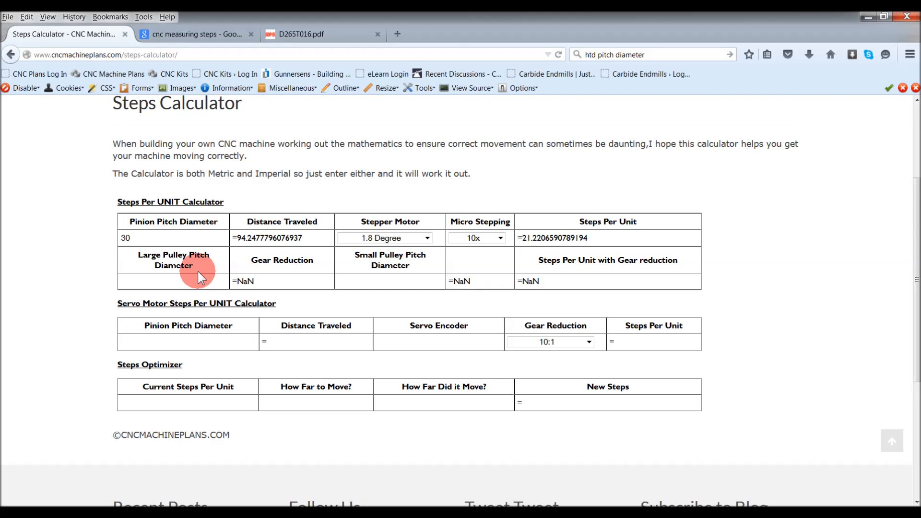
mouse_move(189, 281)
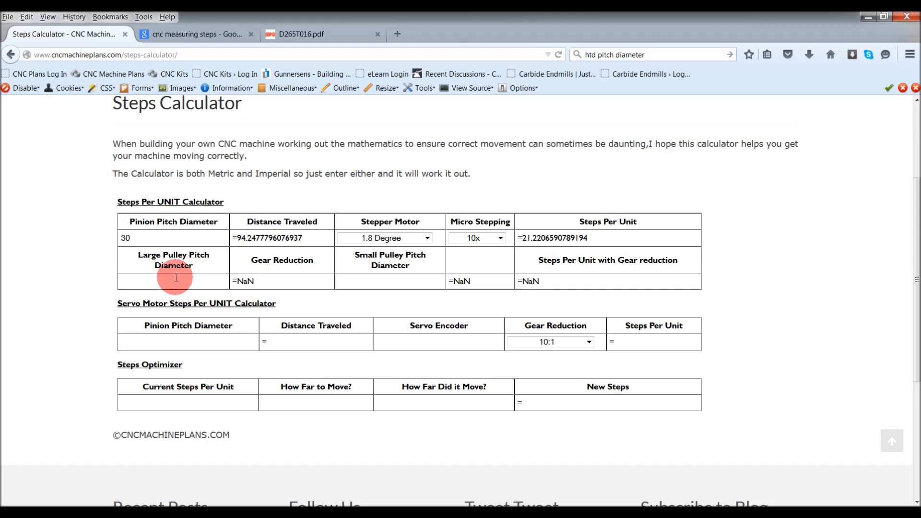
mouse_move(135, 281)
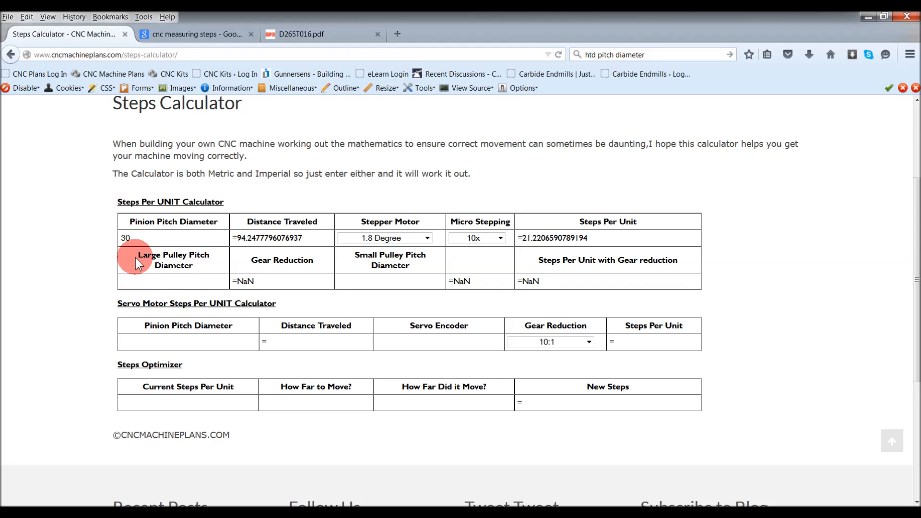
left_click(173, 281)
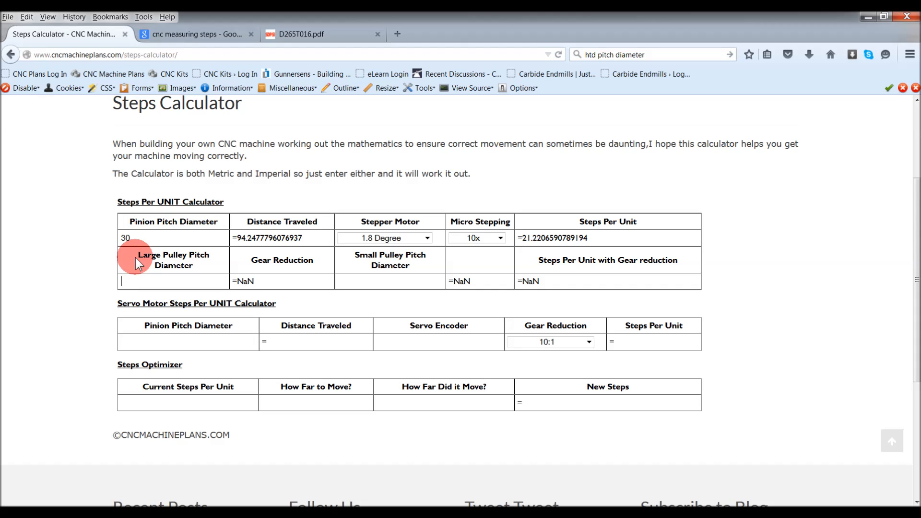
type("3")
left_click(390, 281)
type("1")
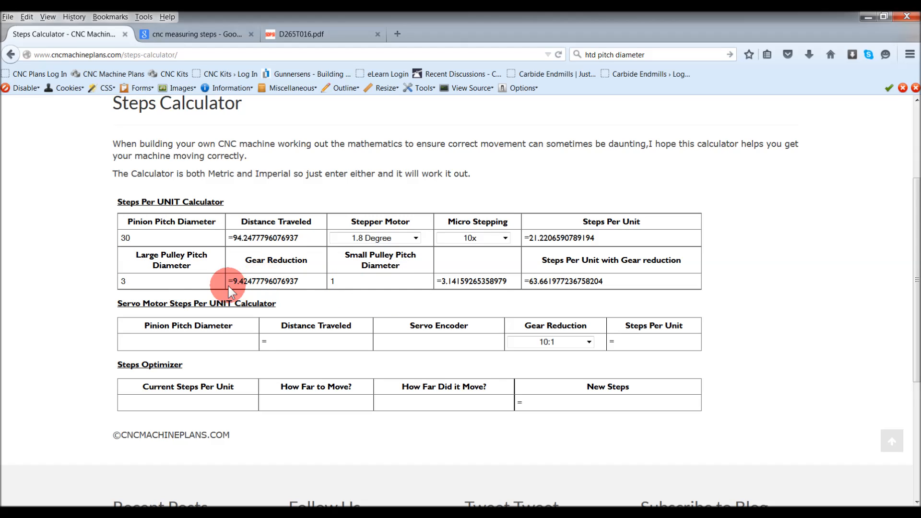
double_click(123, 281)
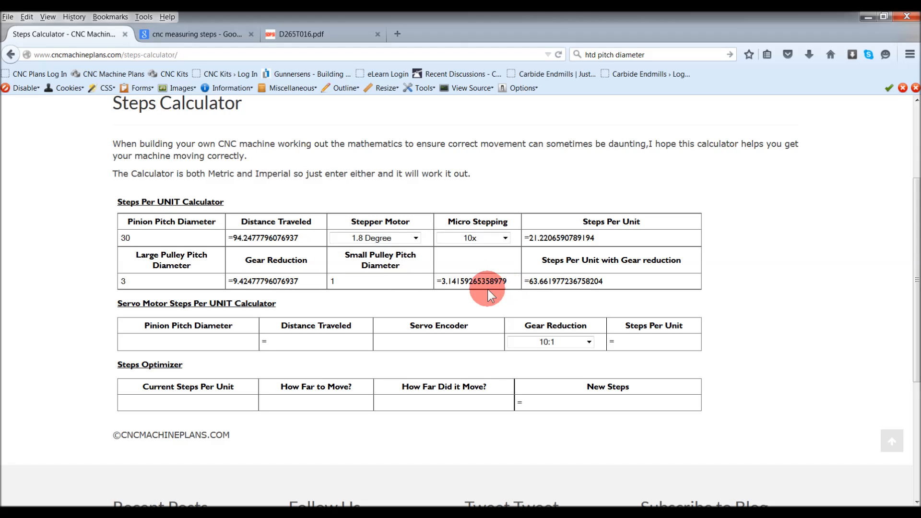
mouse_move(378, 297)
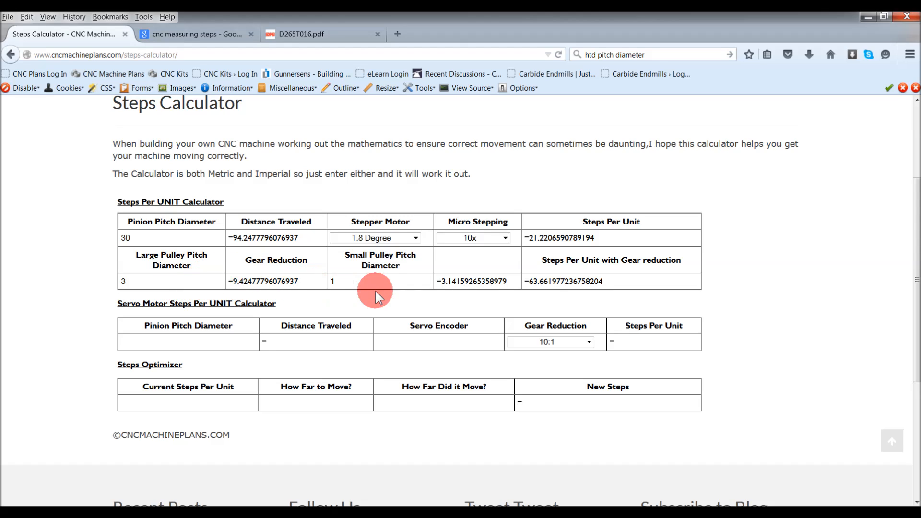
mouse_move(605, 286)
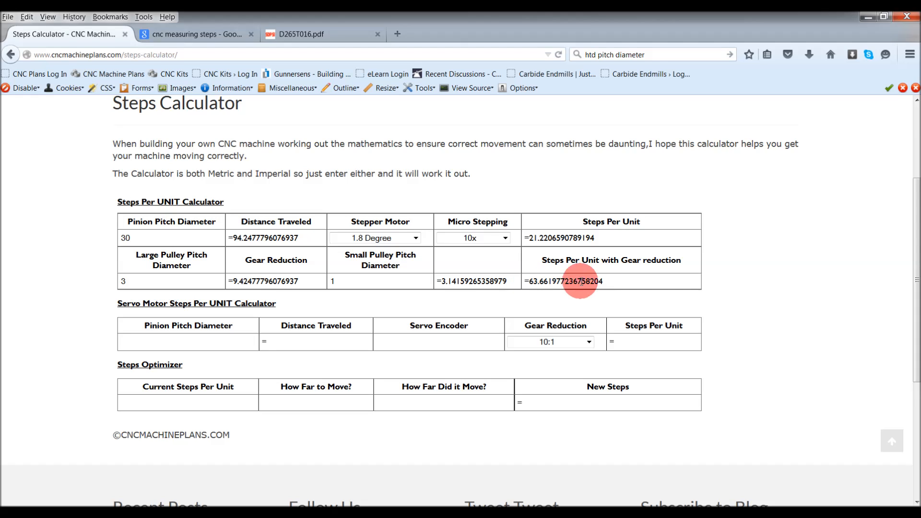
mouse_move(473, 281)
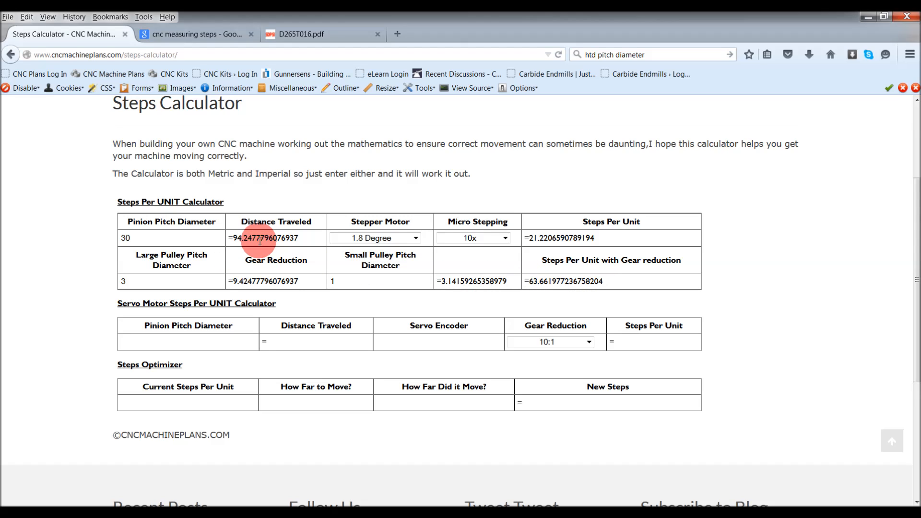
left_click(123, 281)
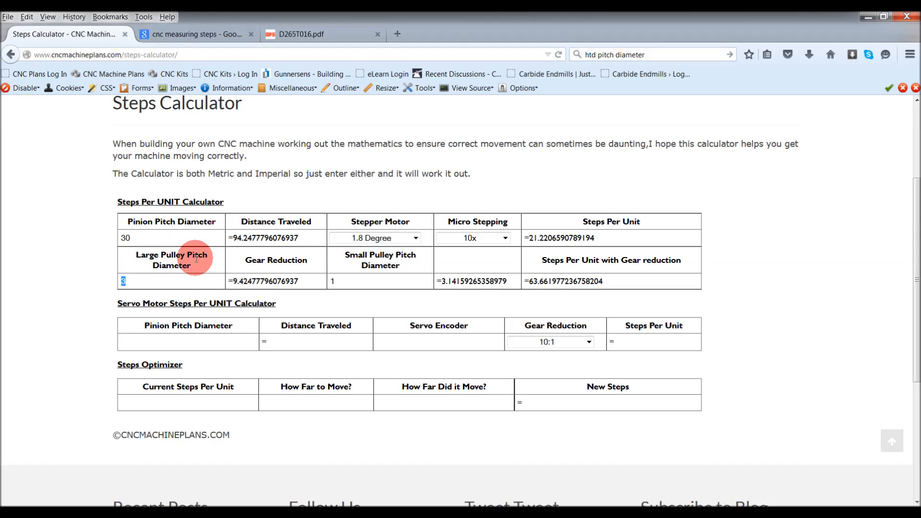
mouse_move(584, 281)
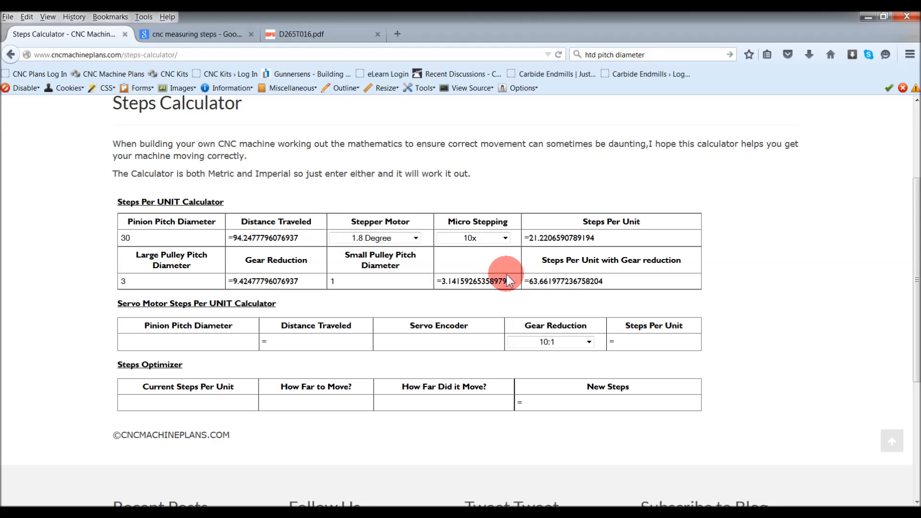
Switch to the D265T016.pdf tab and scroll to the HTD pulley pitch diameter table
left_click(300, 34)
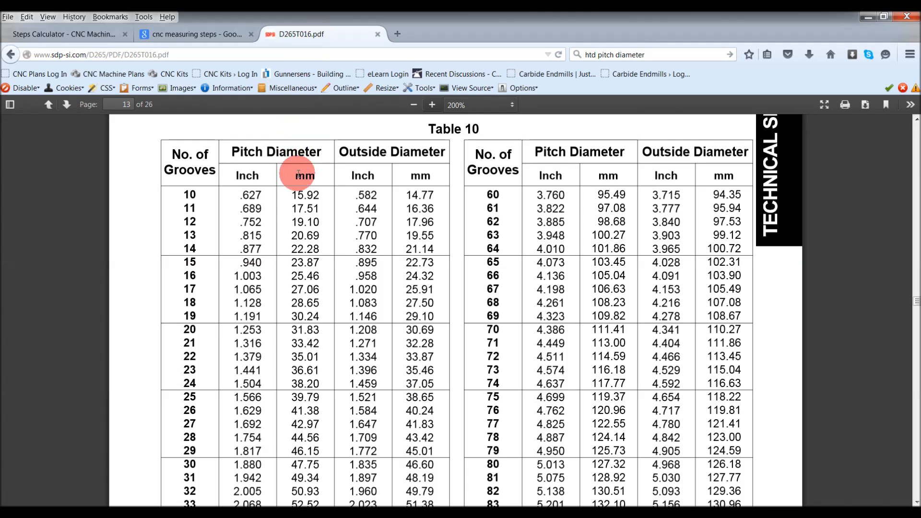
mouse_move(420, 200)
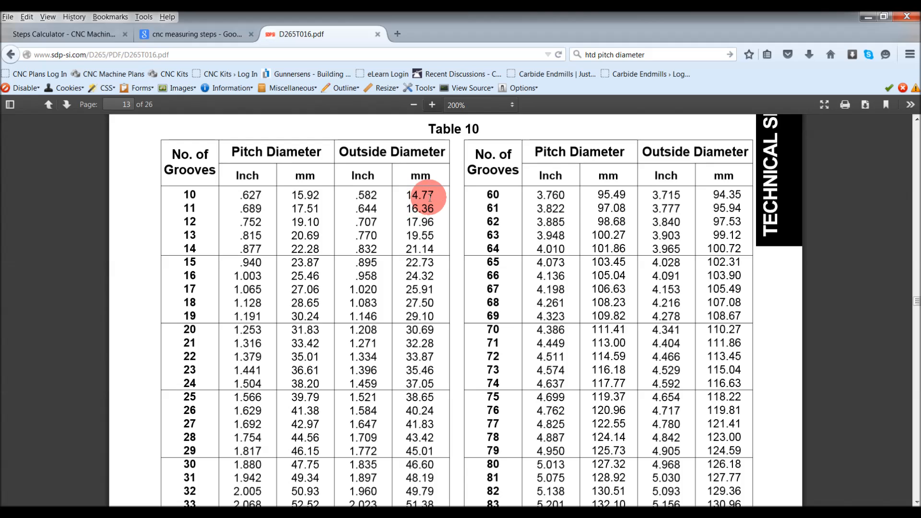
scroll("up", 3)
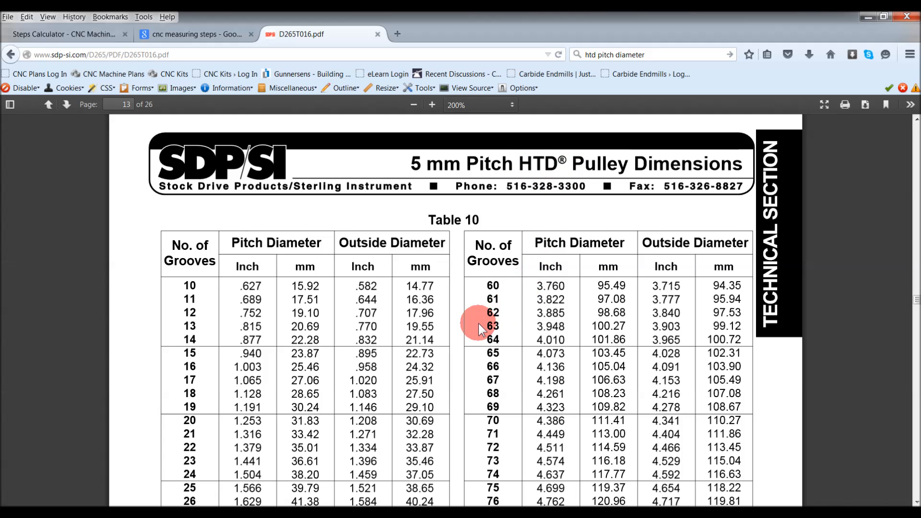
mouse_move(485, 287)
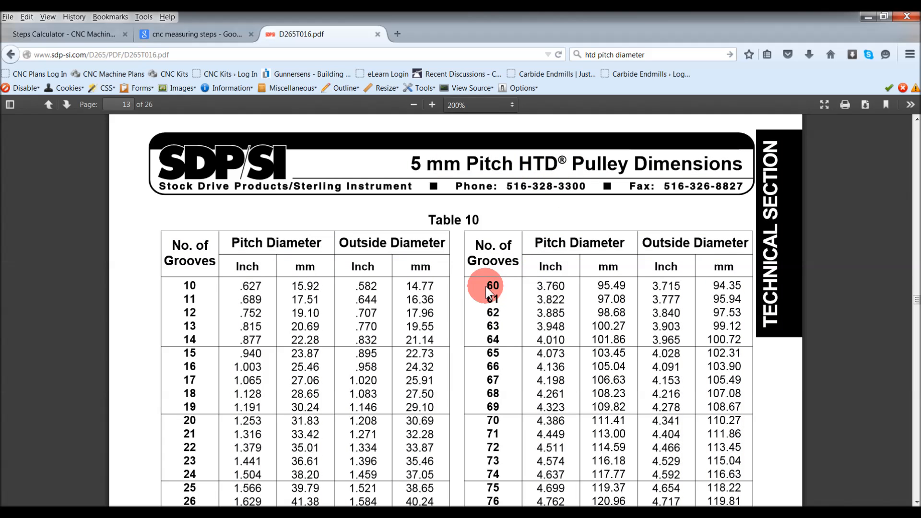
mouse_move(190, 394)
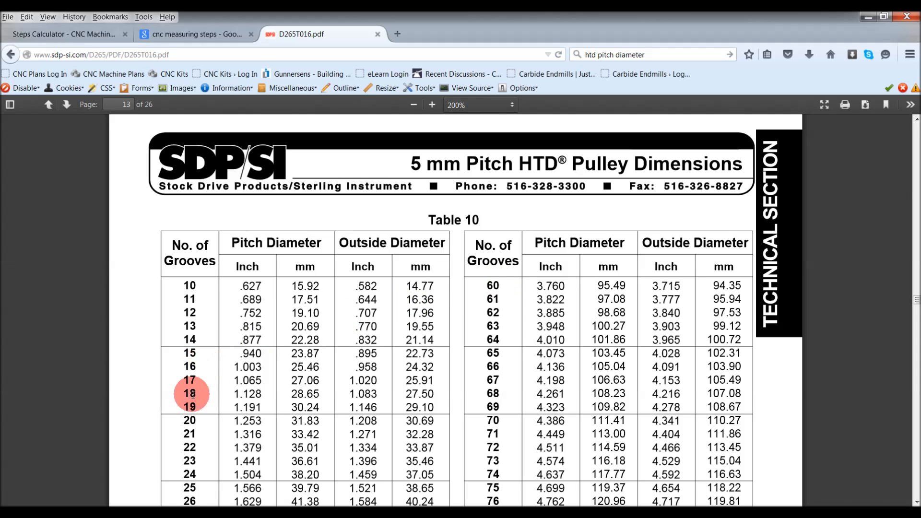
mouse_move(299, 420)
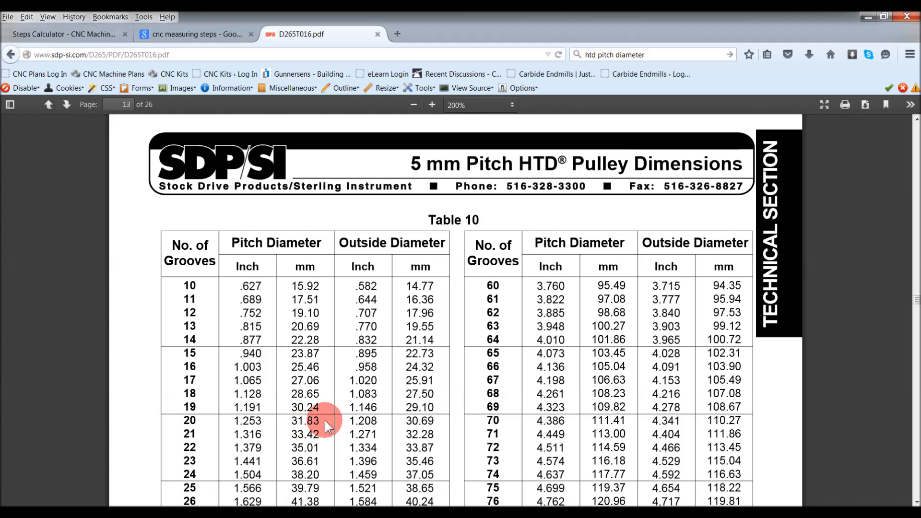
mouse_move(481, 343)
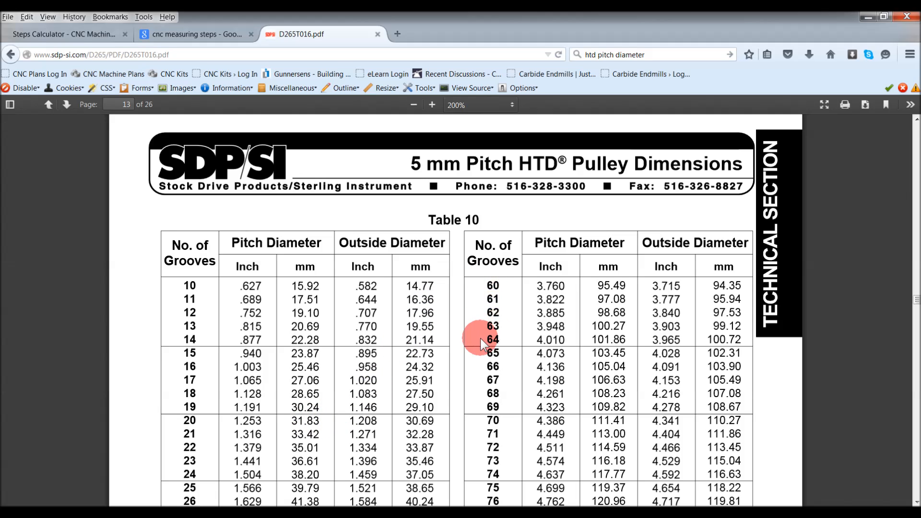
mouse_move(575, 290)
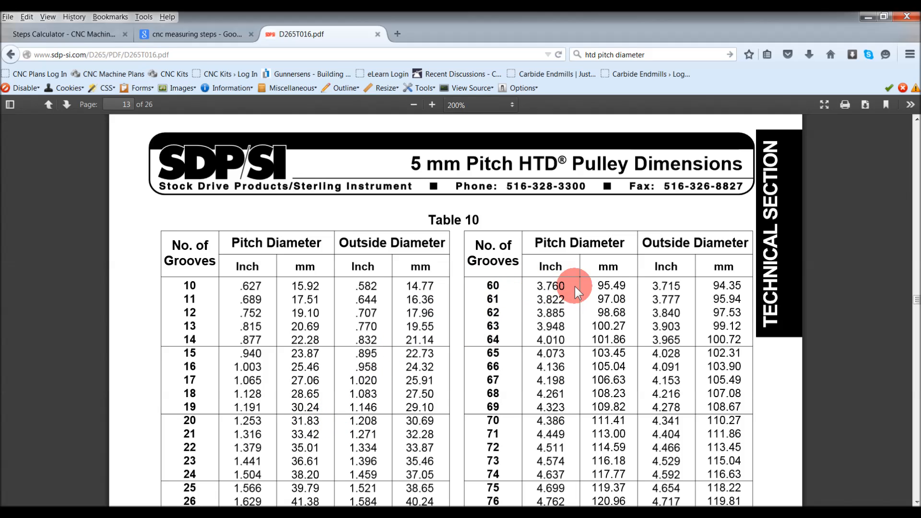
mouse_move(608, 287)
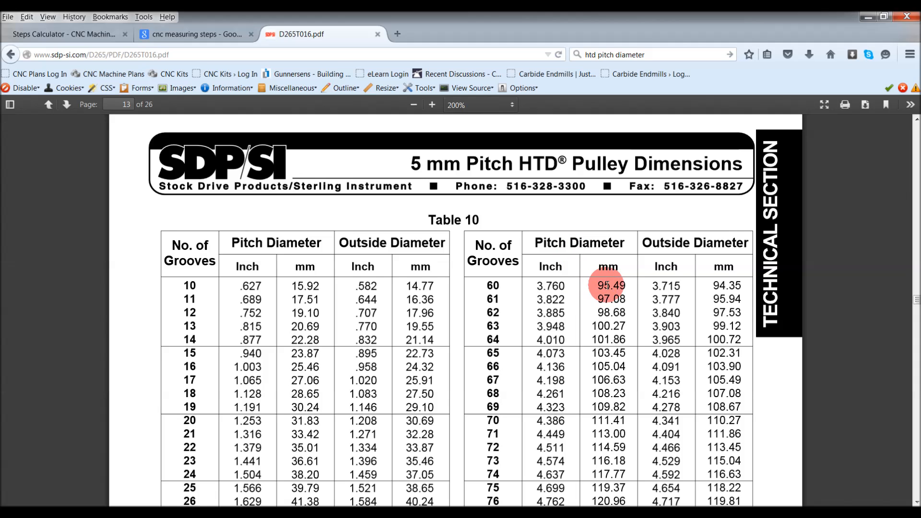
mouse_move(606, 276)
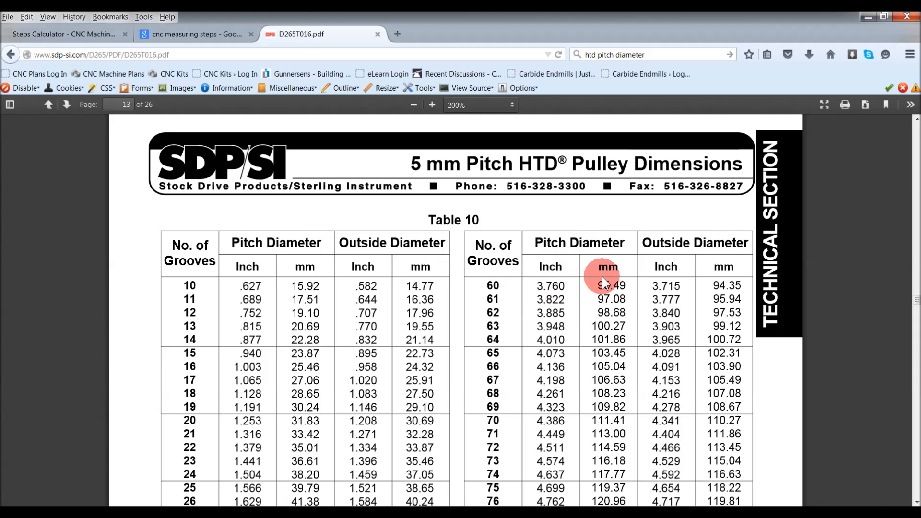
mouse_move(247, 376)
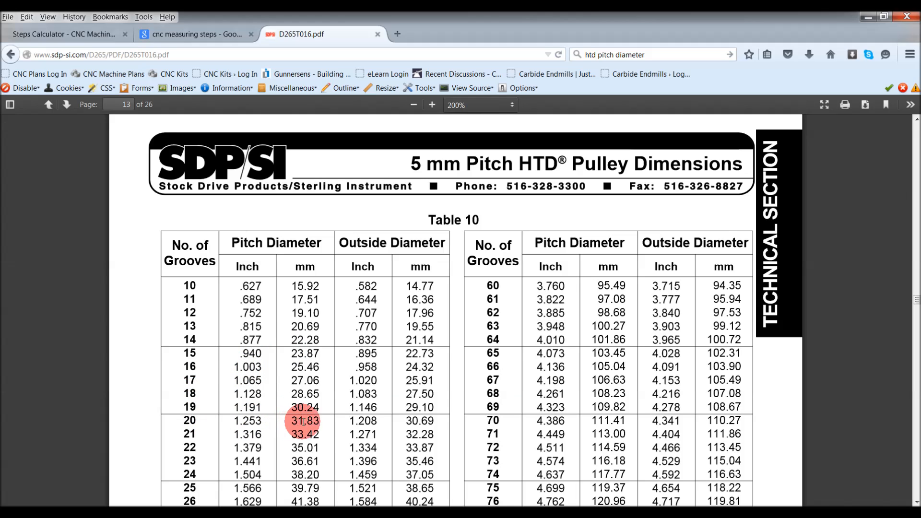
mouse_move(337, 328)
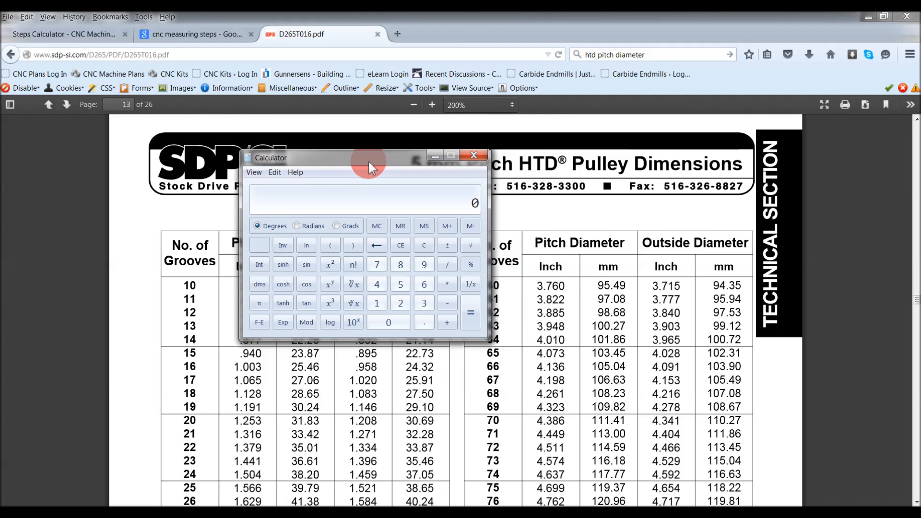
mouse_move(448, 209)
type("95.49")
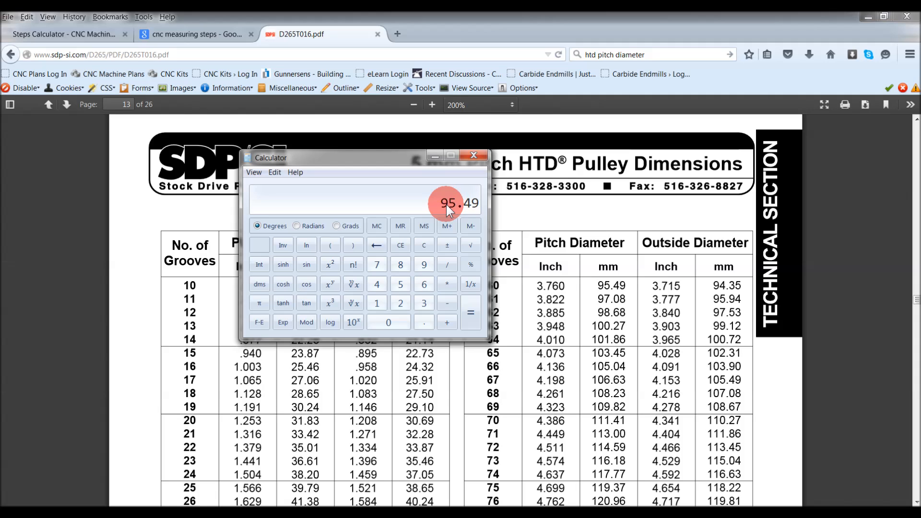
mouse_move(608, 285)
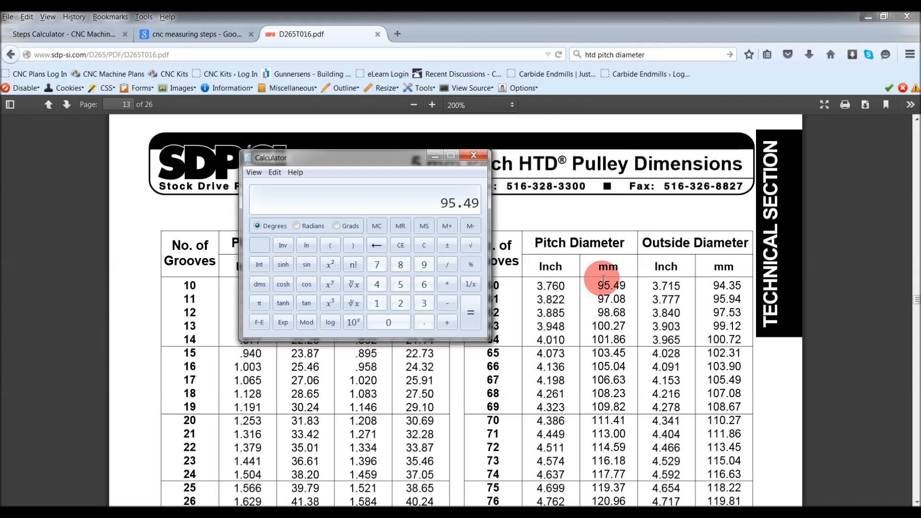
mouse_move(584, 287)
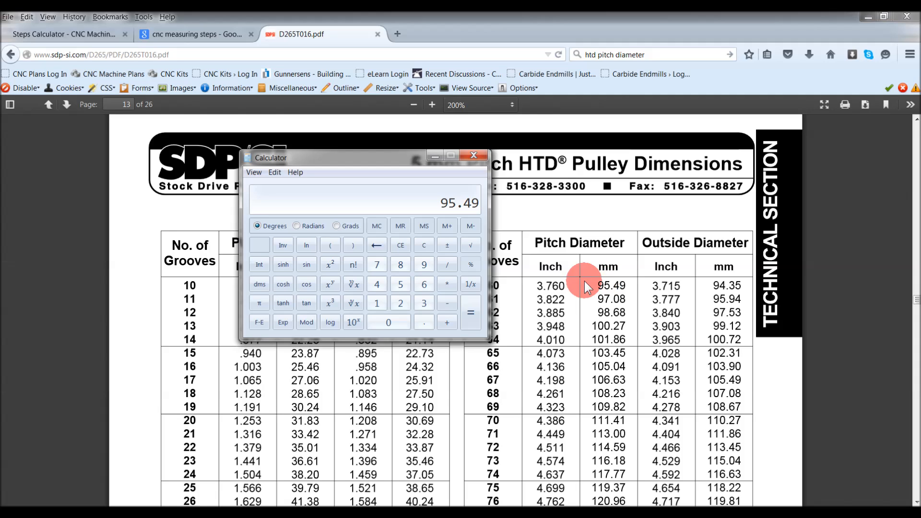
mouse_move(440, 211)
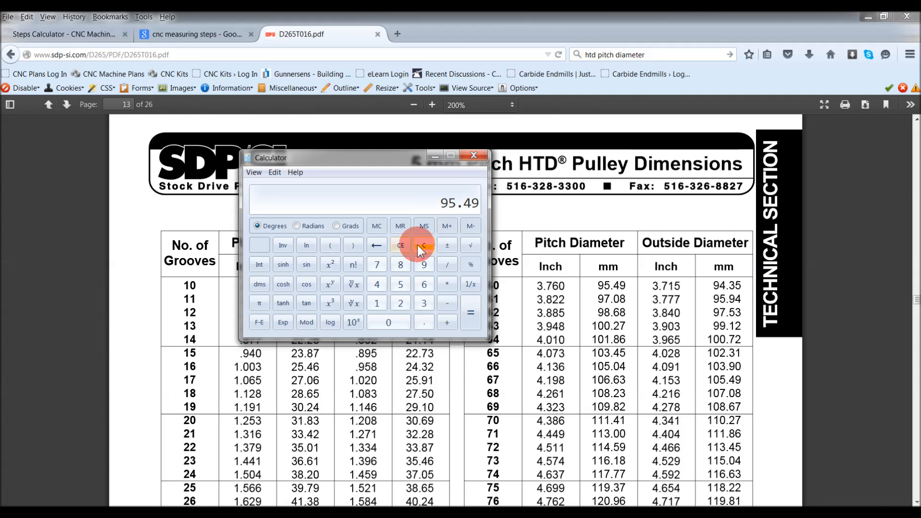
Clear the calculator and begin entering 31.82 for the pulley ratio check
left_click(423, 244)
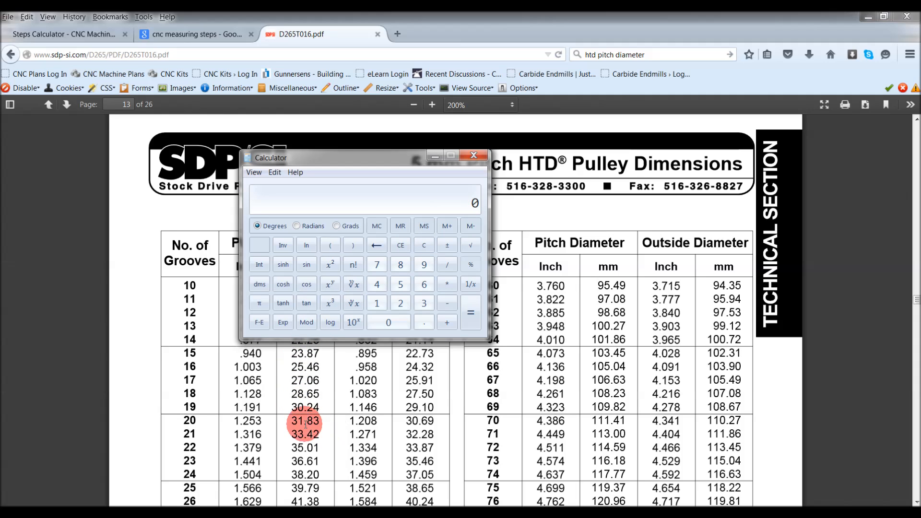
mouse_move(464, 214)
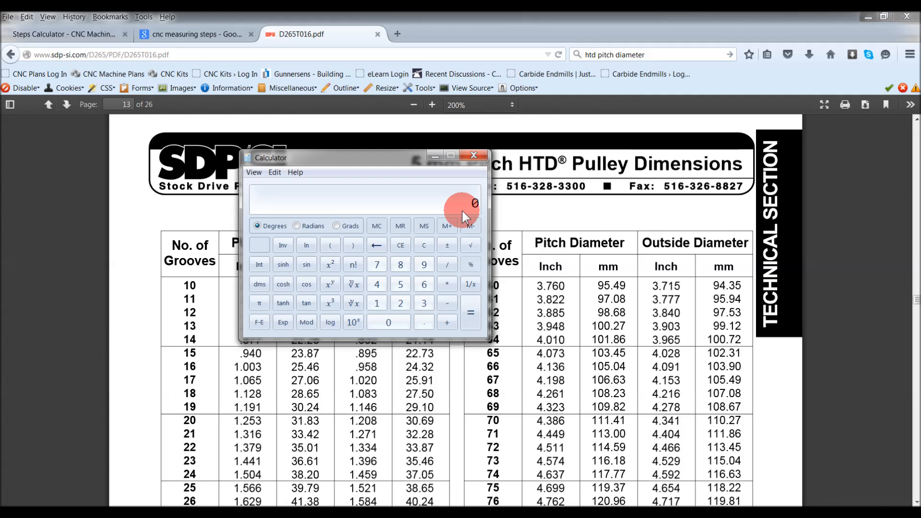
left_click(423, 302)
type("31.82")
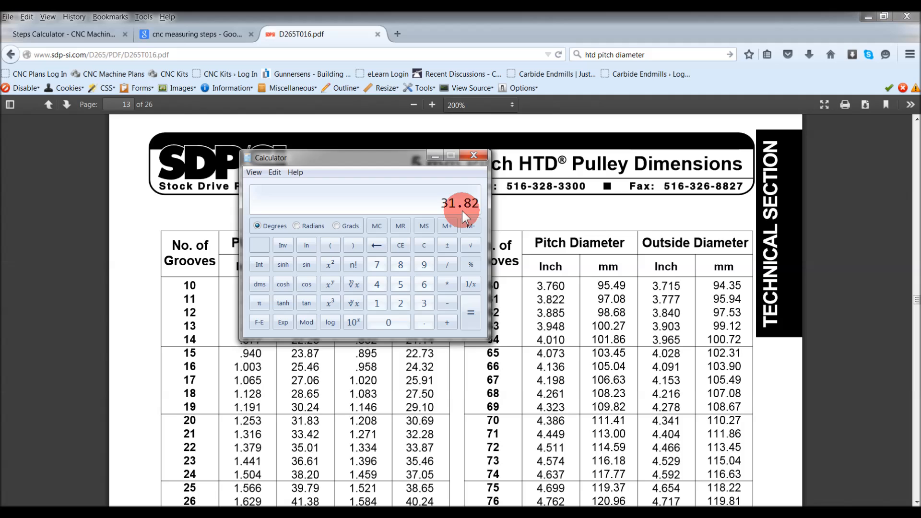
left_click(446, 284)
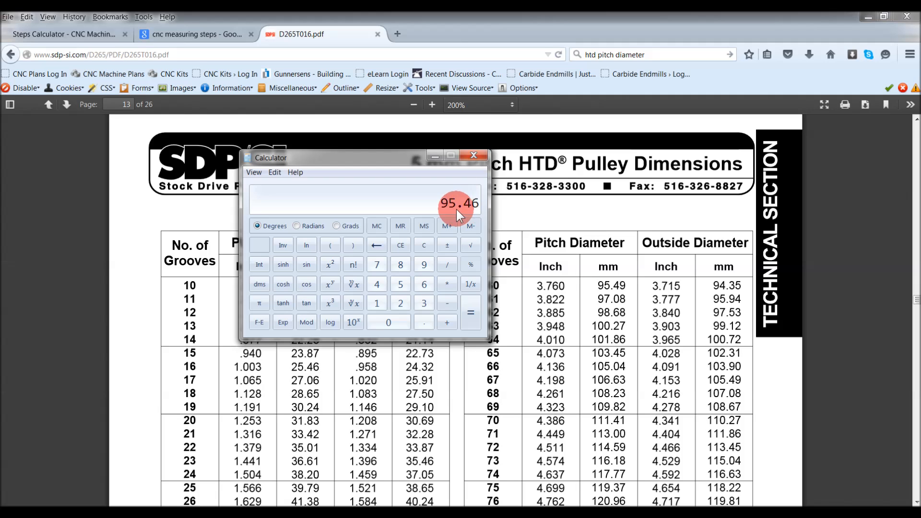
mouse_move(615, 285)
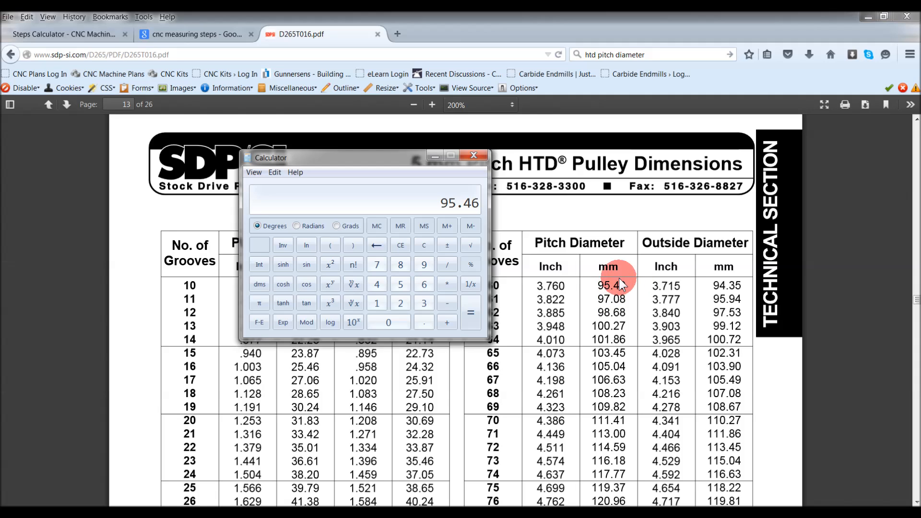
mouse_move(474, 155)
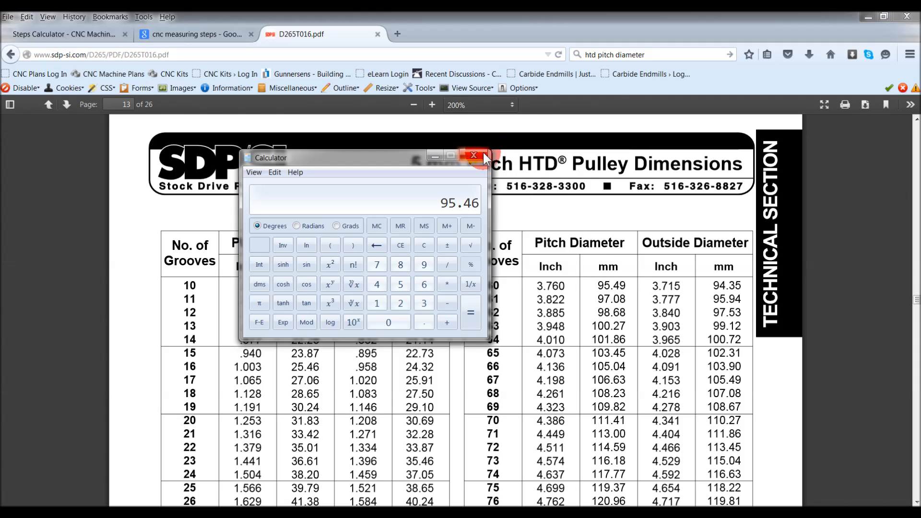
mouse_move(472, 155)
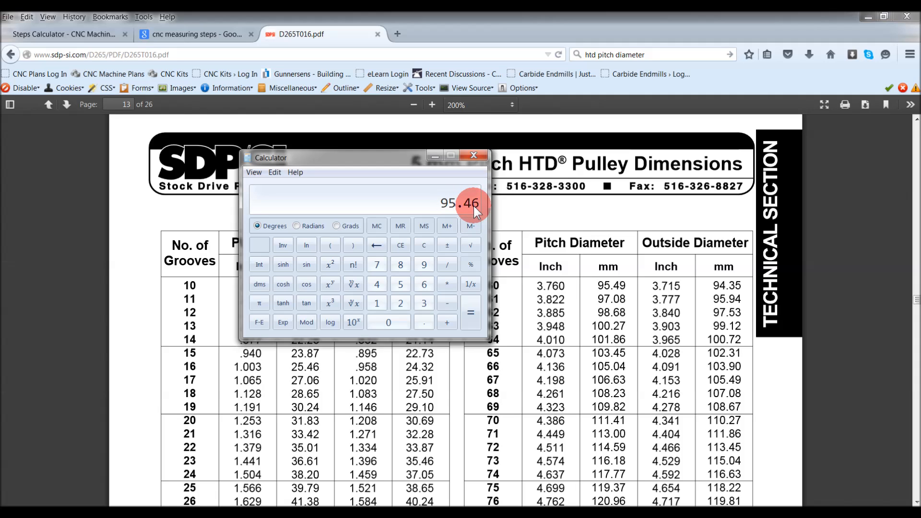
mouse_move(562, 285)
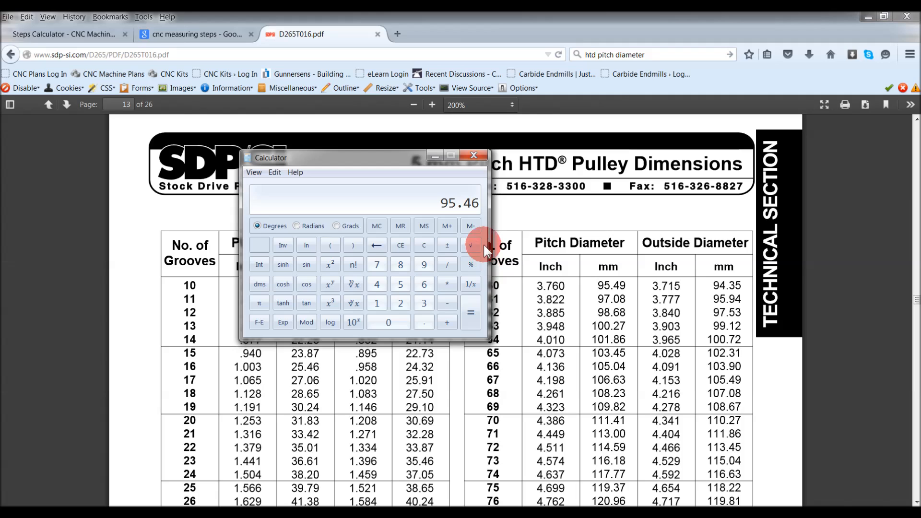
Enter the large pulley's actual pitch diameter 95.49 from the pulley table into the calculator
left_click(473, 155)
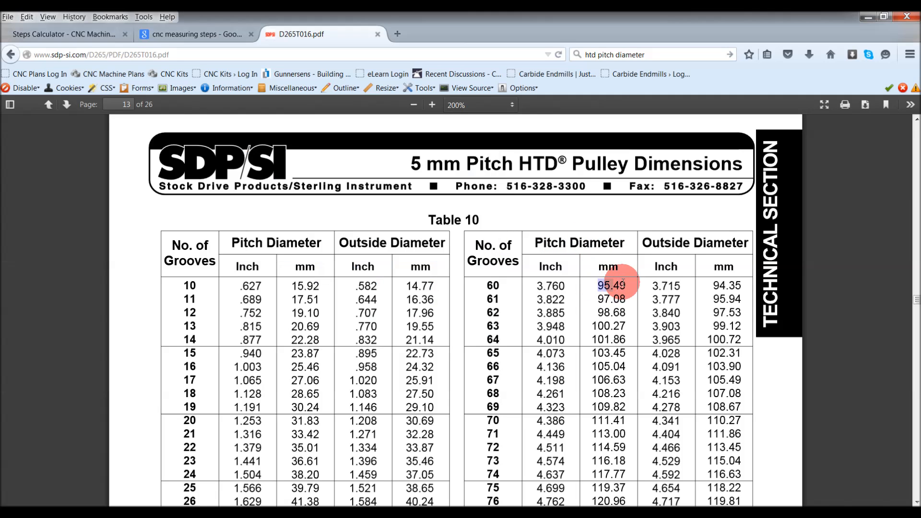
mouse_move(578, 288)
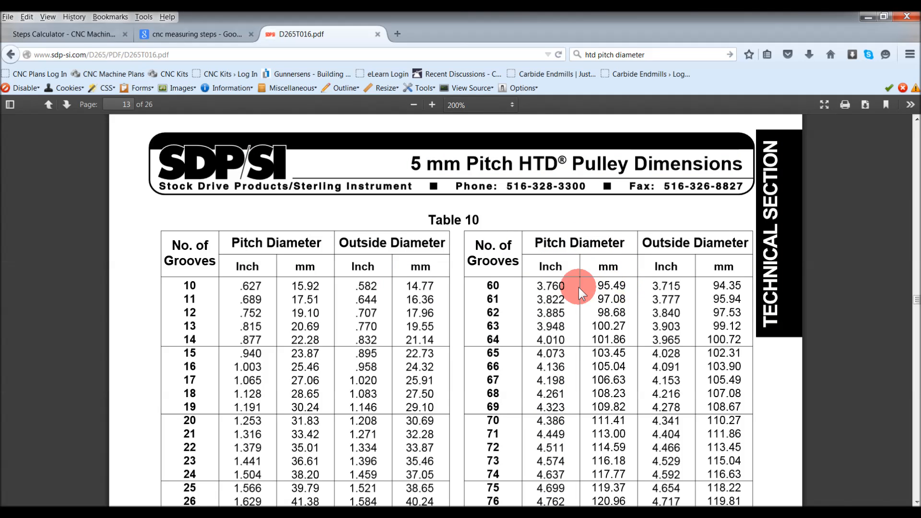
mouse_move(540, 285)
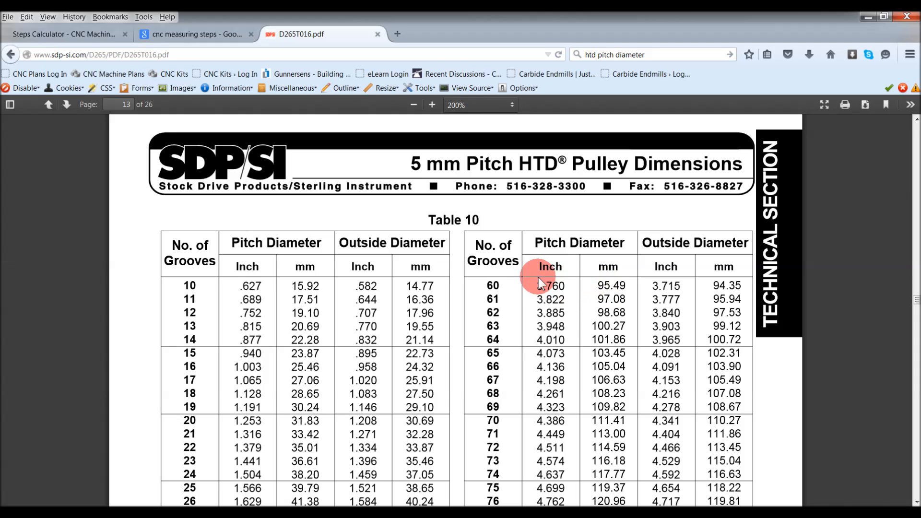
mouse_move(205, 94)
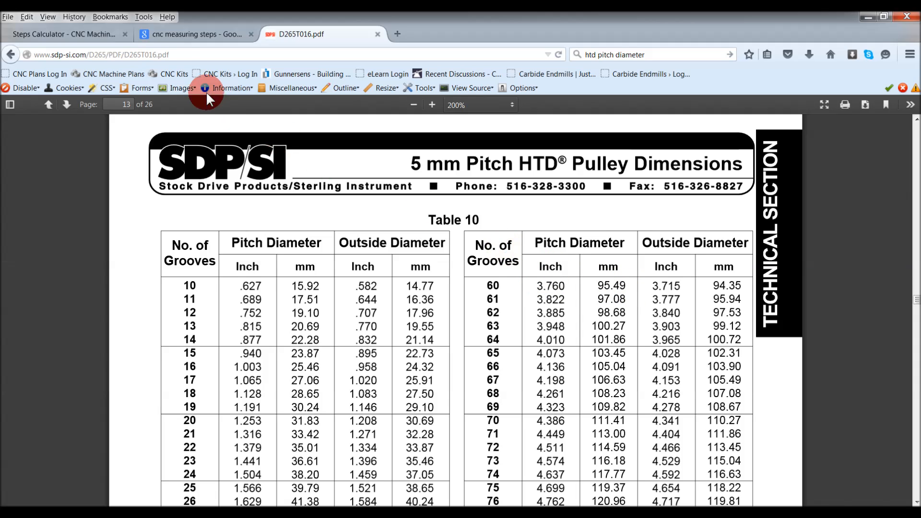
left_click(65, 34)
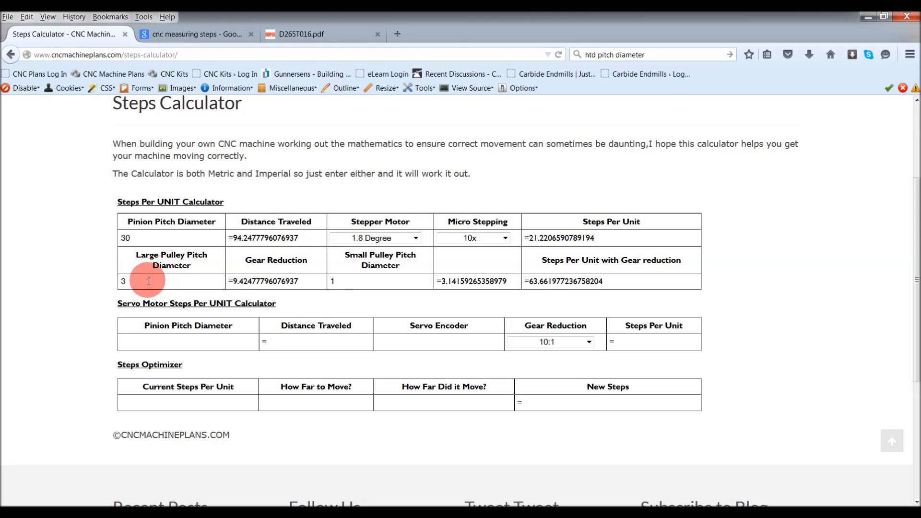
type("95")
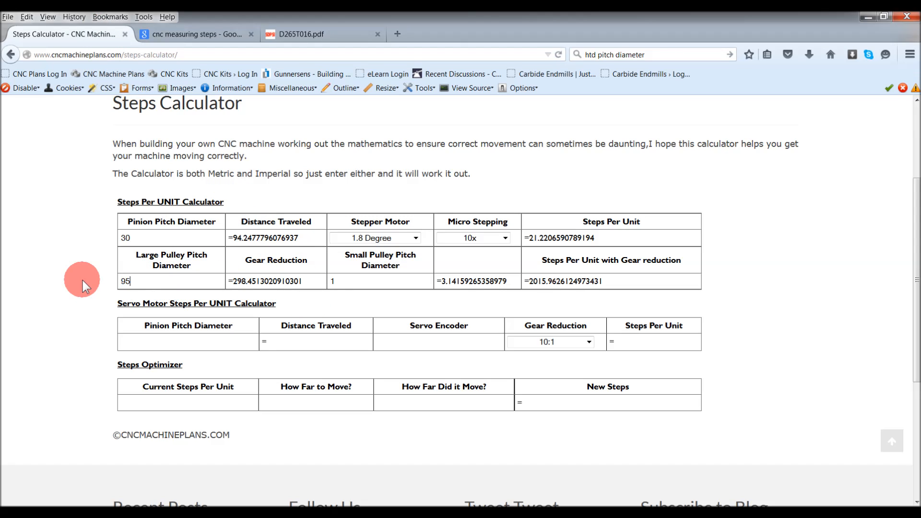
type(".49")
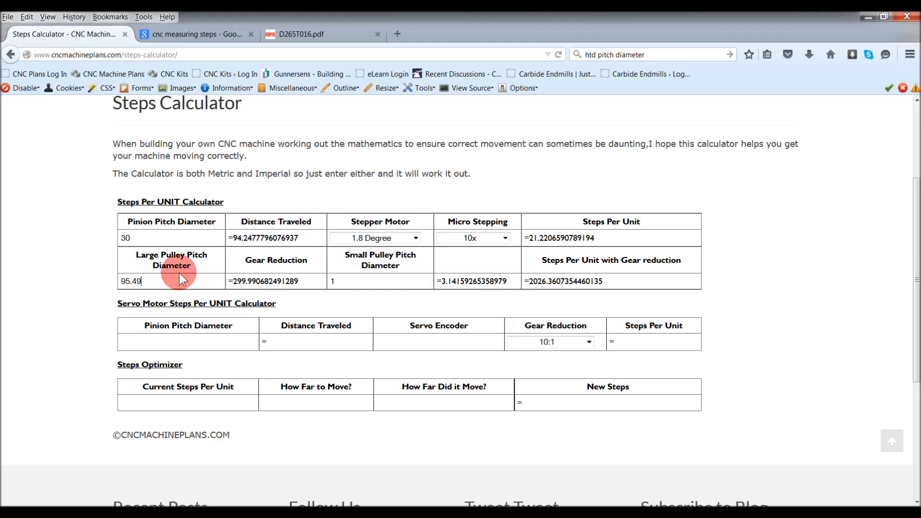
Enter the small pulley's pitch diameter 31.83, giving 63.6619 steps per unit with gear reduction
left_click(300, 35)
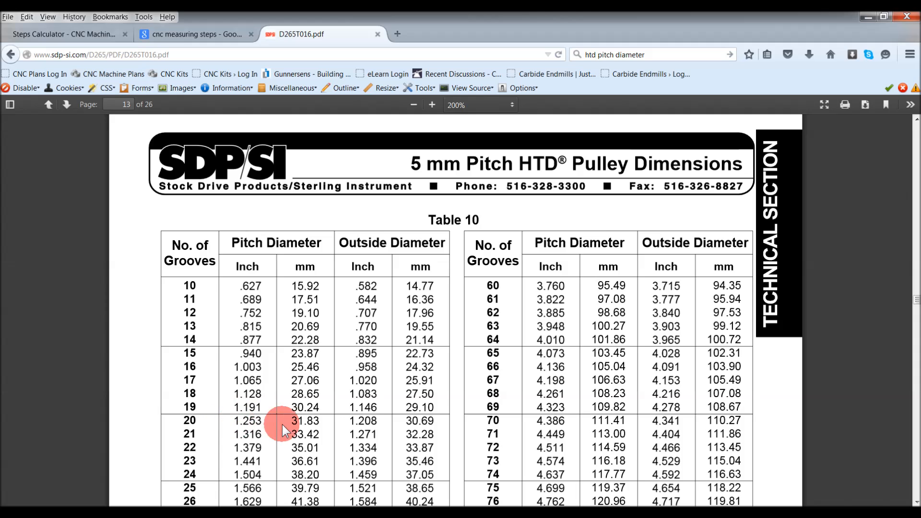
mouse_move(258, 422)
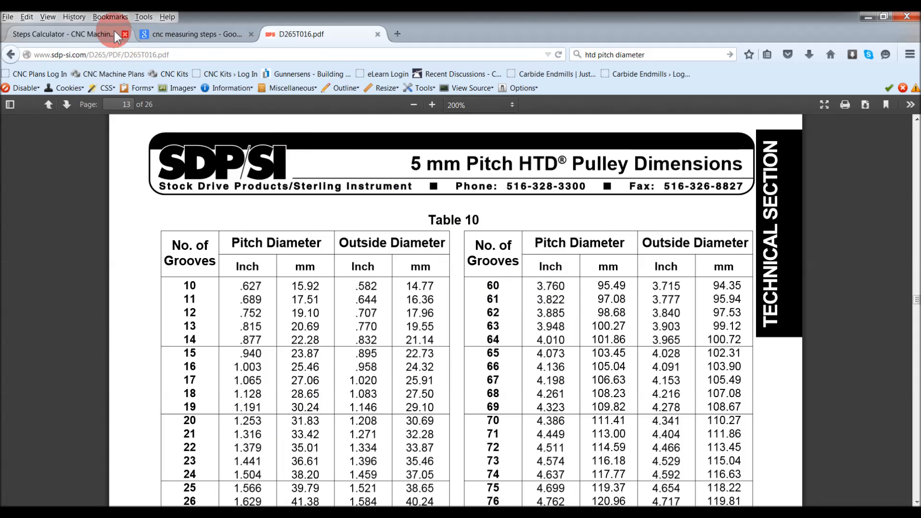
left_click(64, 34)
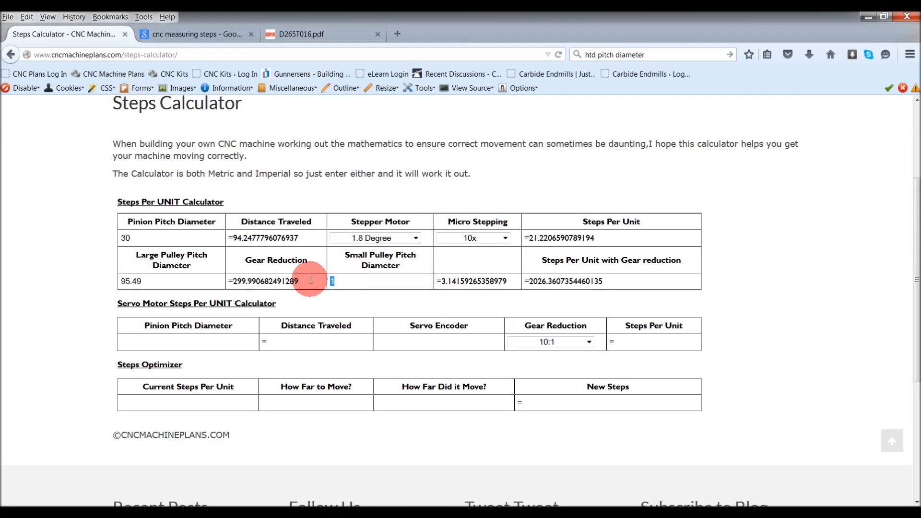
type("31.83")
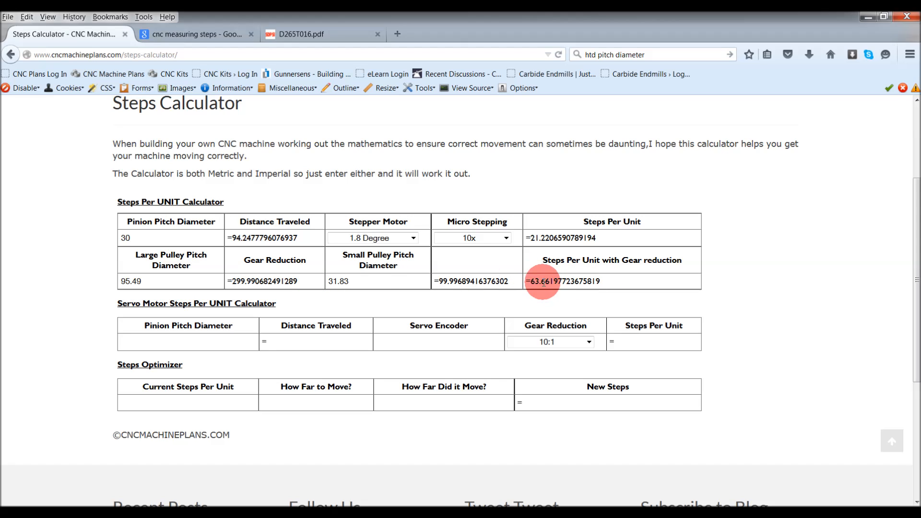
mouse_move(361, 291)
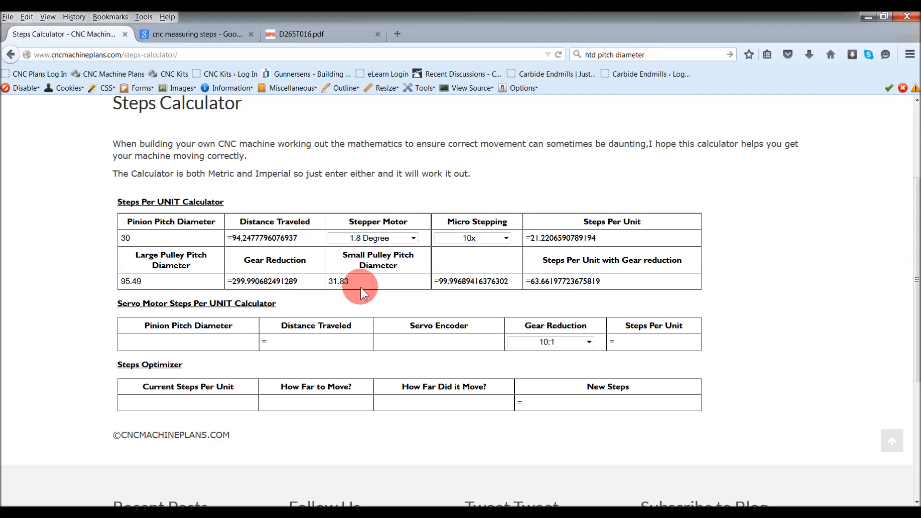
mouse_move(400, 282)
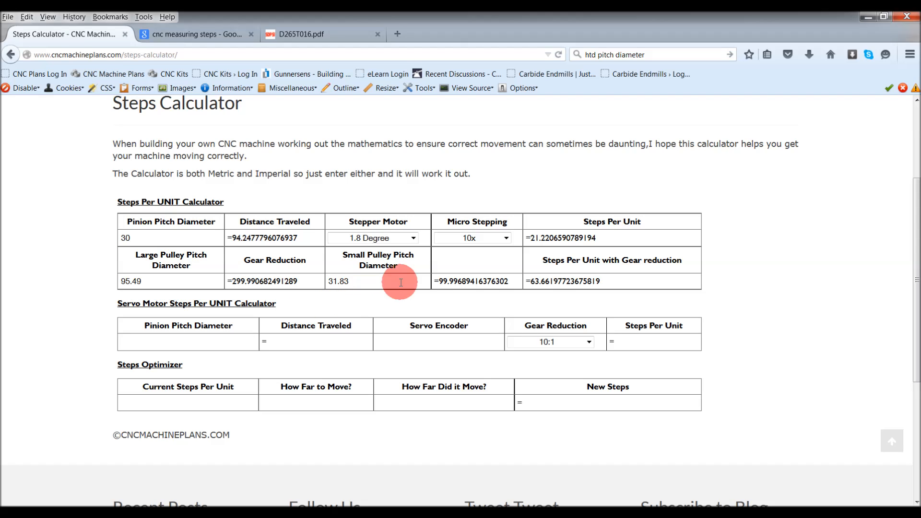
double_click(561, 281)
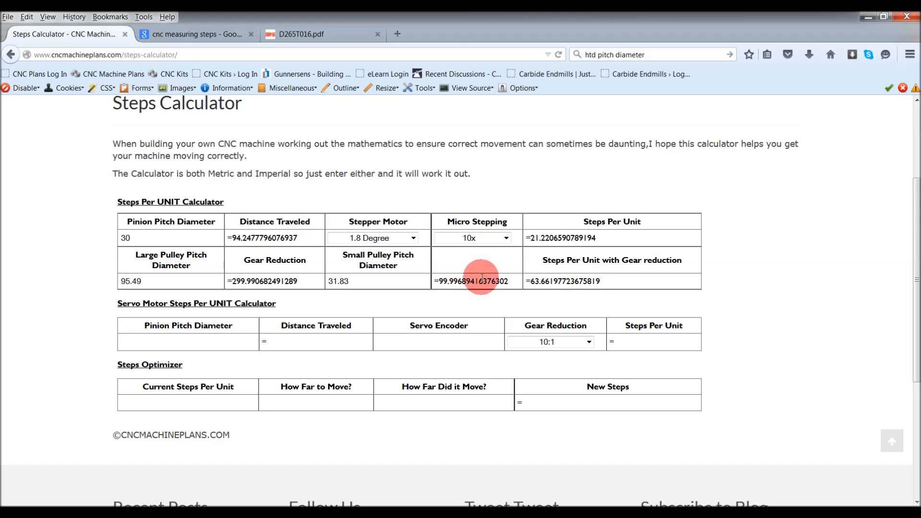
mouse_move(321, 271)
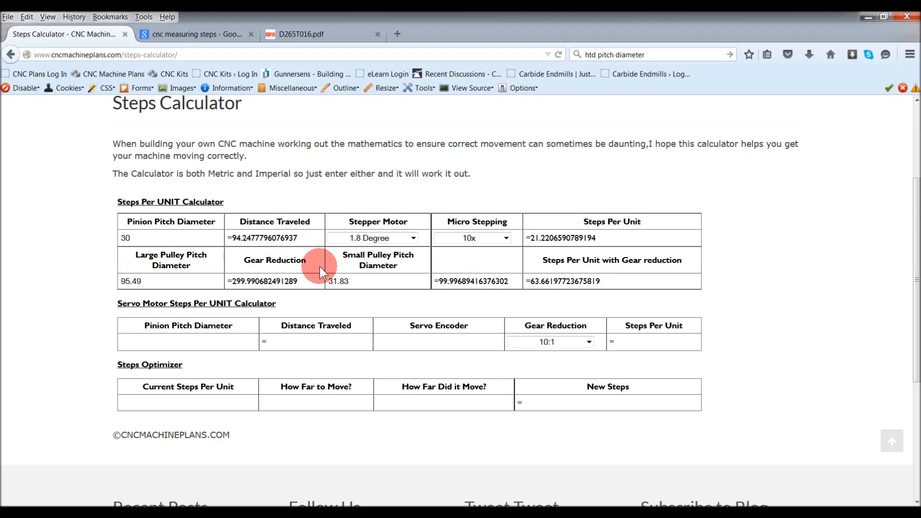
mouse_move(431, 287)
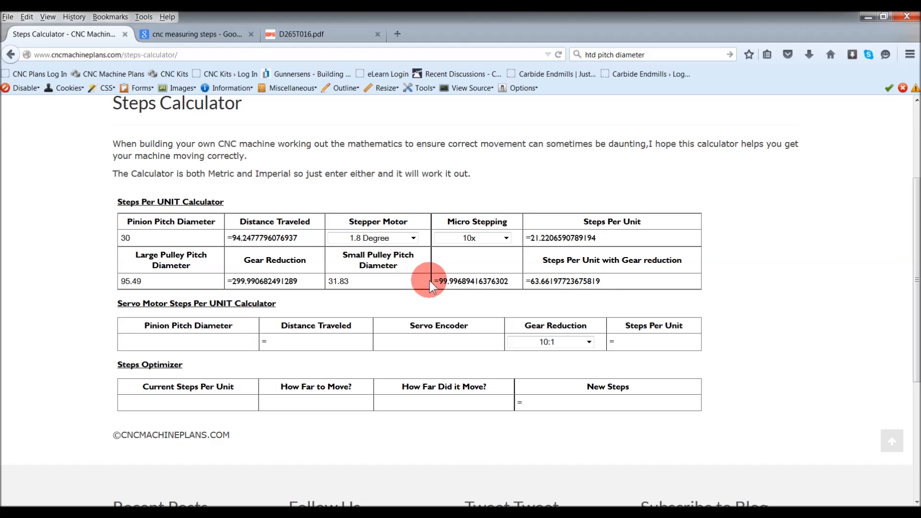
mouse_move(511, 303)
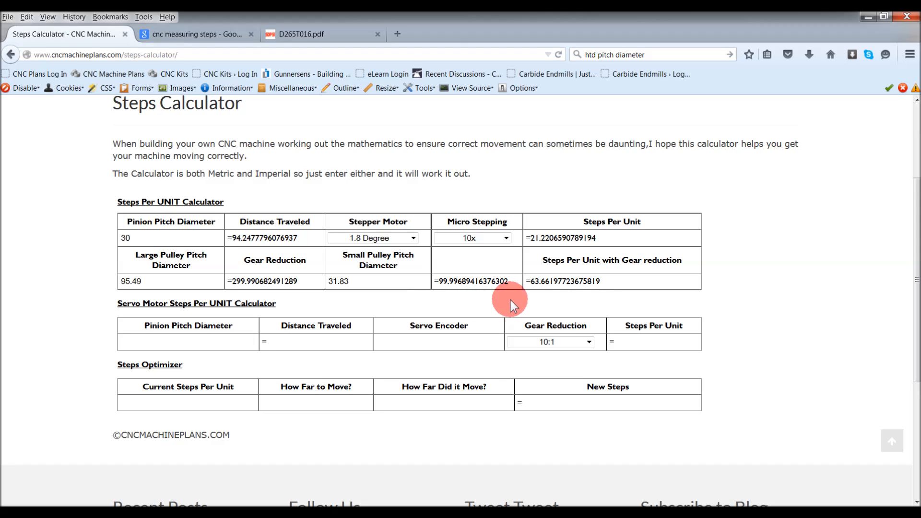
double_click(563, 281)
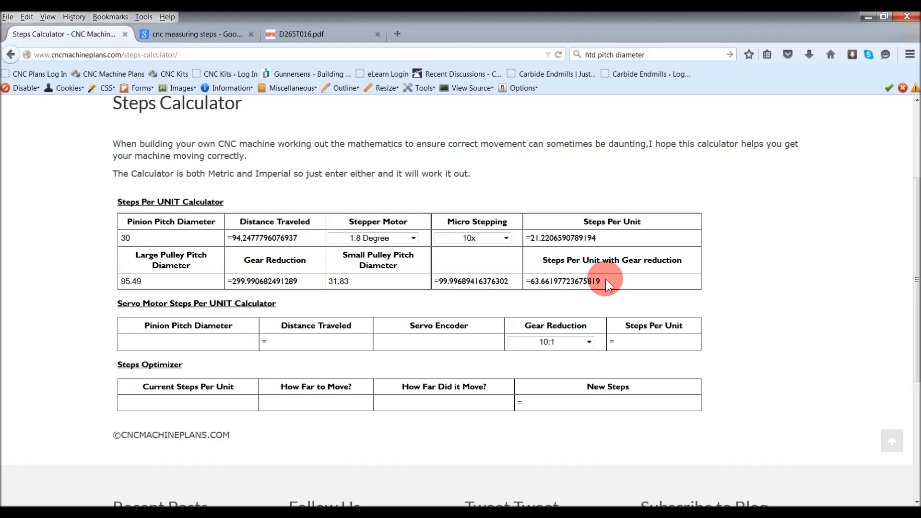
Review Mach4's program run screen with the axis readouts, then bring the Steps Optimizer into view
scroll("down", 3)
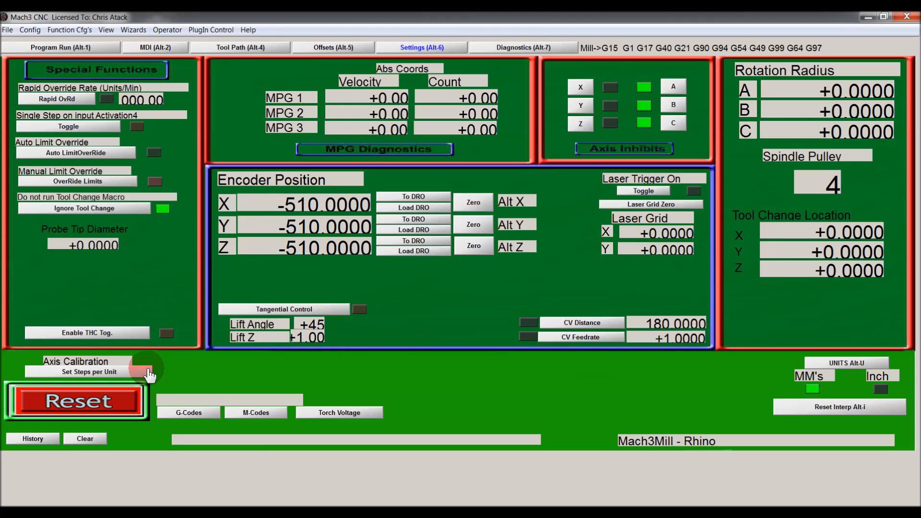
mouse_move(258, 361)
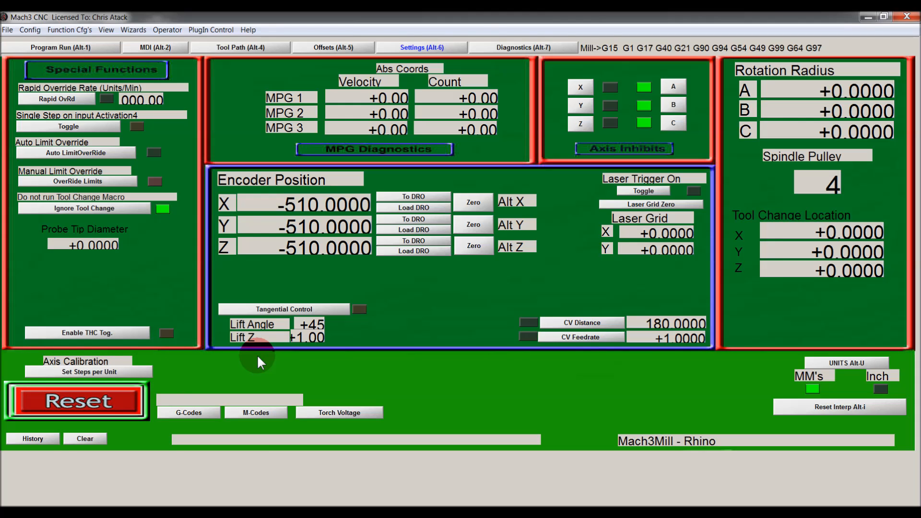
mouse_move(230, 431)
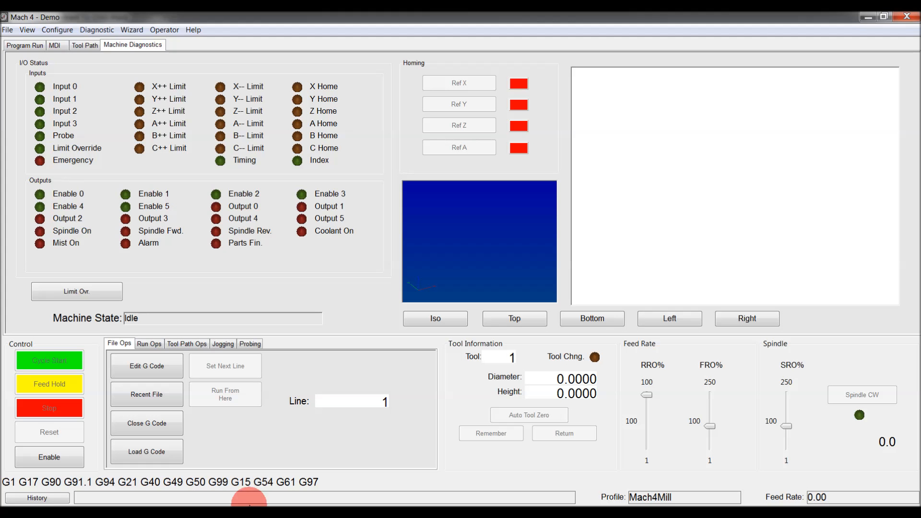
left_click(24, 45)
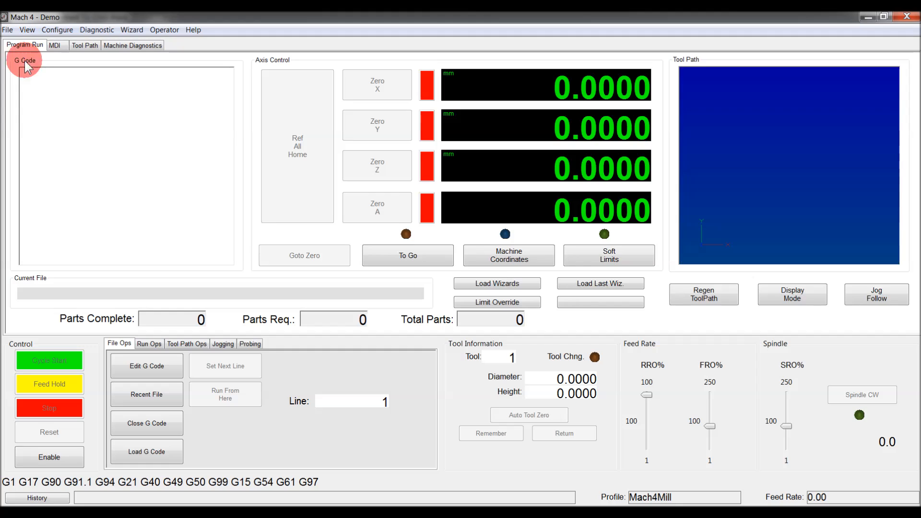
mouse_move(474, 241)
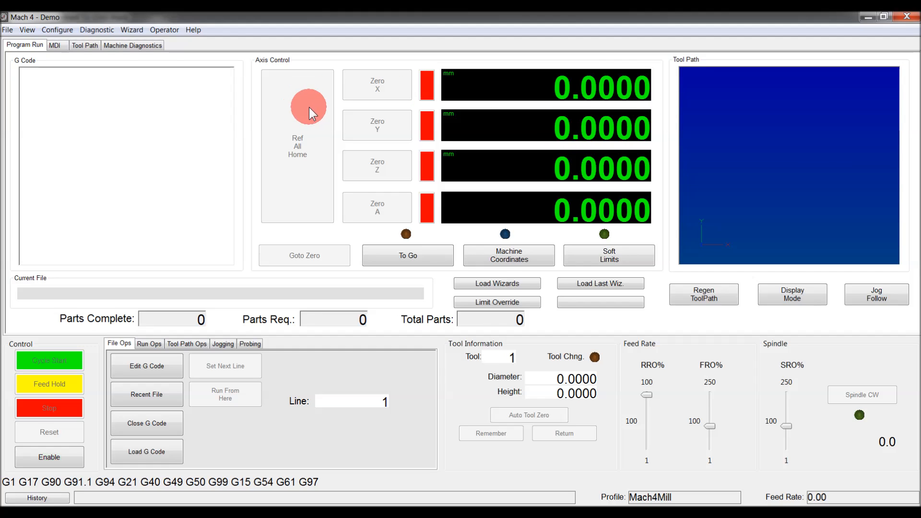
mouse_move(27, 30)
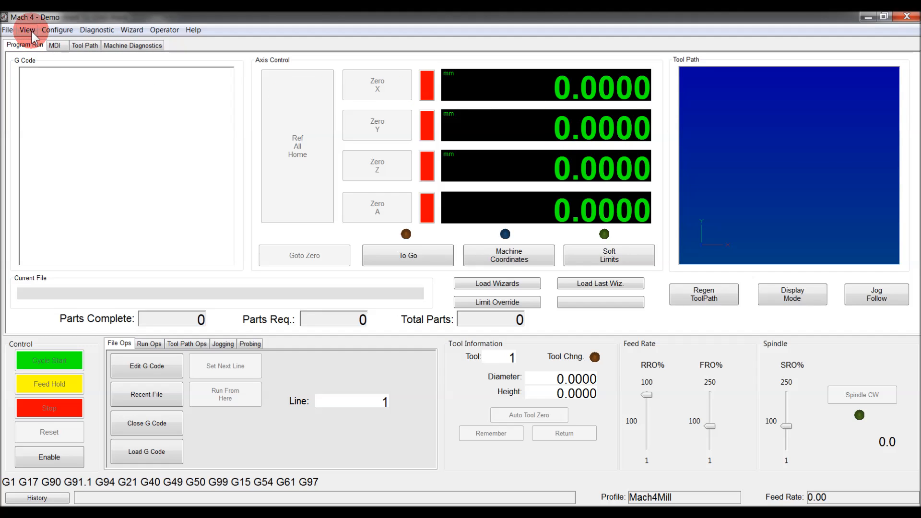
mouse_move(216, 209)
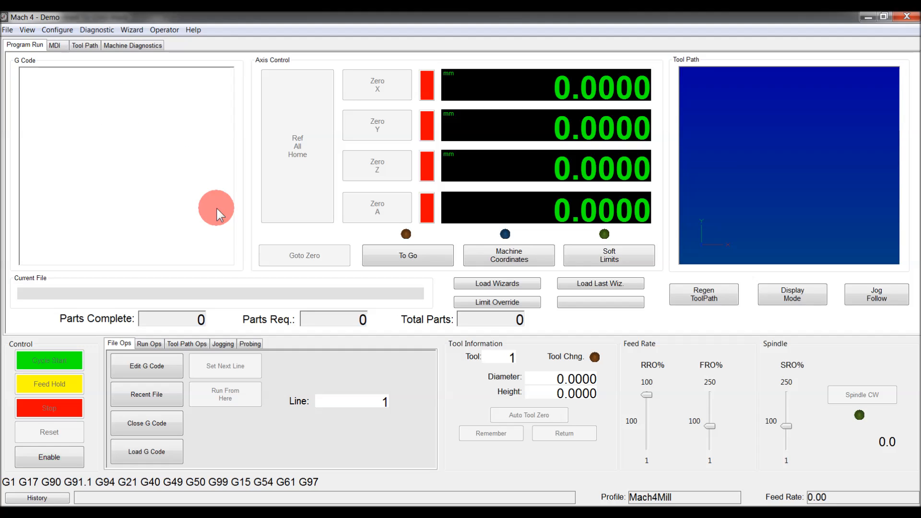
mouse_move(377, 173)
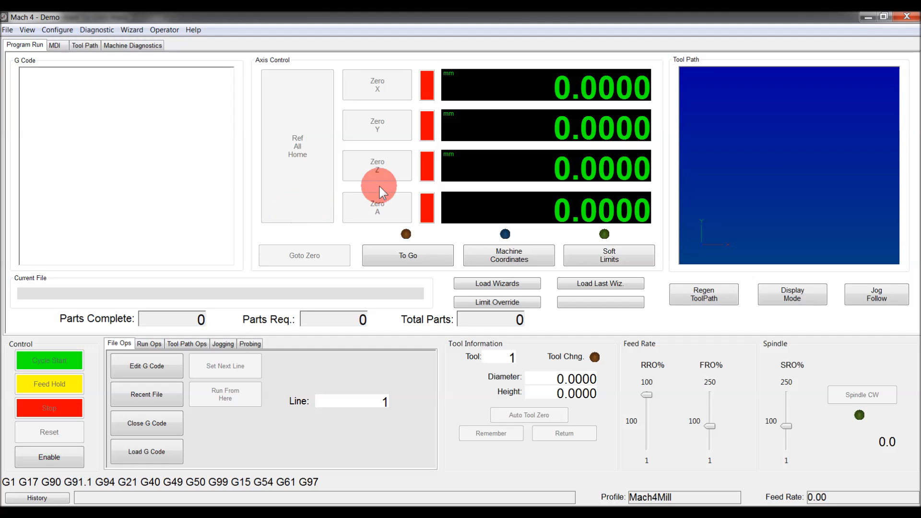
left_click(49, 457)
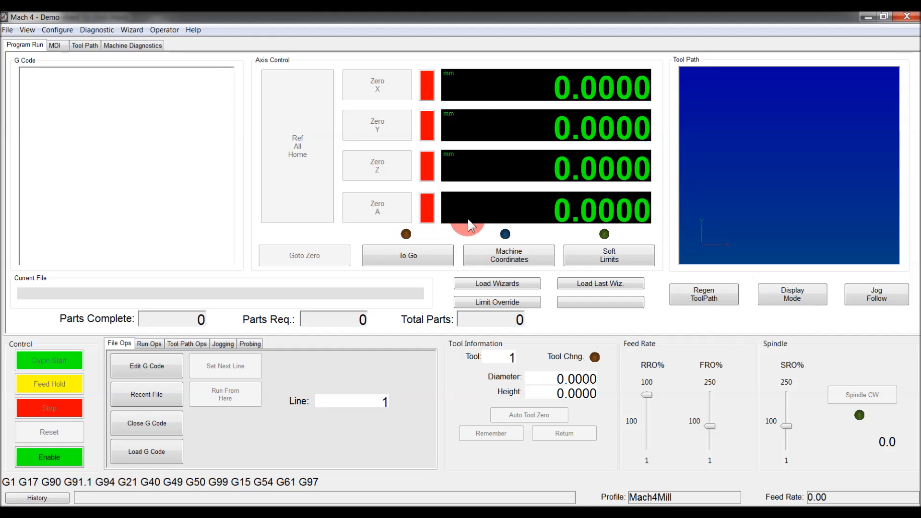
mouse_move(265, 352)
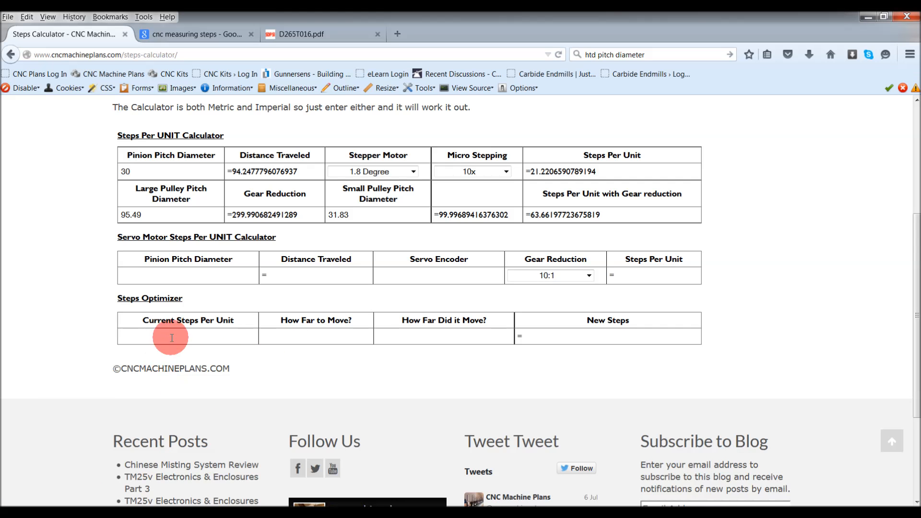
mouse_move(605, 214)
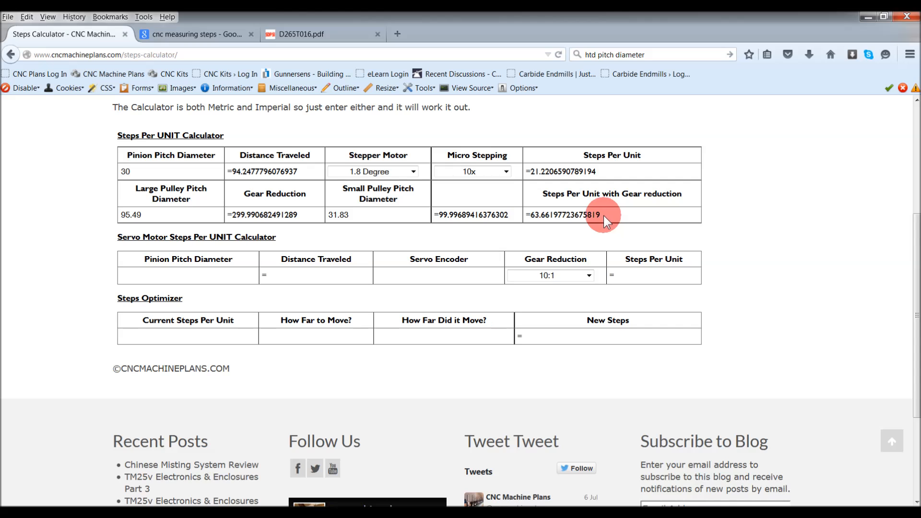
Paste the gear-reduction value 63.66197723675819 into the optimizer's Current Steps Per Unit box
double_click(562, 214)
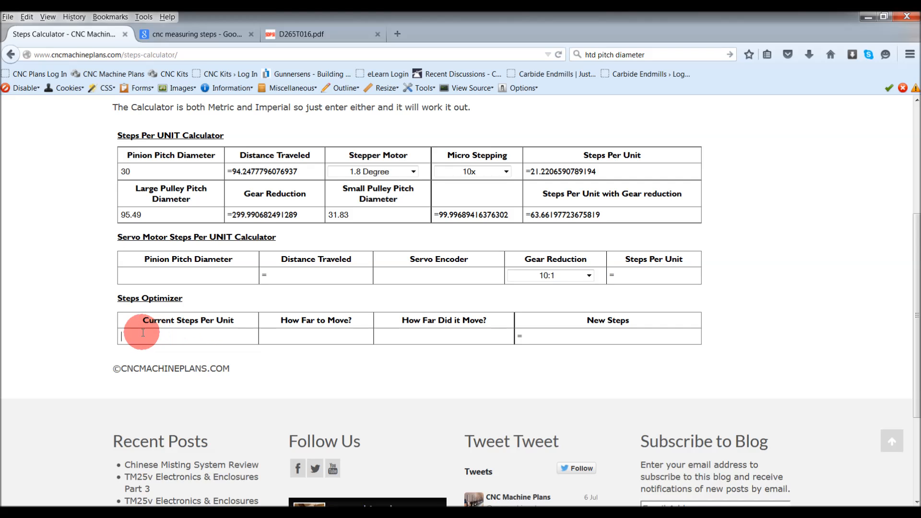
right_click(121, 335)
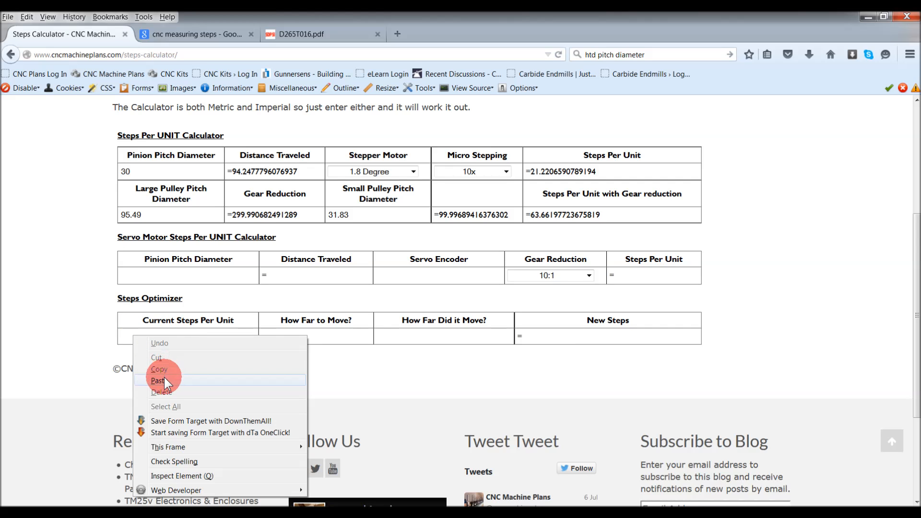
left_click(157, 381)
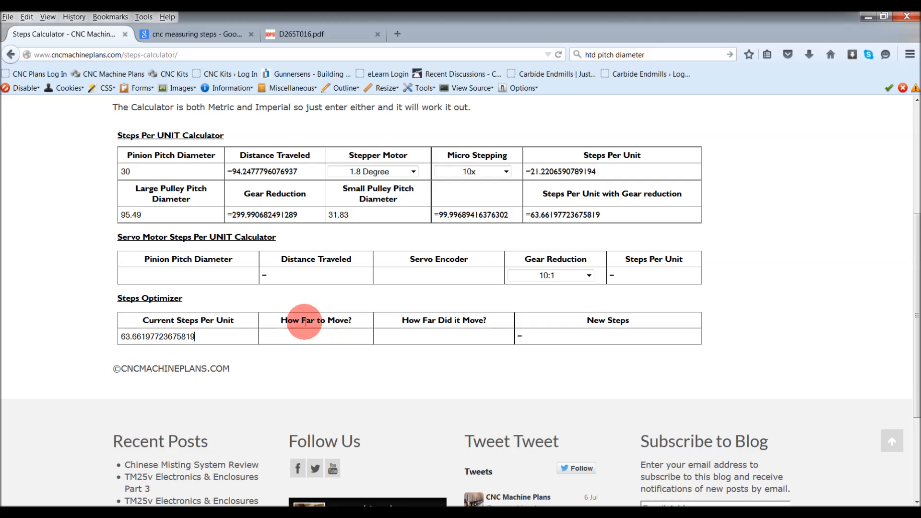
mouse_move(341, 320)
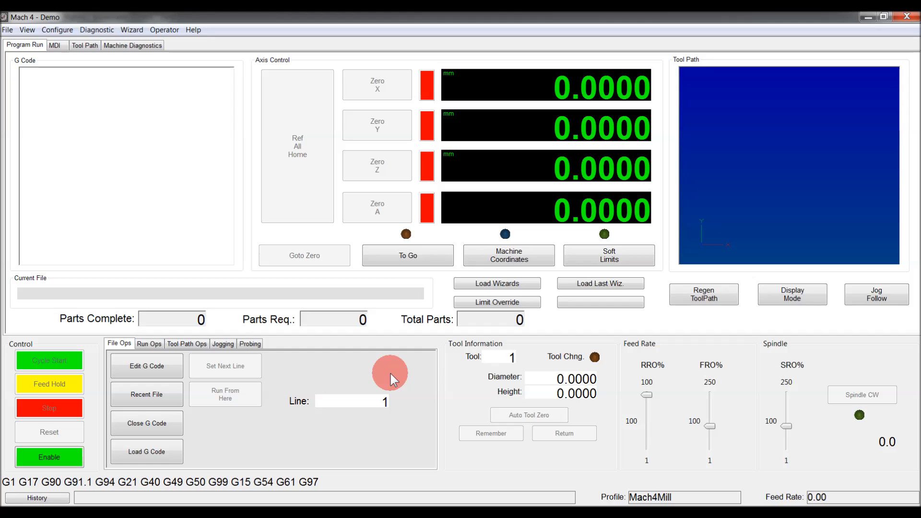
mouse_move(392, 395)
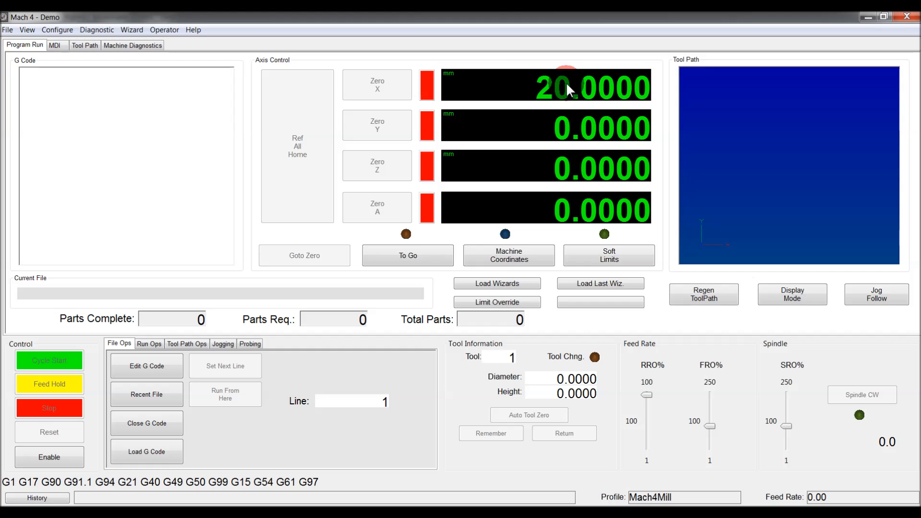
mouse_move(458, 79)
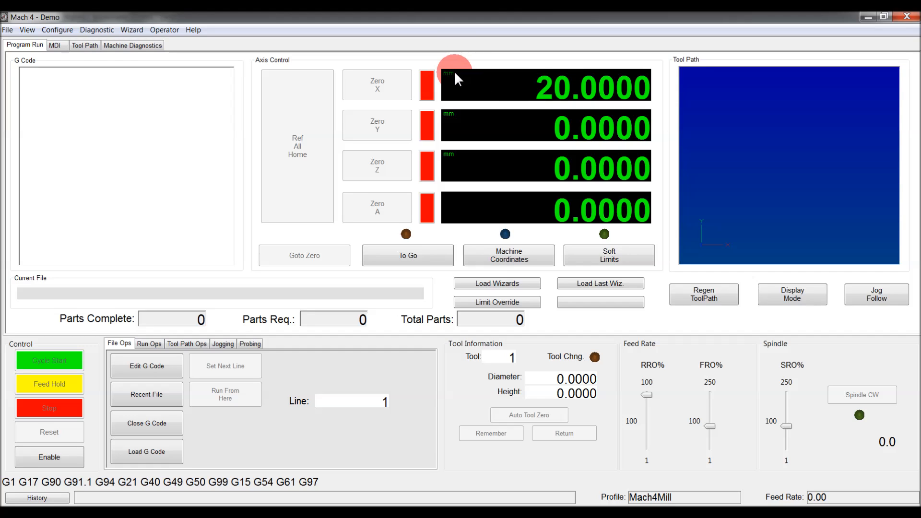
mouse_move(492, 116)
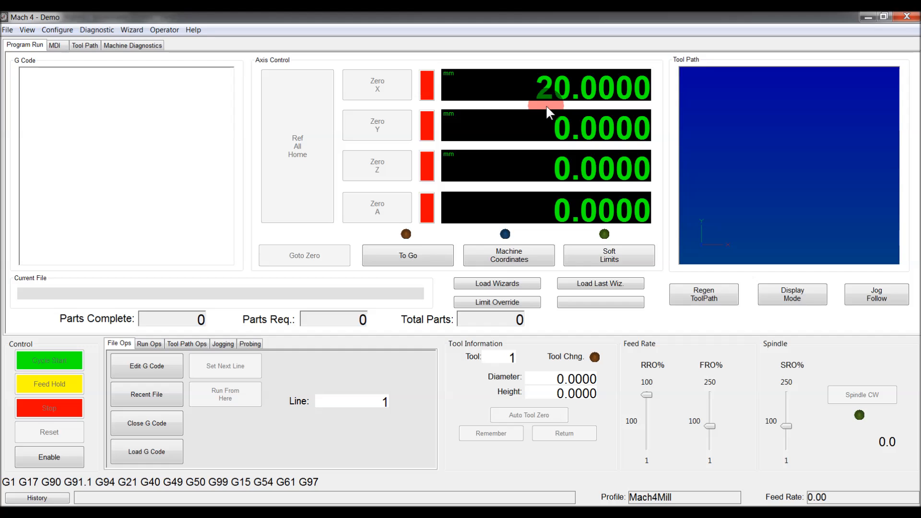
mouse_move(555, 88)
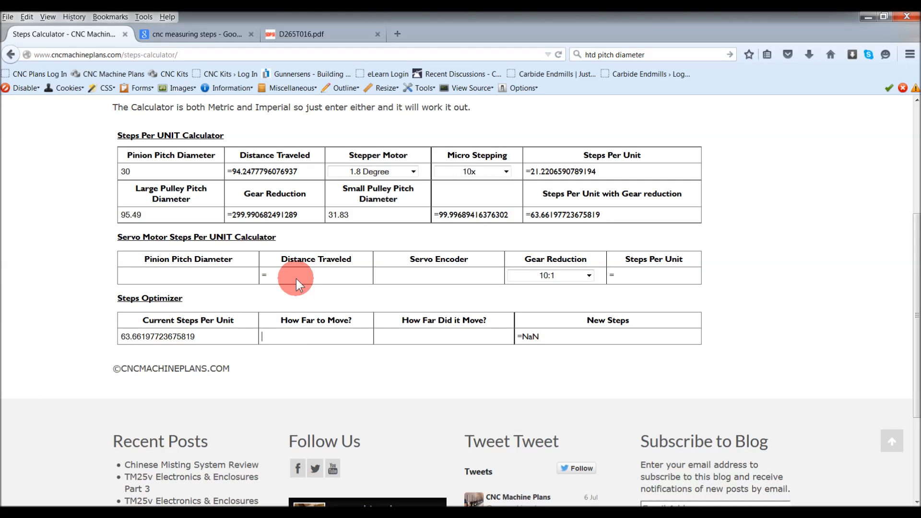
Enter 20 commanded and 19.99 measured travel, giving new steps 63.6938241488
type("20")
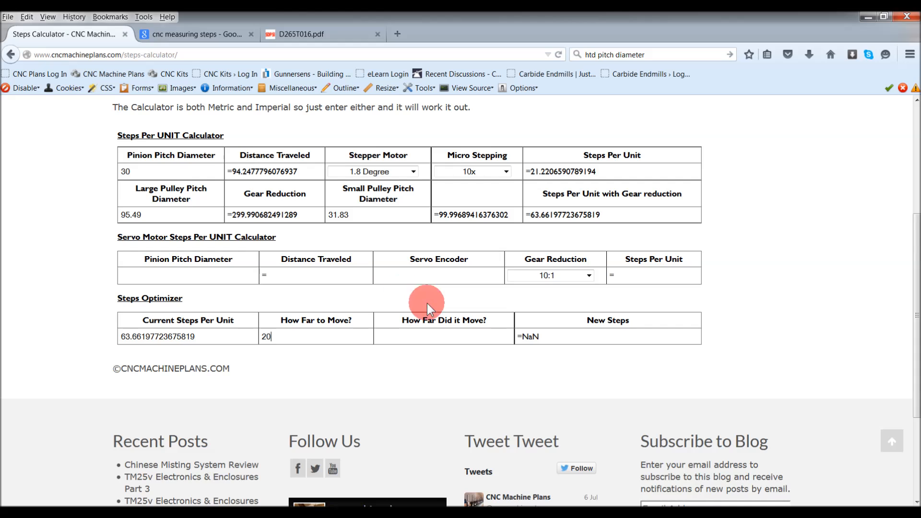
double_click(443, 320)
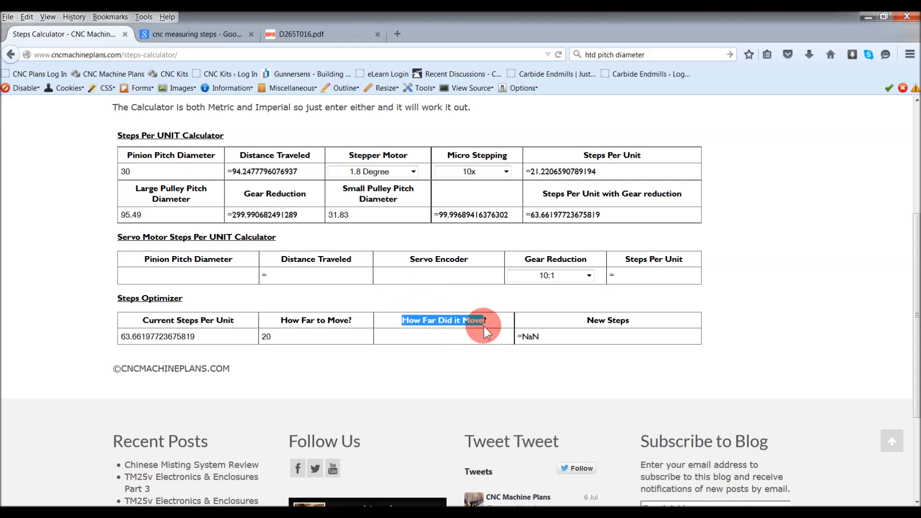
left_click(461, 337)
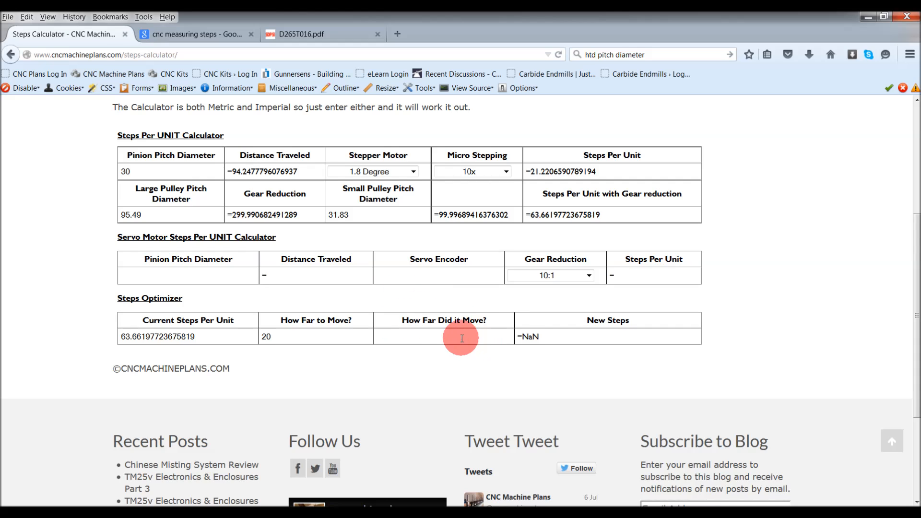
double_click(265, 337)
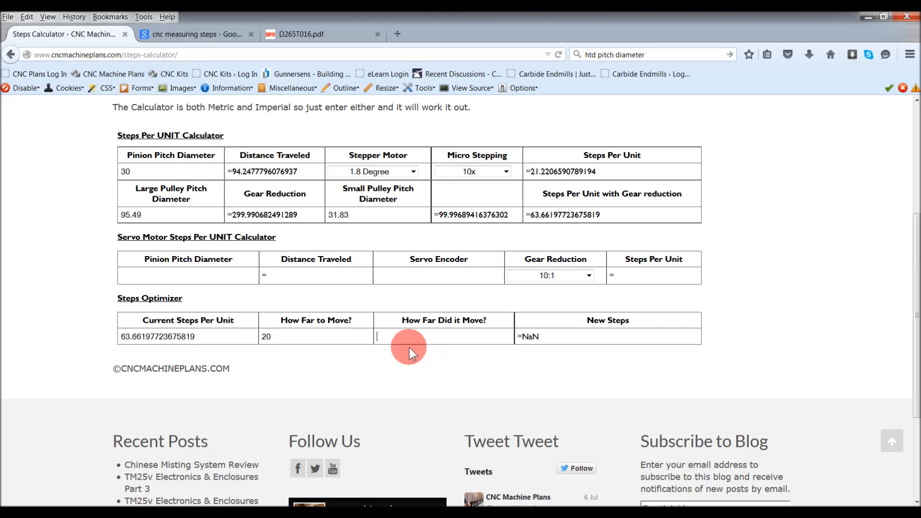
type("19.")
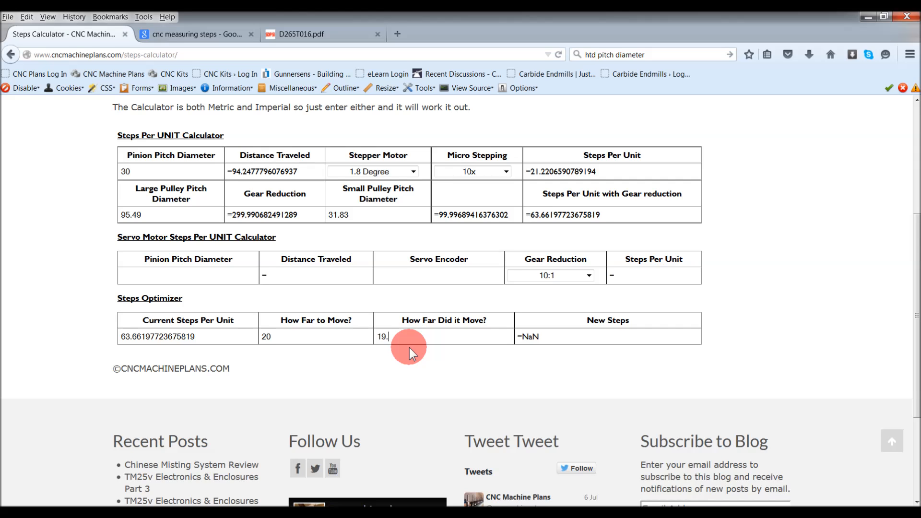
type("99")
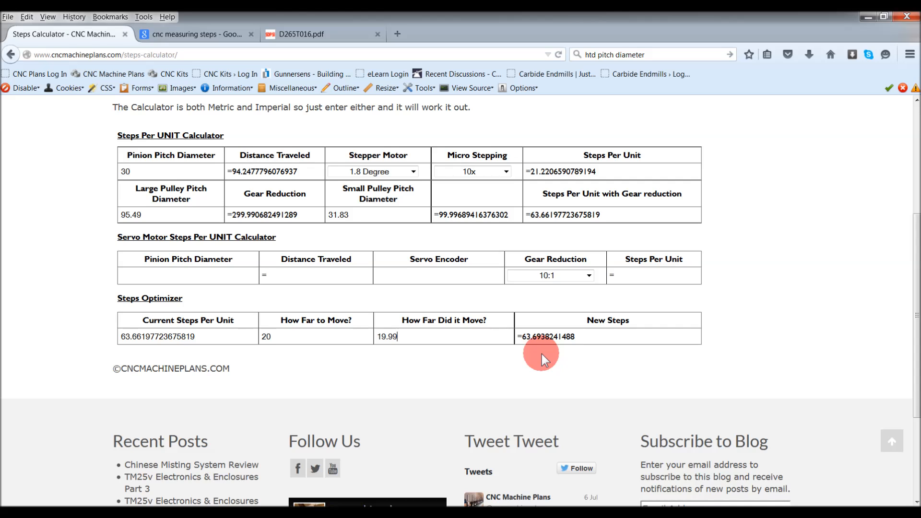
mouse_move(608, 320)
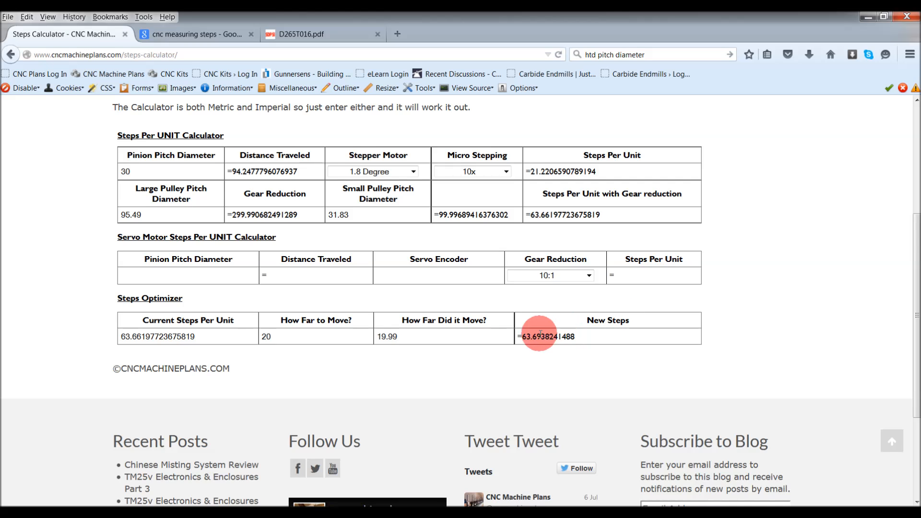
mouse_move(128, 339)
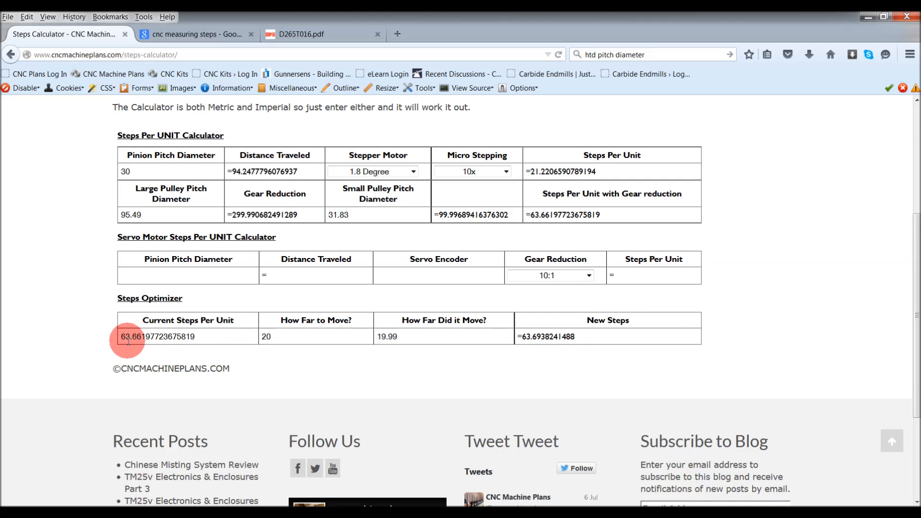
mouse_move(552, 379)
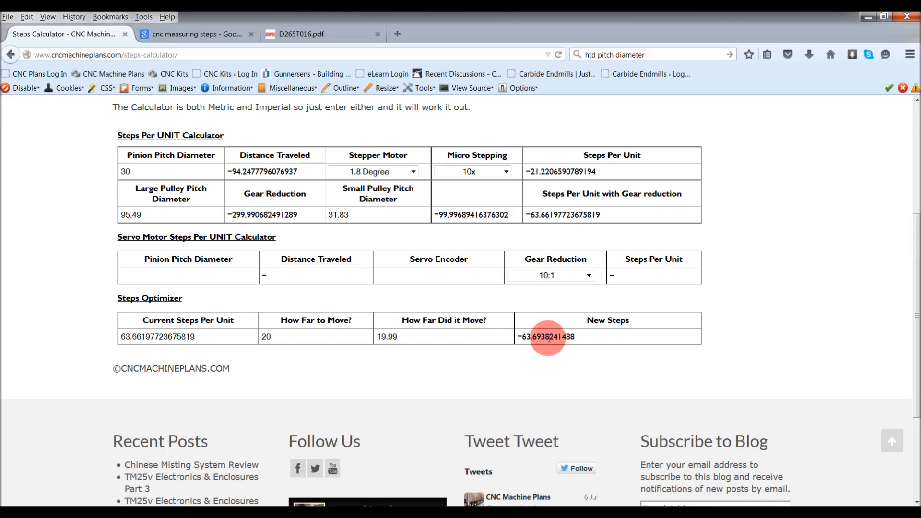
mouse_move(388, 373)
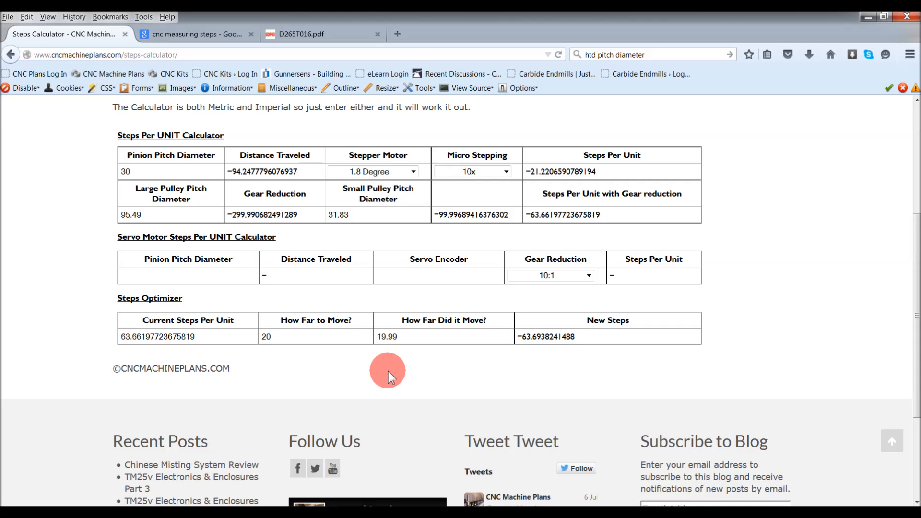
mouse_move(581, 341)
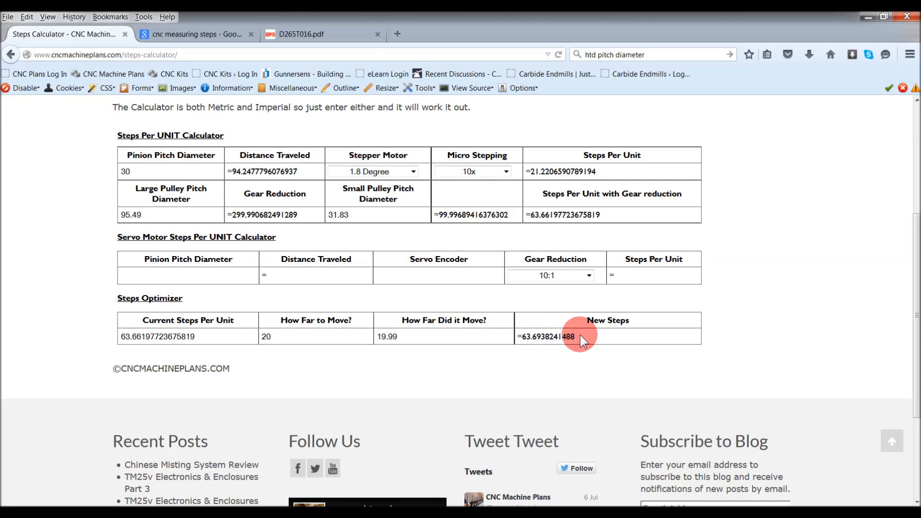
mouse_move(523, 336)
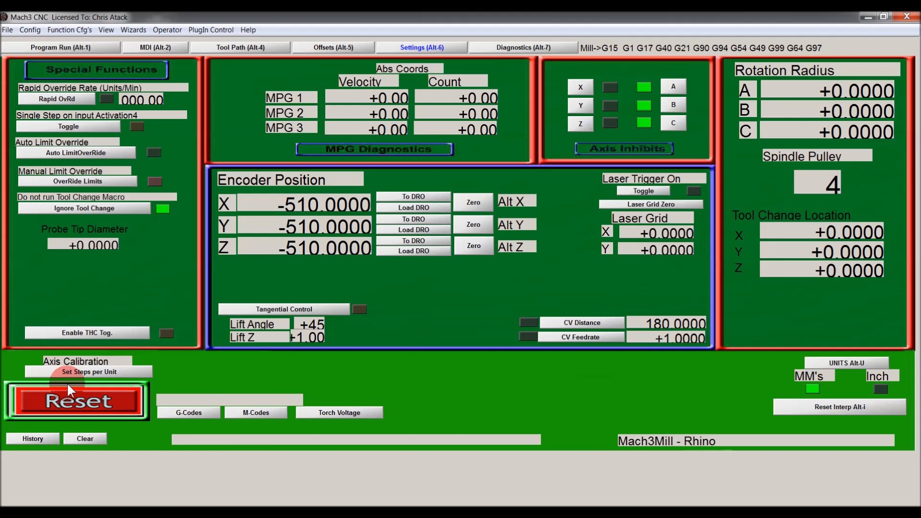
mouse_move(172, 368)
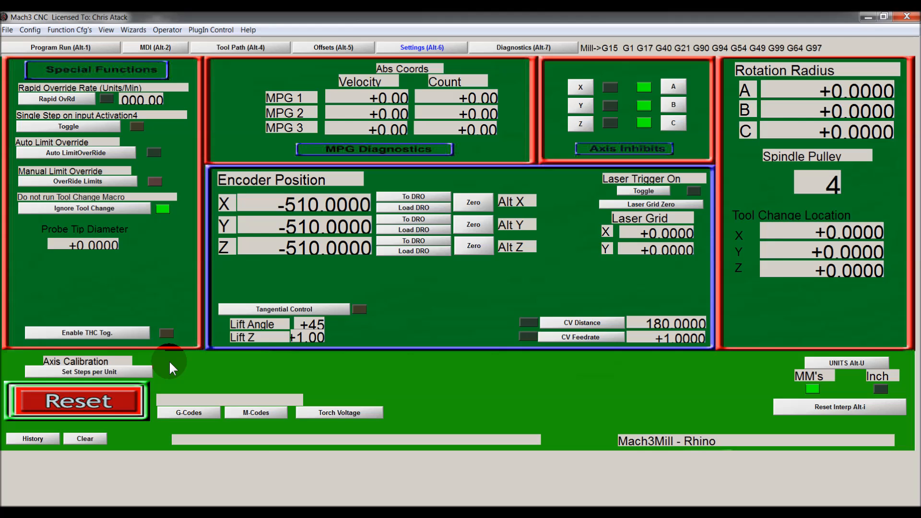
mouse_move(205, 387)
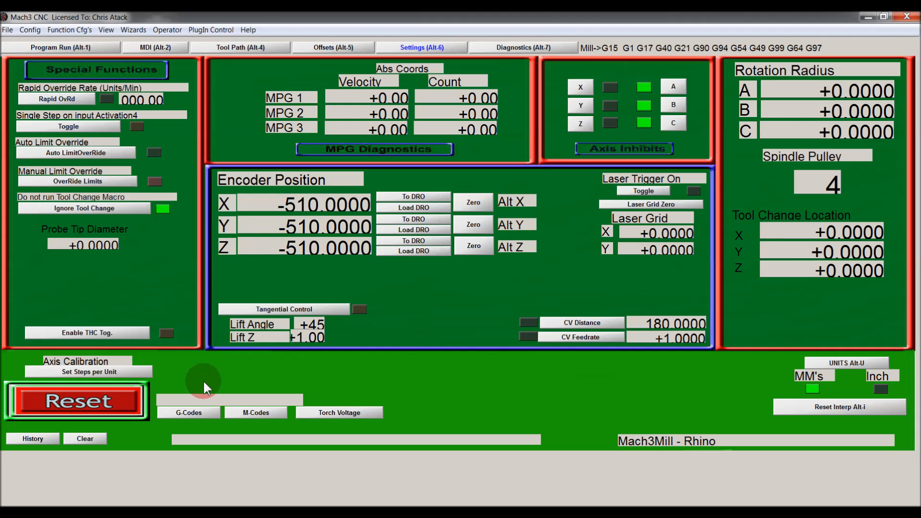
mouse_move(208, 368)
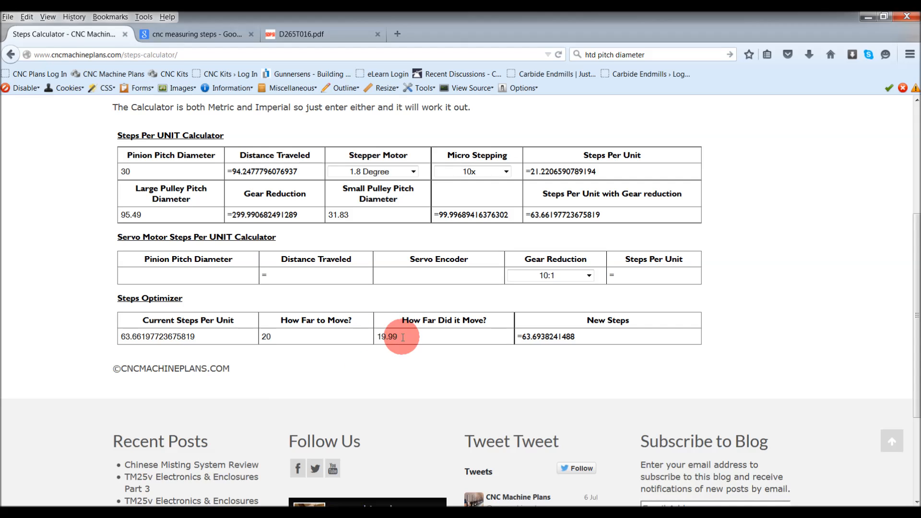
Try 20.01 and 20.001 as measured travel, then 20, bringing new steps back to 63.66197772368
double_click(382, 337)
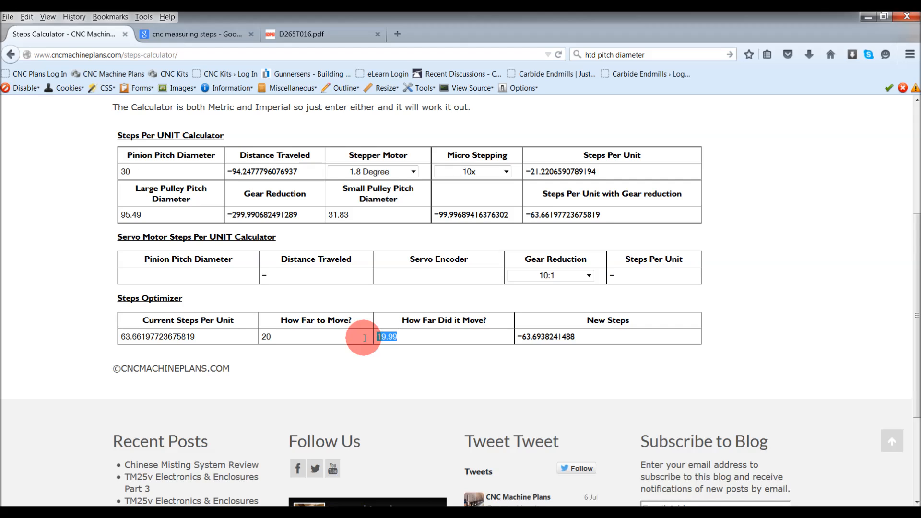
type("20.01")
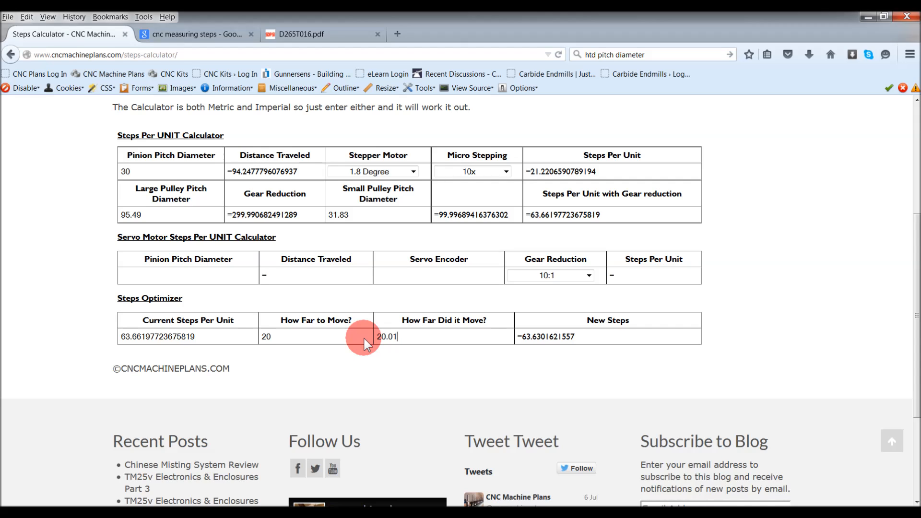
mouse_move(564, 335)
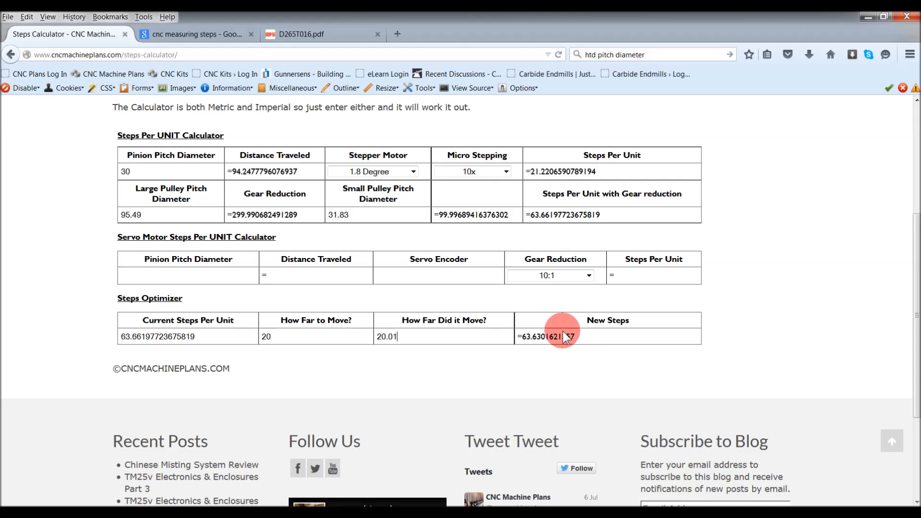
double_click(547, 337)
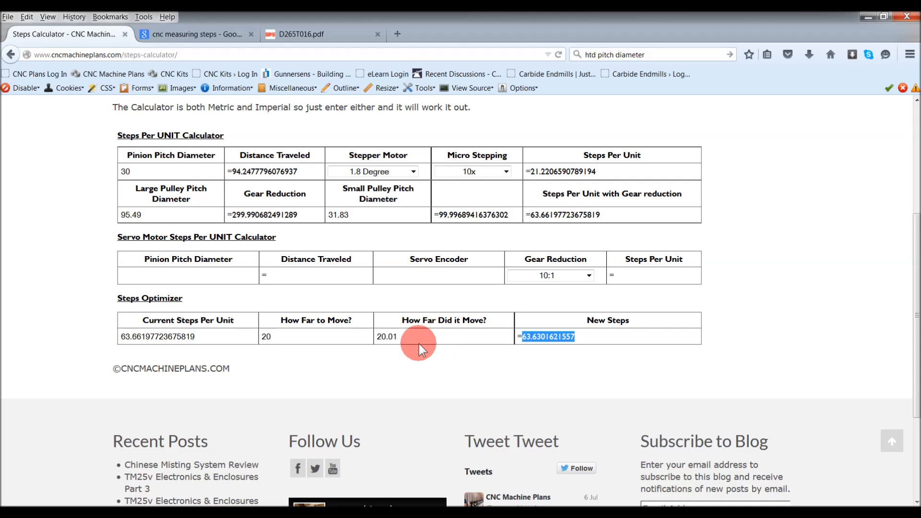
left_click(388, 335)
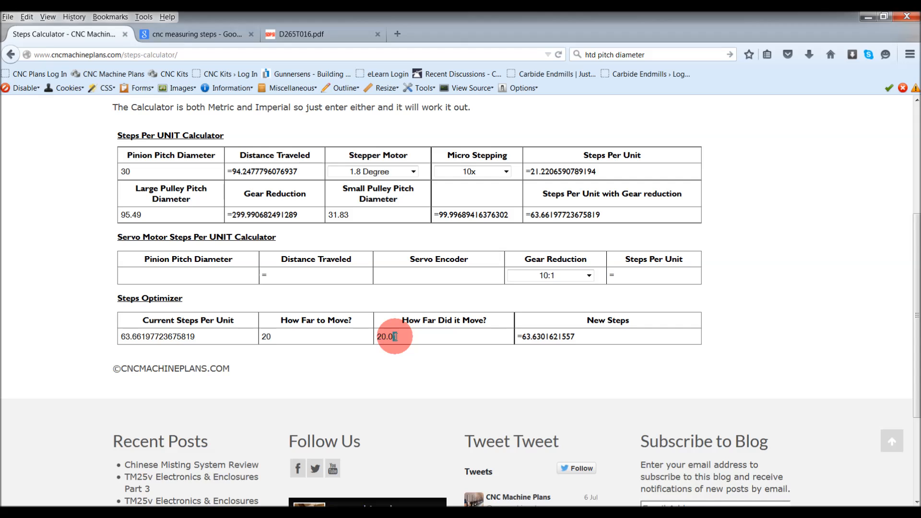
type("01")
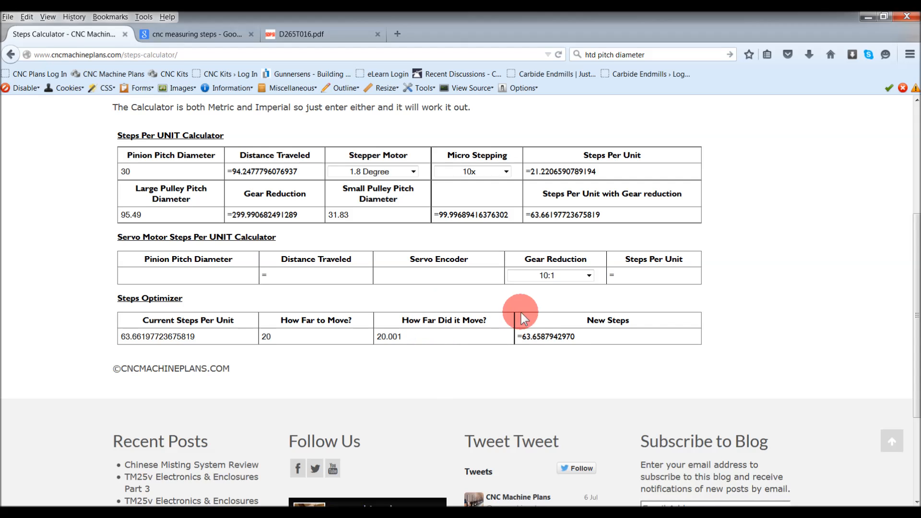
double_click(549, 336)
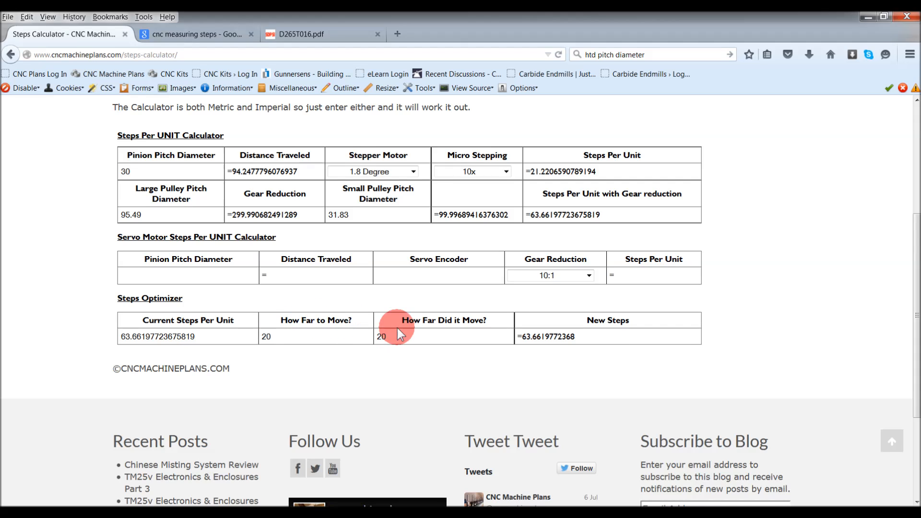
mouse_move(335, 325)
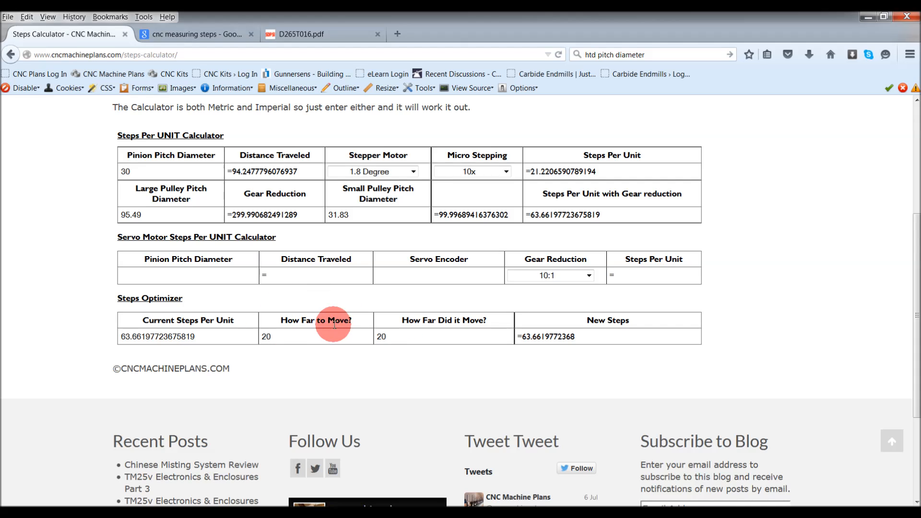
mouse_move(569, 349)
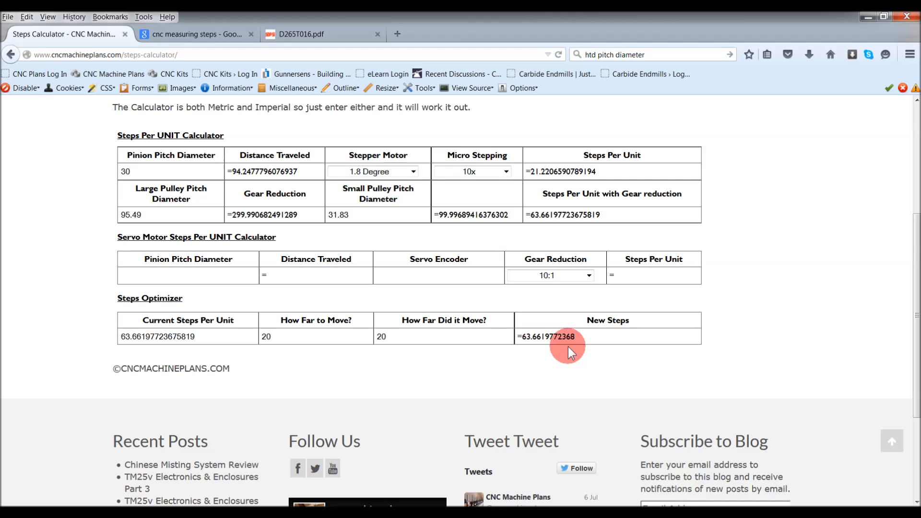
double_click(565, 336)
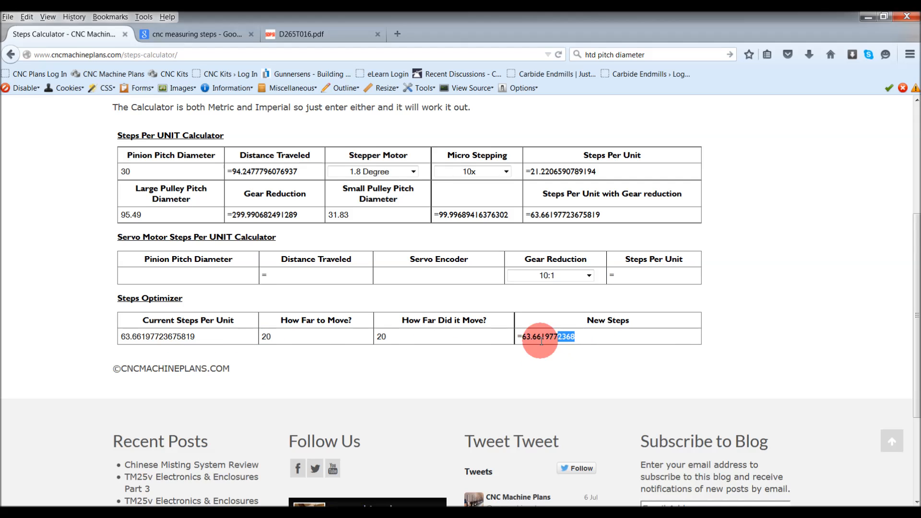
mouse_move(358, 358)
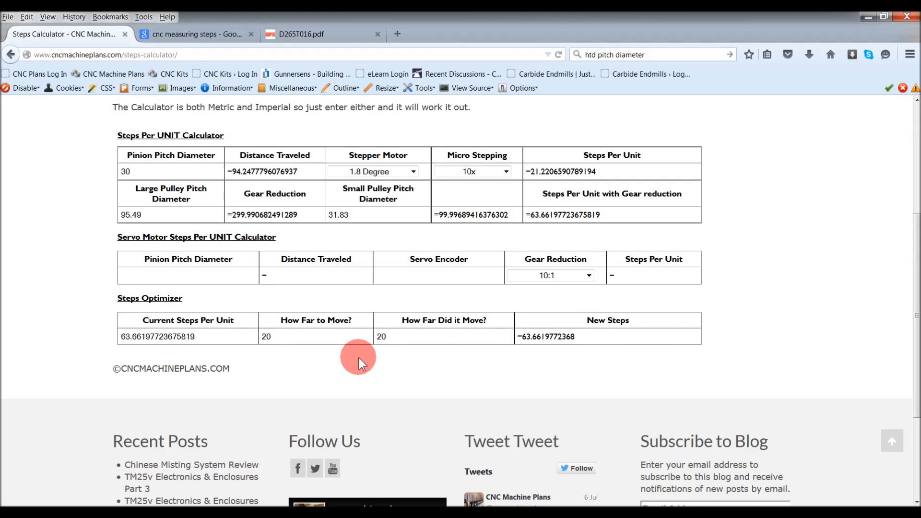
mouse_move(500, 329)
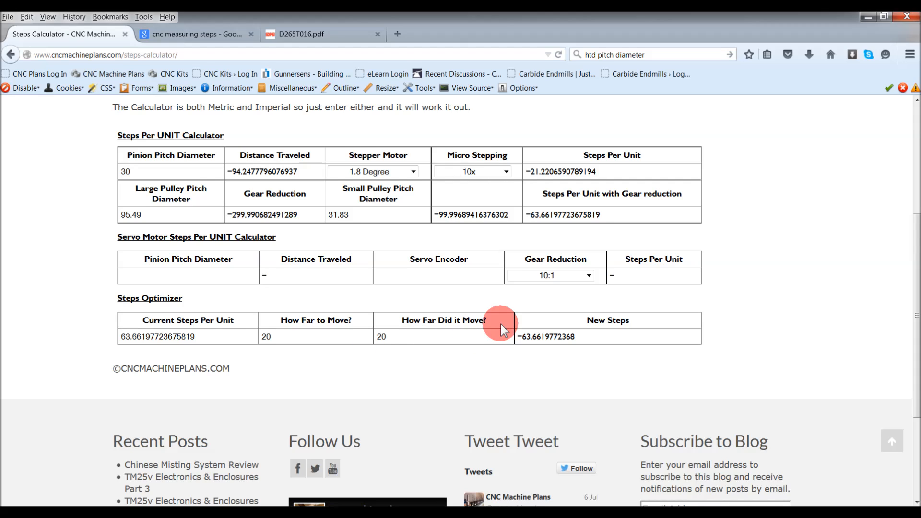
mouse_move(332, 441)
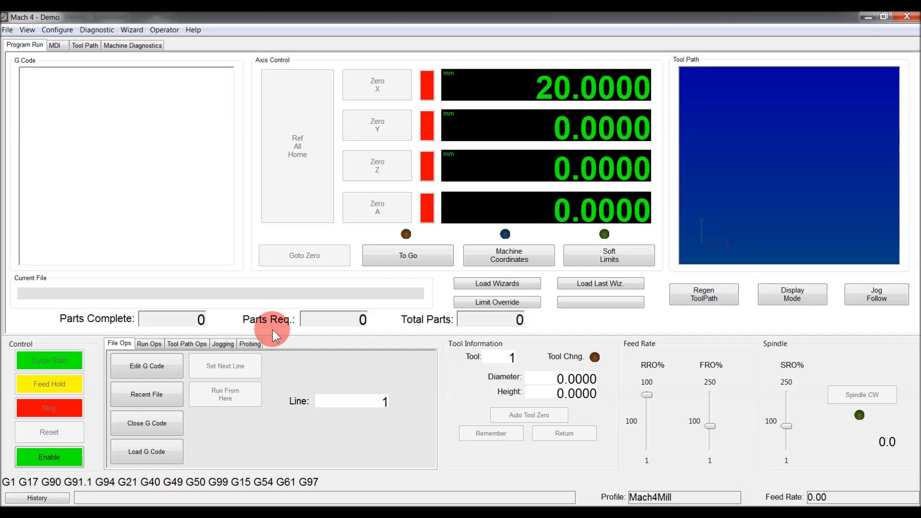
mouse_move(323, 243)
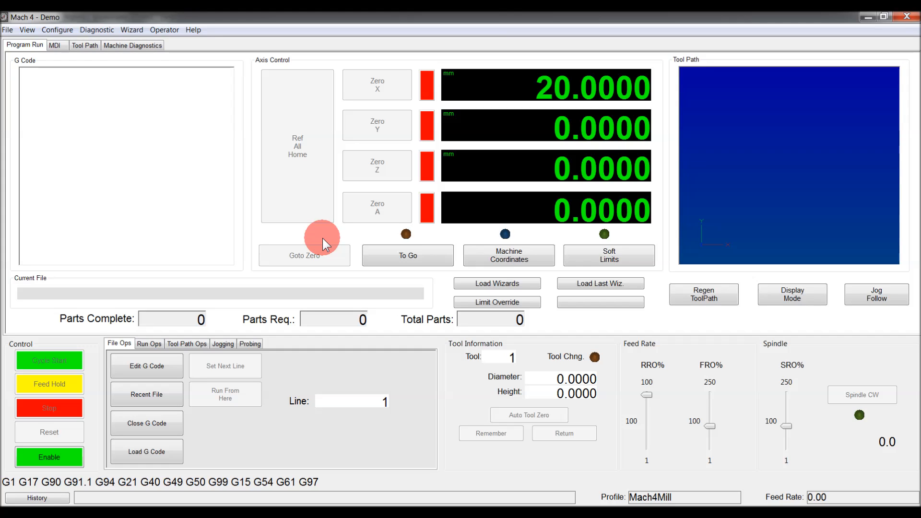
mouse_move(558, 106)
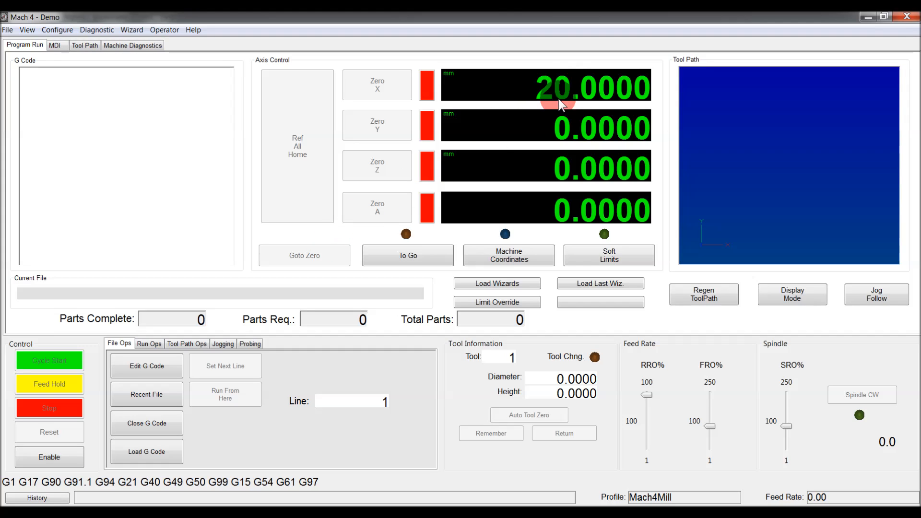
mouse_move(492, 183)
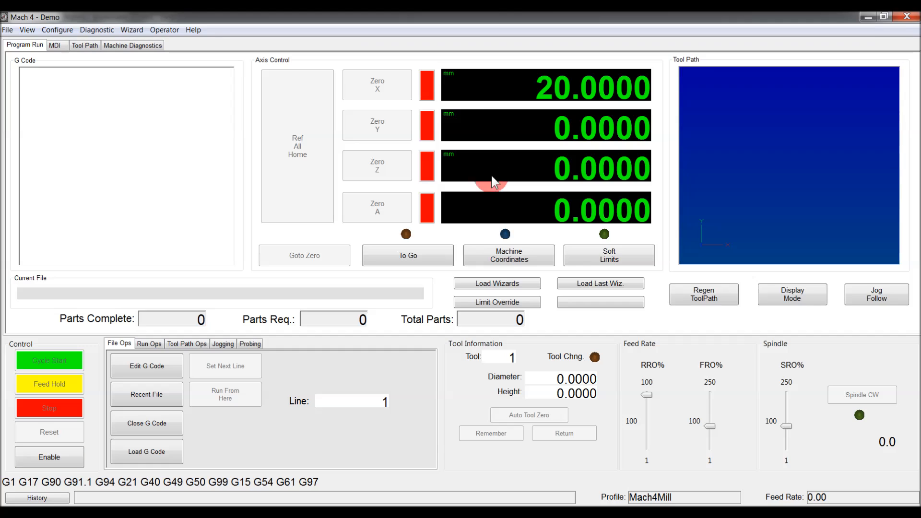
mouse_move(501, 175)
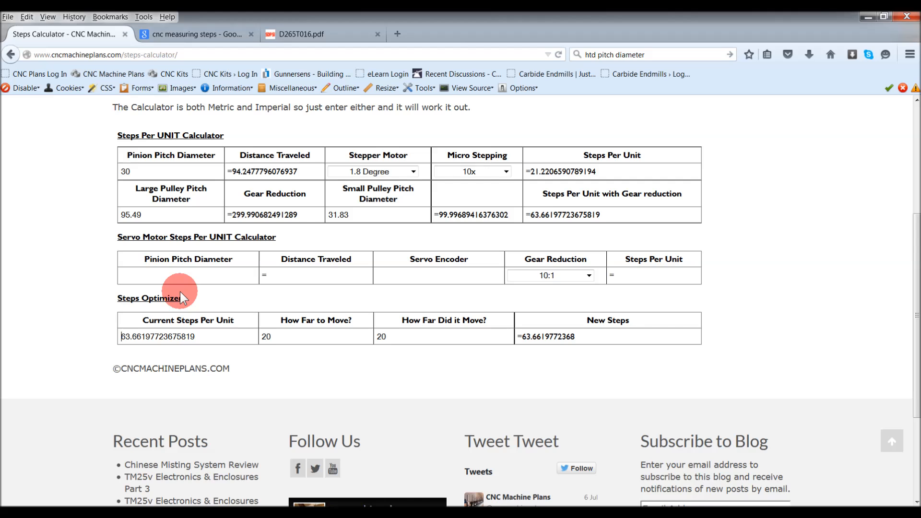
scroll("up", 3)
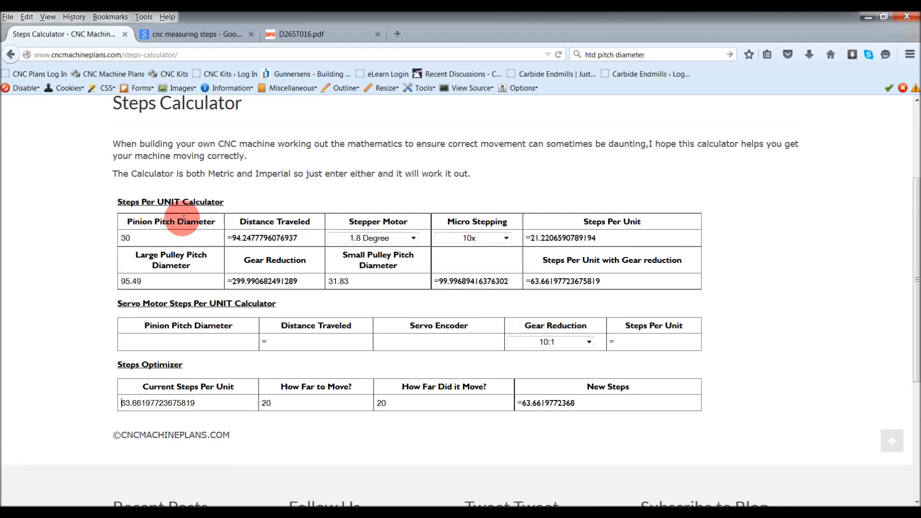
scroll("up", 3)
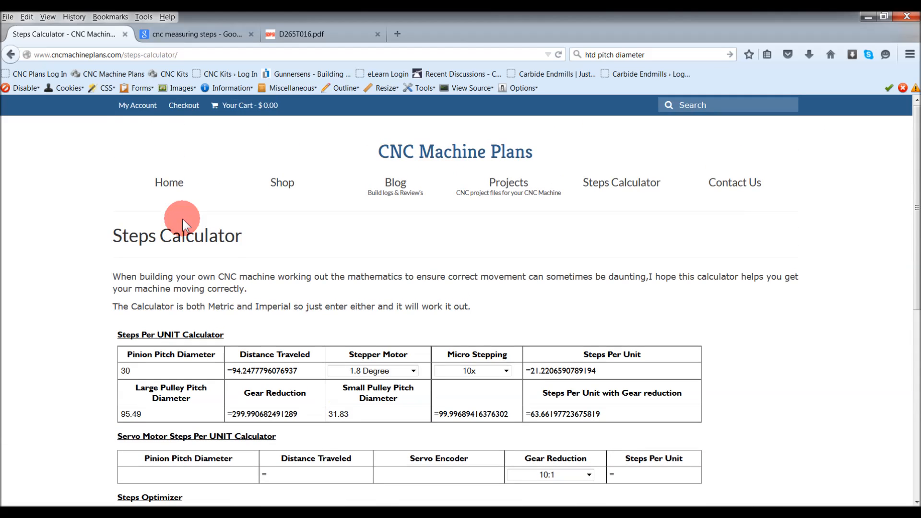
mouse_move(287, 178)
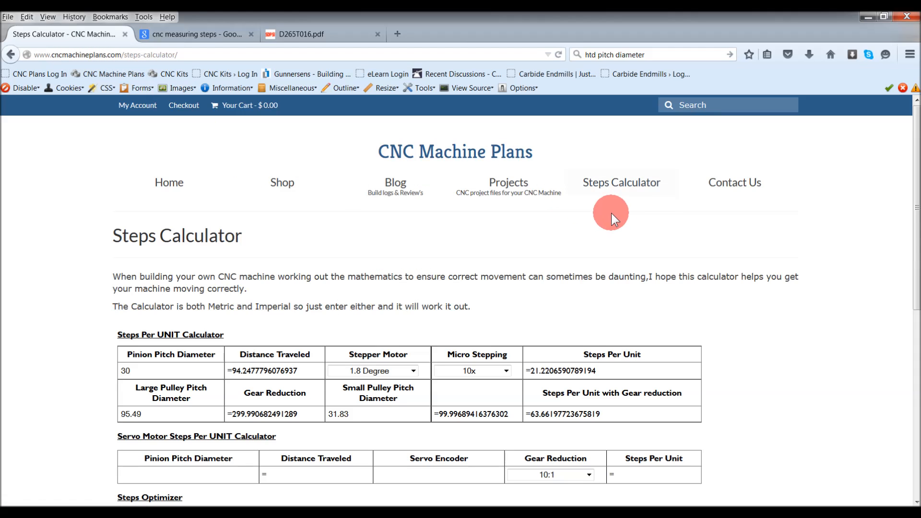
scroll("down", 3)
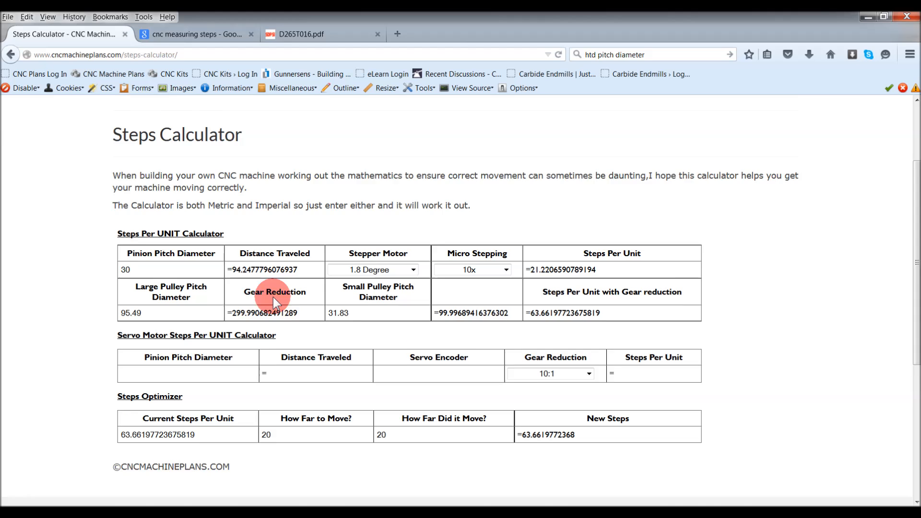
scroll("down", 3)
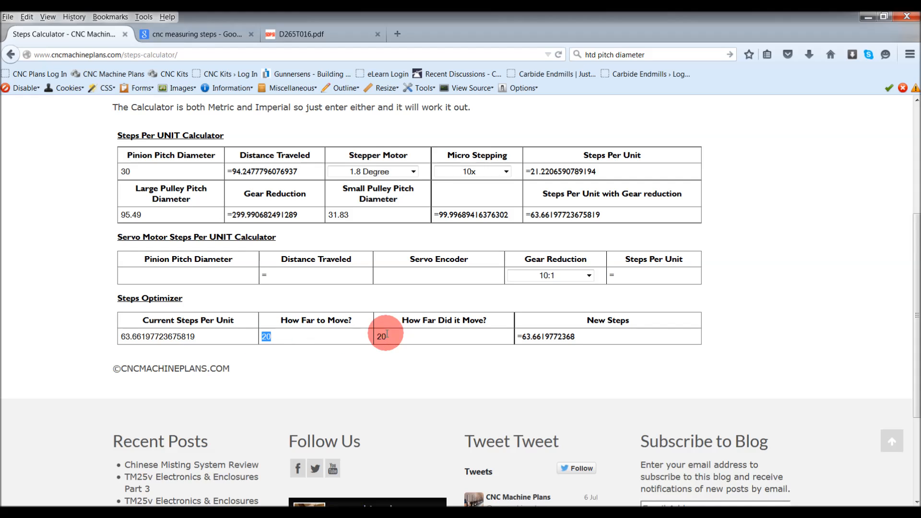
left_click(387, 336)
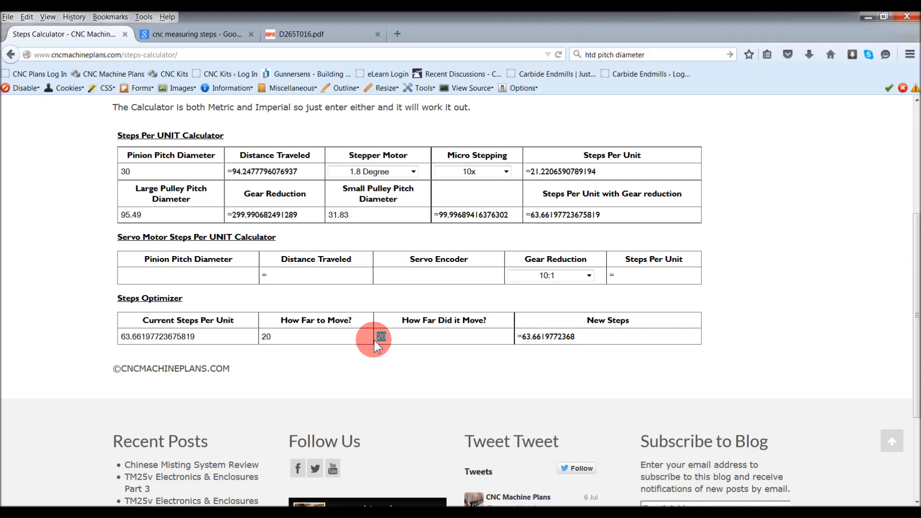
double_click(380, 336)
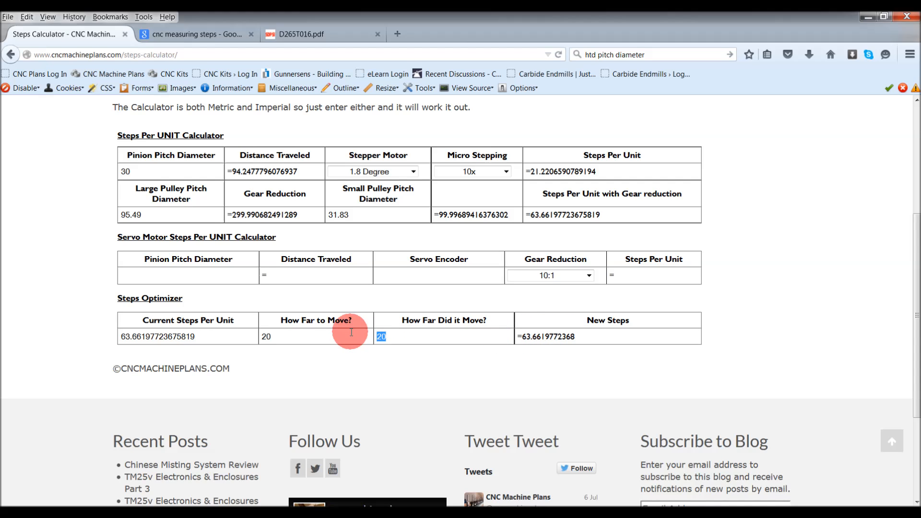